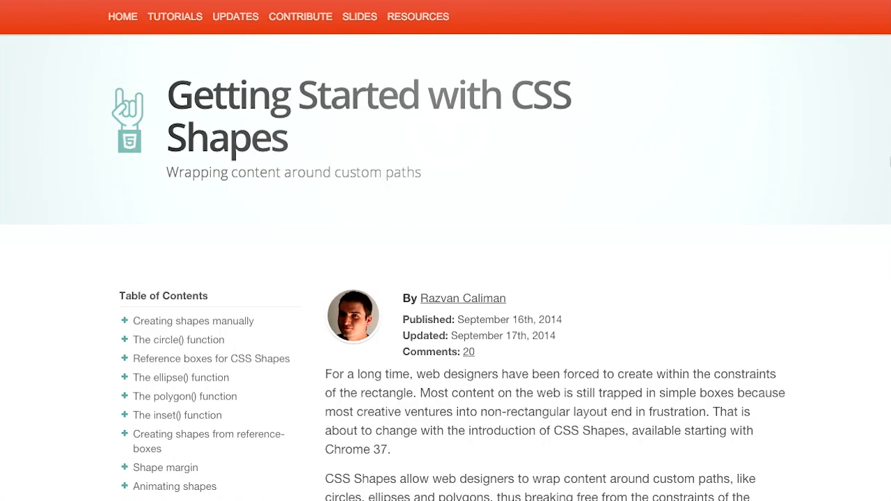
pyautogui.moveTo(648, 183)
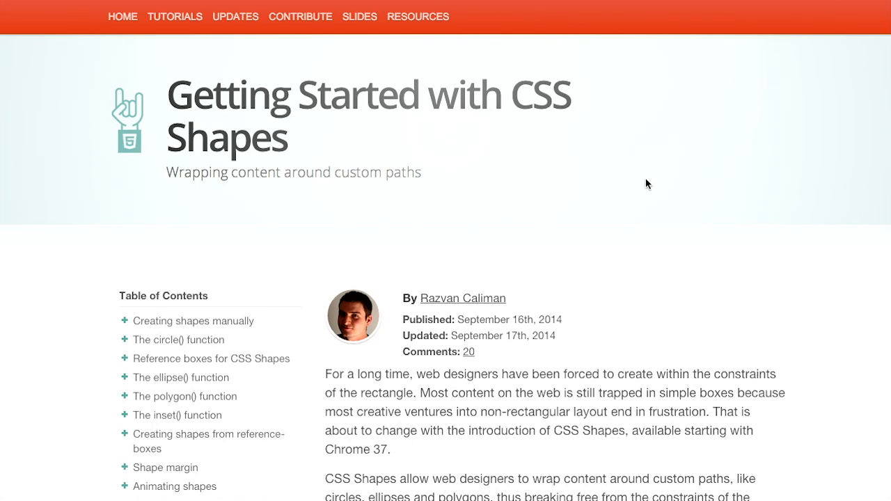
pyautogui.moveTo(564, 206)
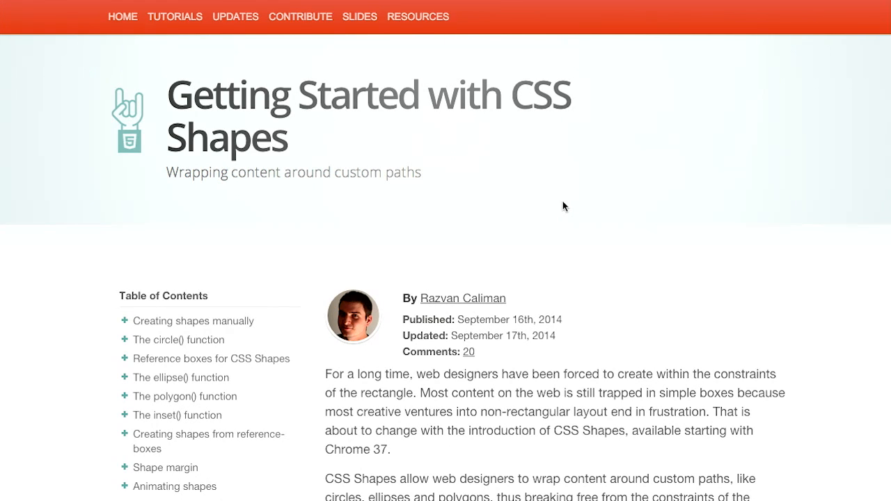
pyautogui.moveTo(806, 251)
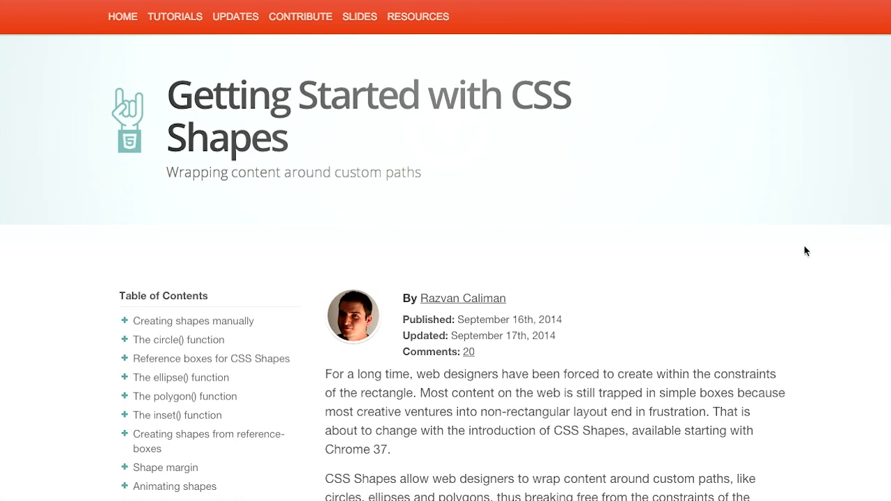
# Step: Scroll to the coffee-cup example and its shape-outside image code with threshold 0.5
pyautogui.scroll(-3)
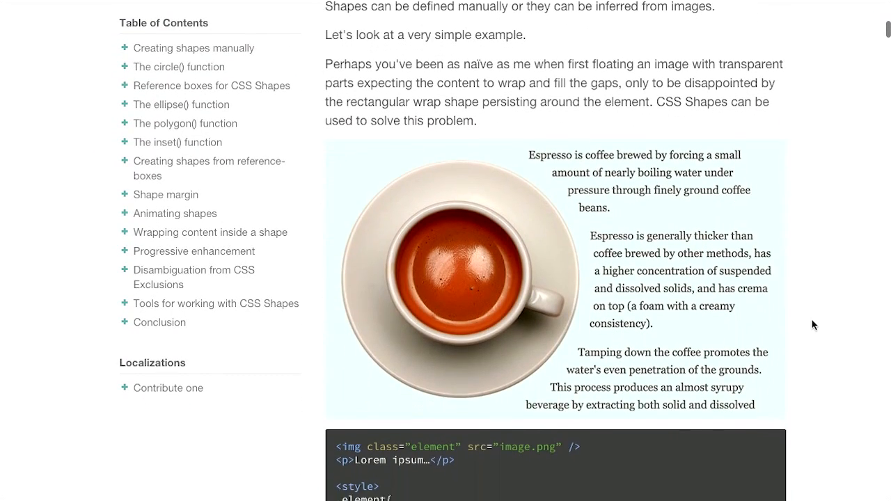
pyautogui.scroll(-3)
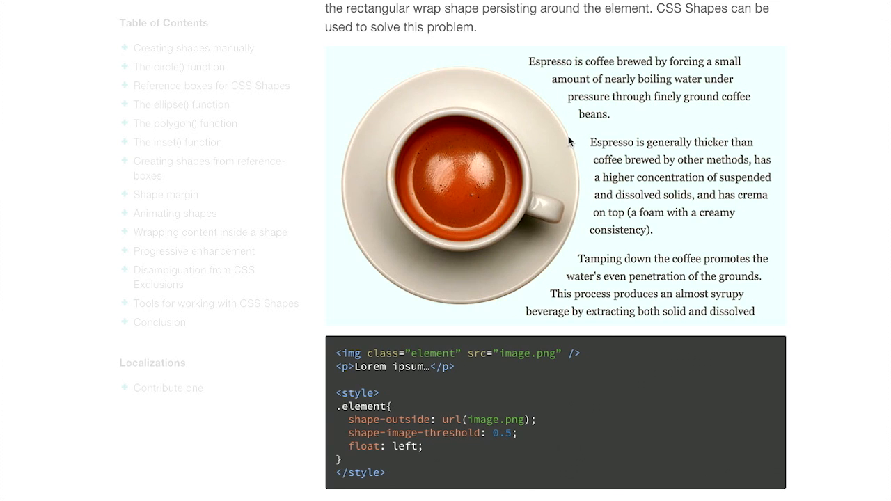
pyautogui.moveTo(598, 161)
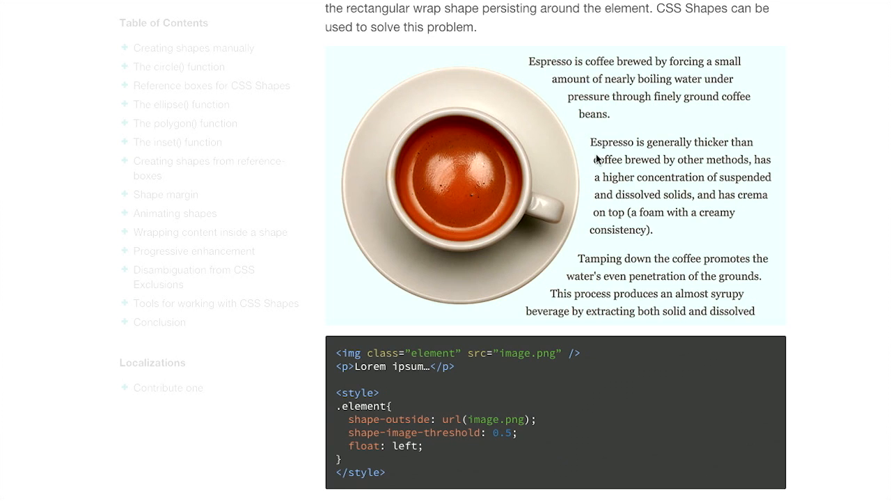
pyautogui.moveTo(566, 116)
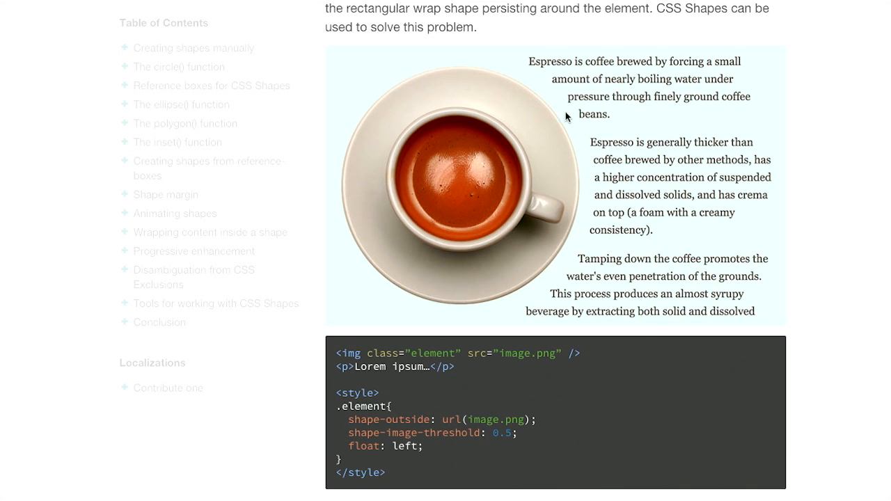
pyautogui.scroll(-3)
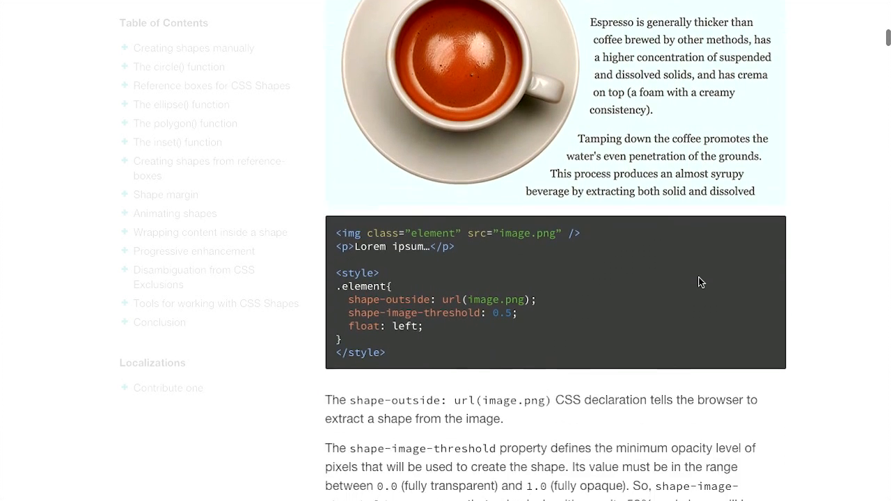
pyautogui.scroll(-3)
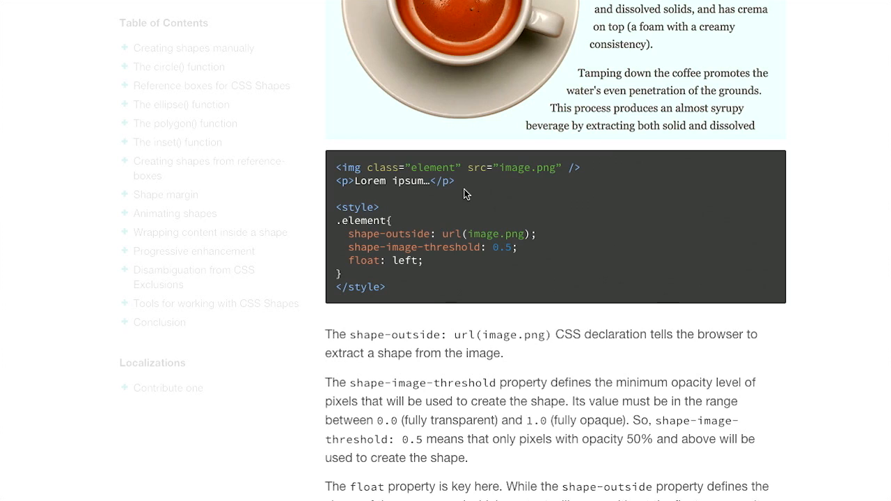
pyautogui.moveTo(590, 91)
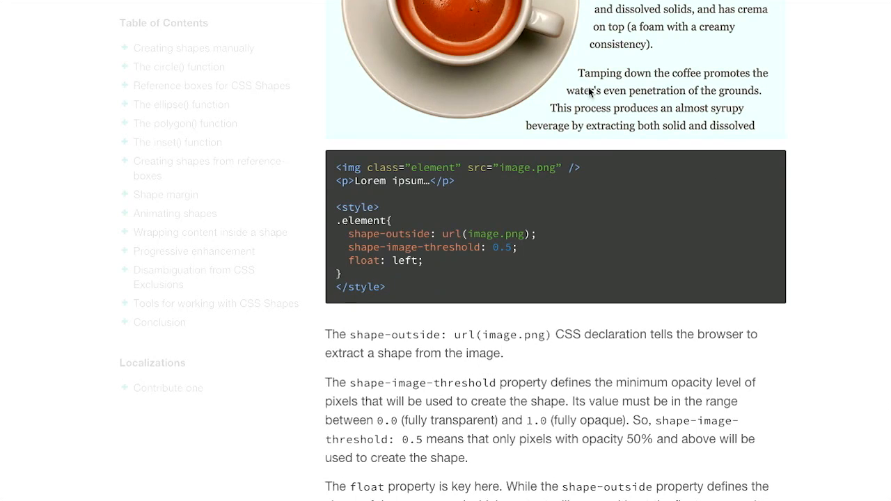
pyautogui.moveTo(385, 215)
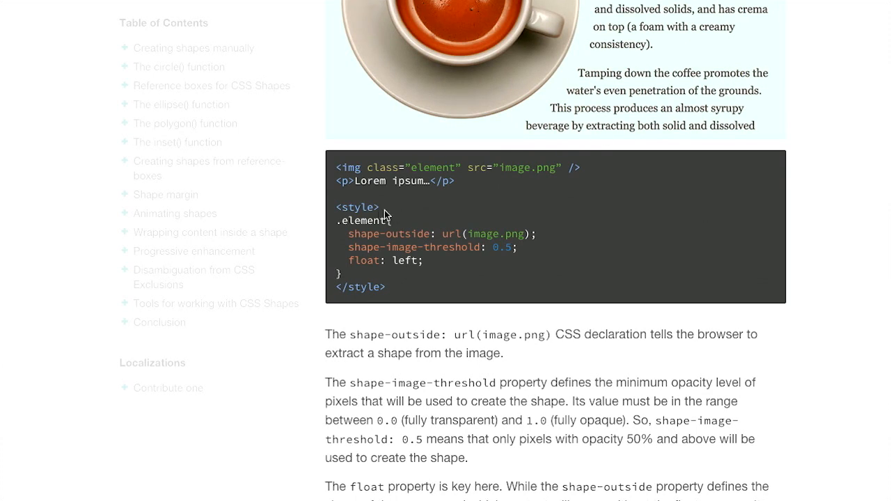
pyautogui.moveTo(549, 180)
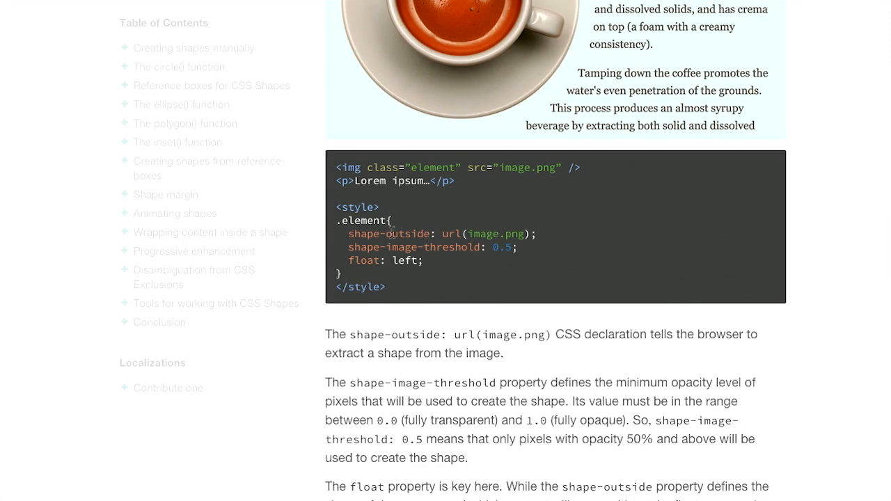
pyautogui.moveTo(388, 202)
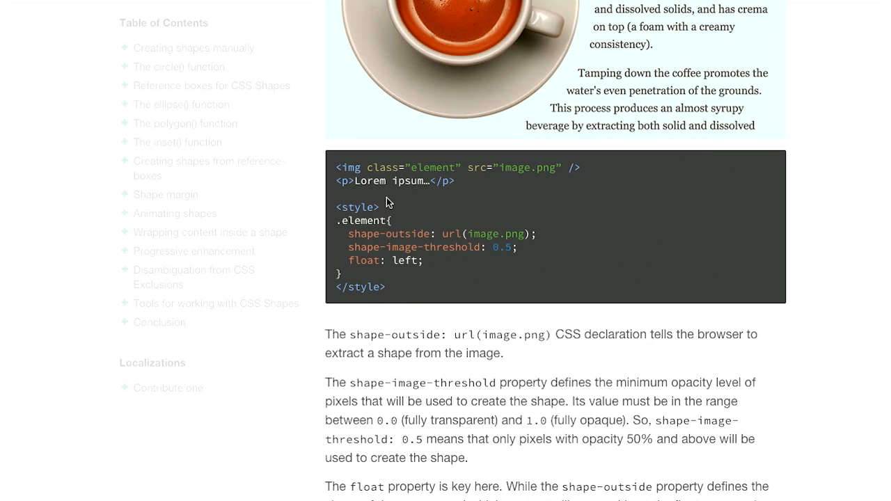
pyautogui.moveTo(401, 233)
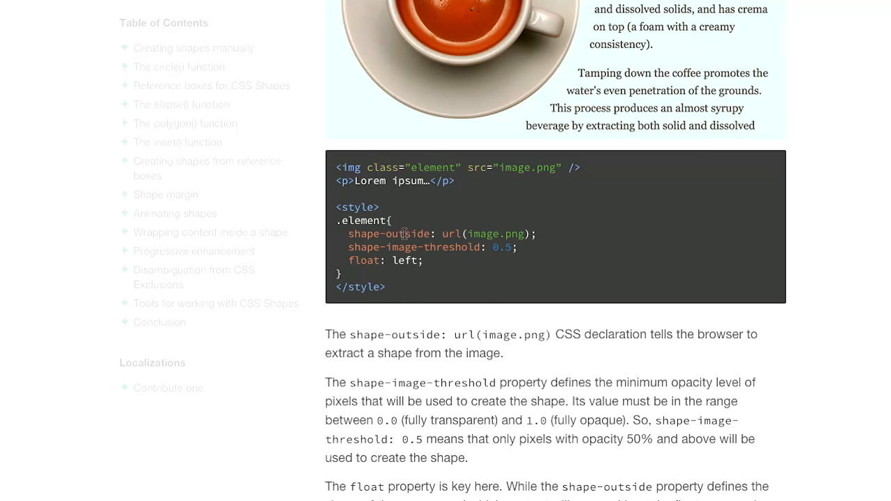
pyautogui.moveTo(464, 248)
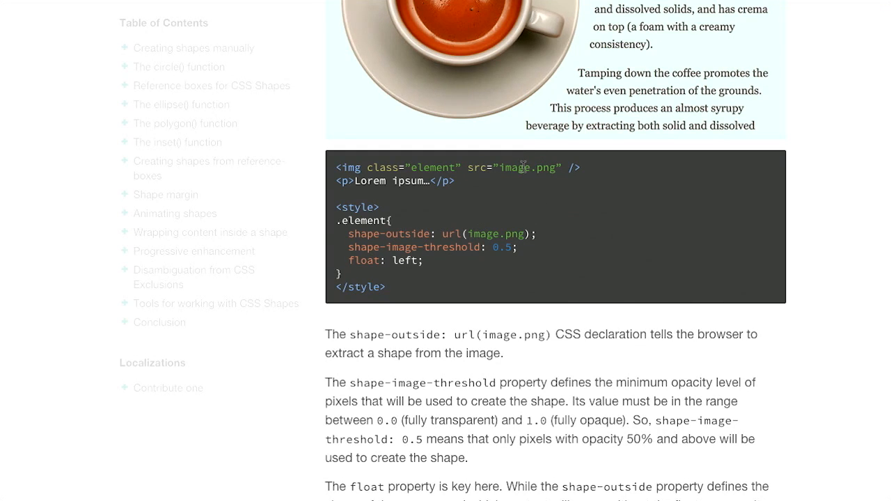
pyautogui.moveTo(512, 104)
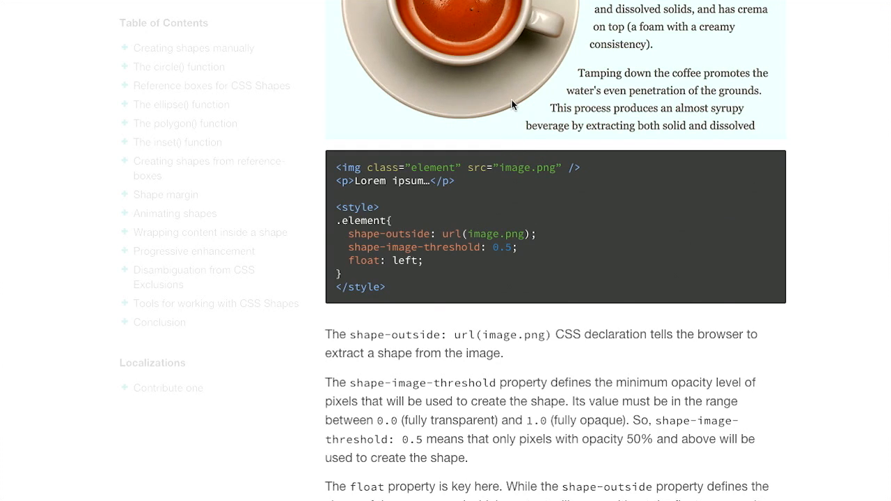
pyautogui.moveTo(425, 105)
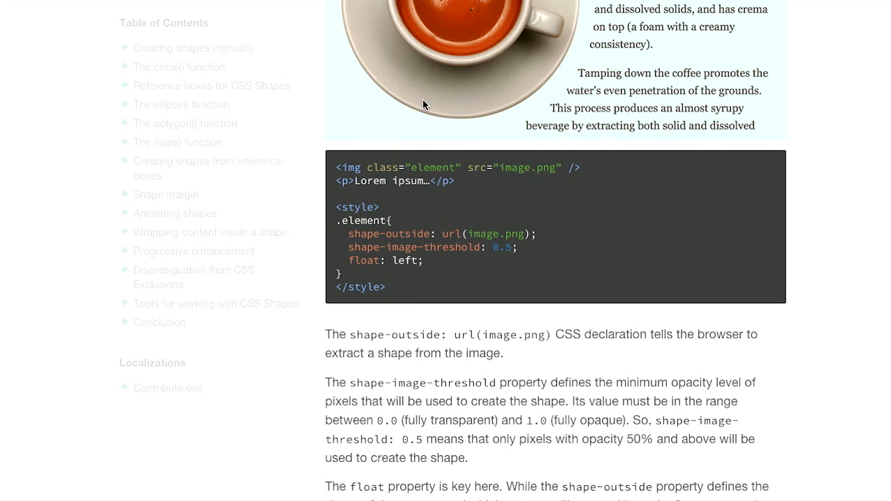
pyautogui.scroll(3)
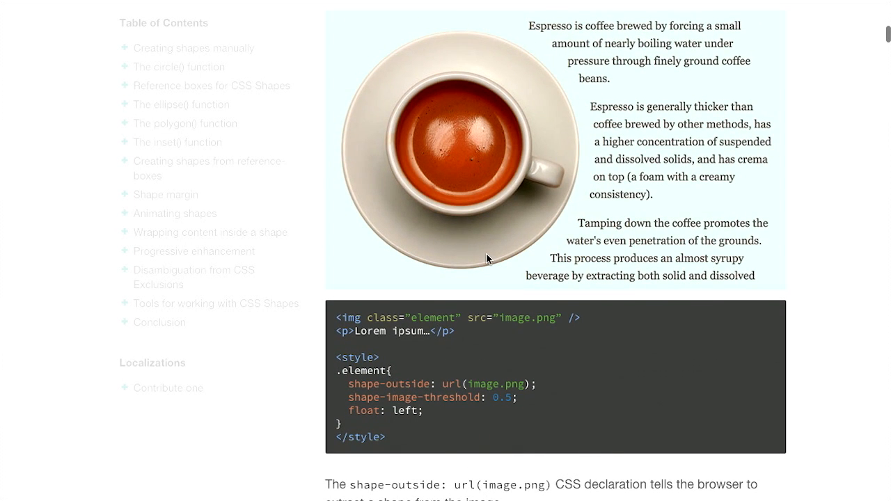
pyautogui.scroll(-3)
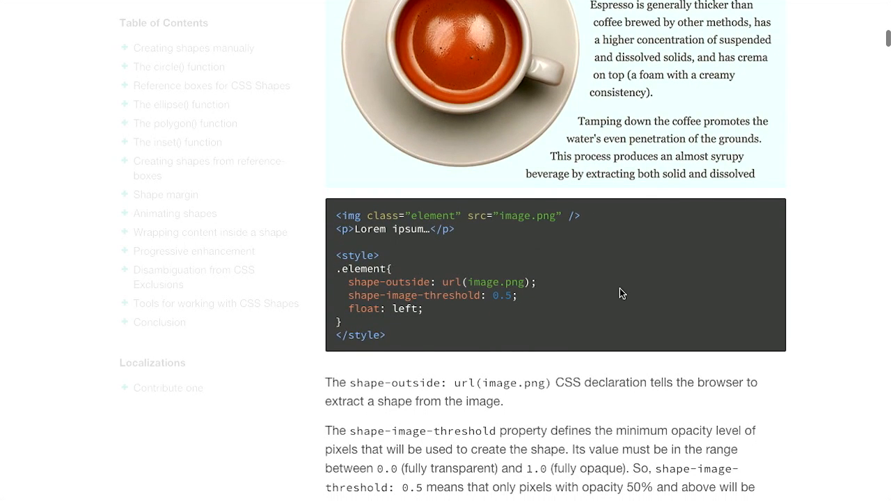
pyautogui.scroll(-3)
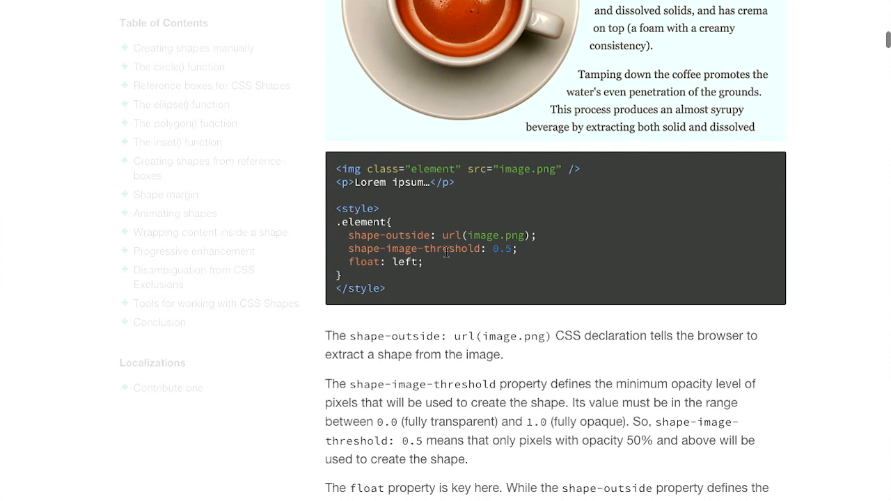
pyautogui.moveTo(449, 249)
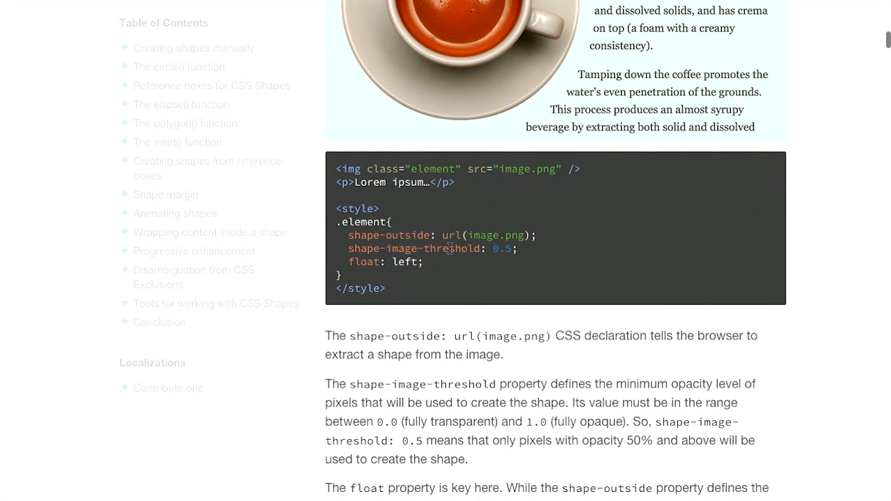
pyautogui.scroll(3)
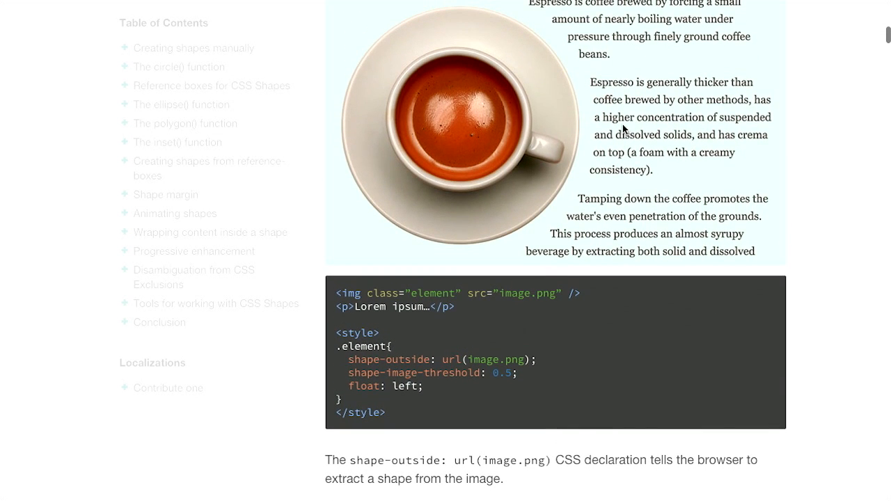
pyautogui.moveTo(589, 92)
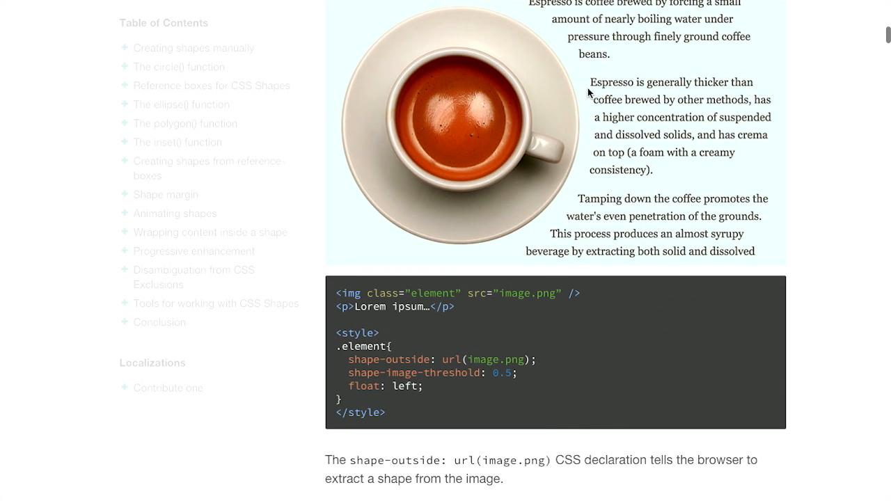
pyautogui.moveTo(522, 236)
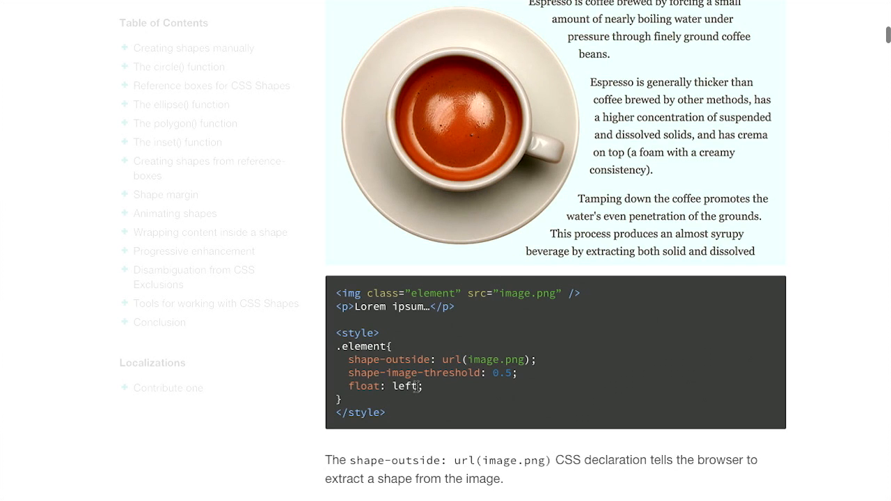
pyautogui.scroll(3)
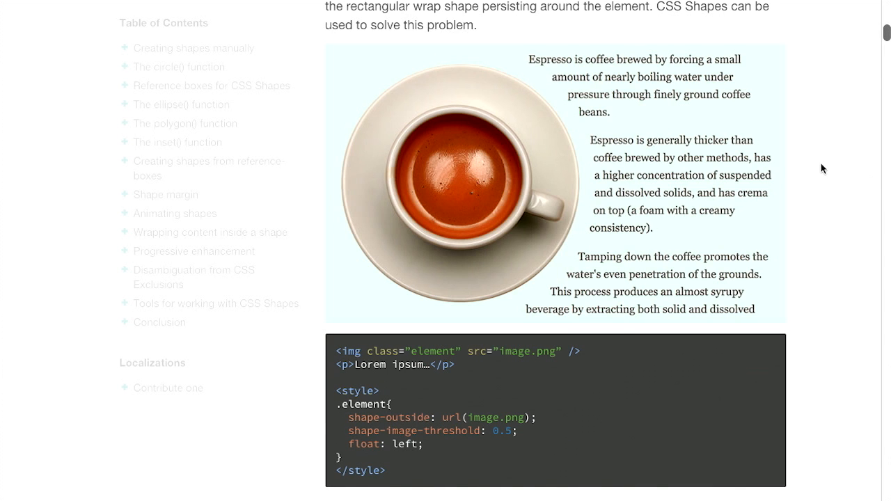
# Step: Read past the circle() and Reference boxes sections to the ellipse() example and code
pyautogui.scroll(-3)
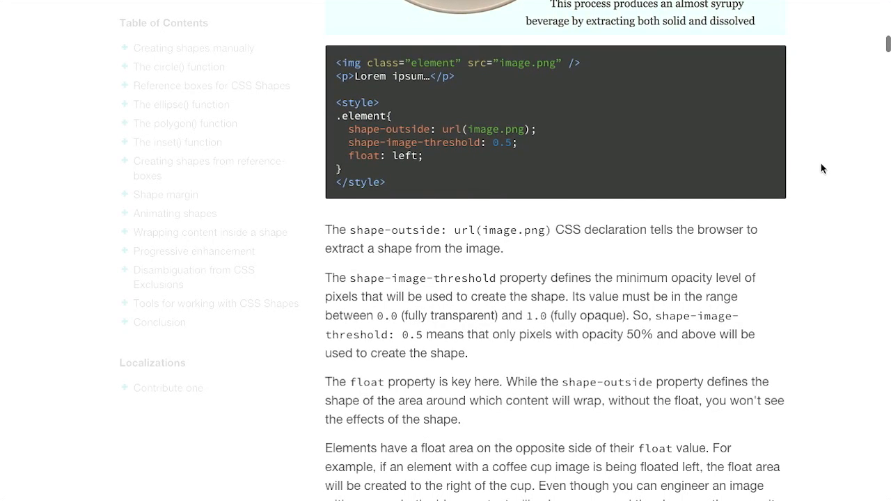
pyautogui.scroll(-3)
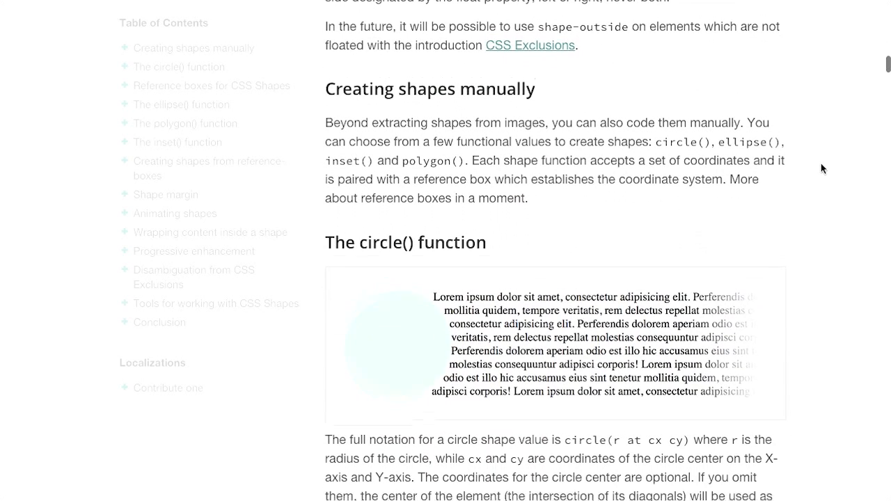
pyautogui.scroll(-3)
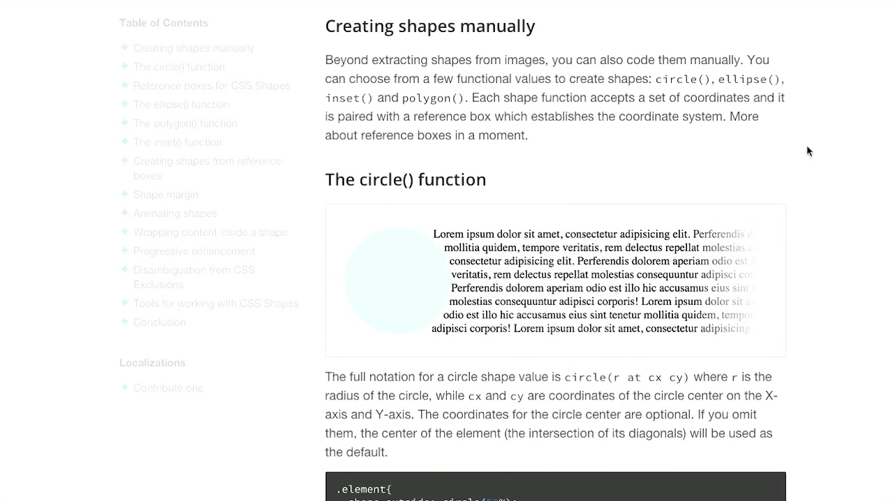
pyautogui.moveTo(798, 83)
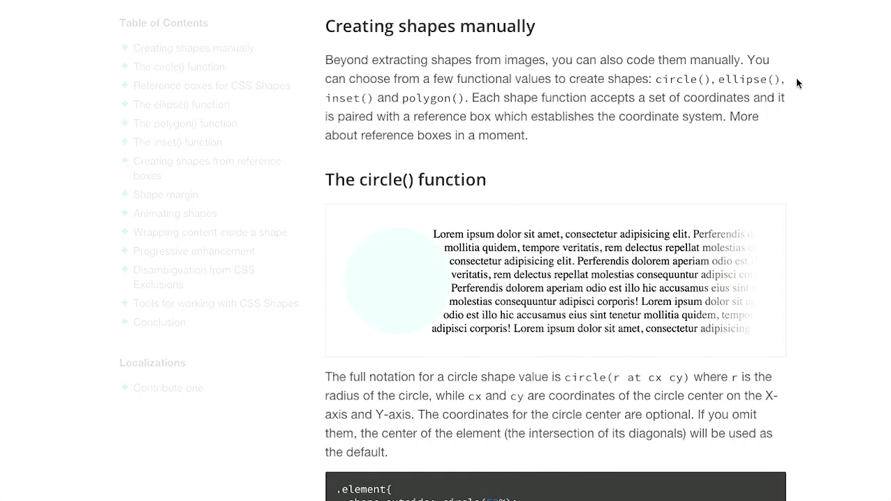
pyautogui.moveTo(411, 209)
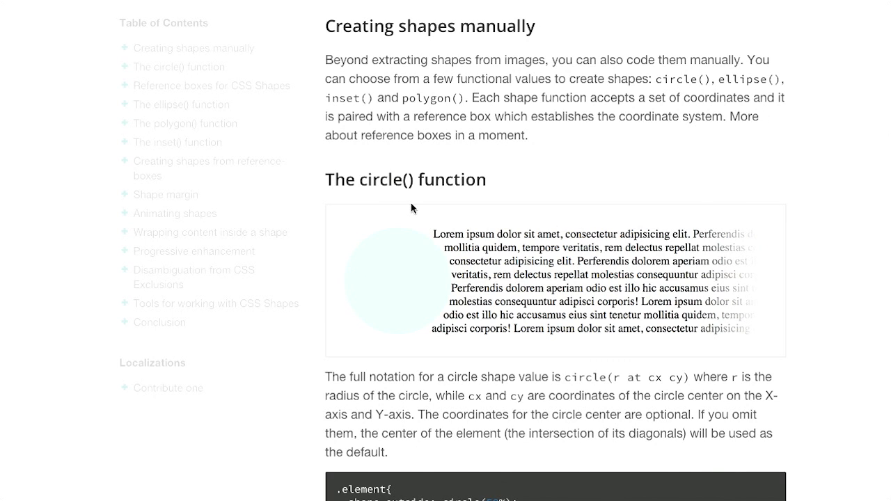
pyautogui.scroll(-3)
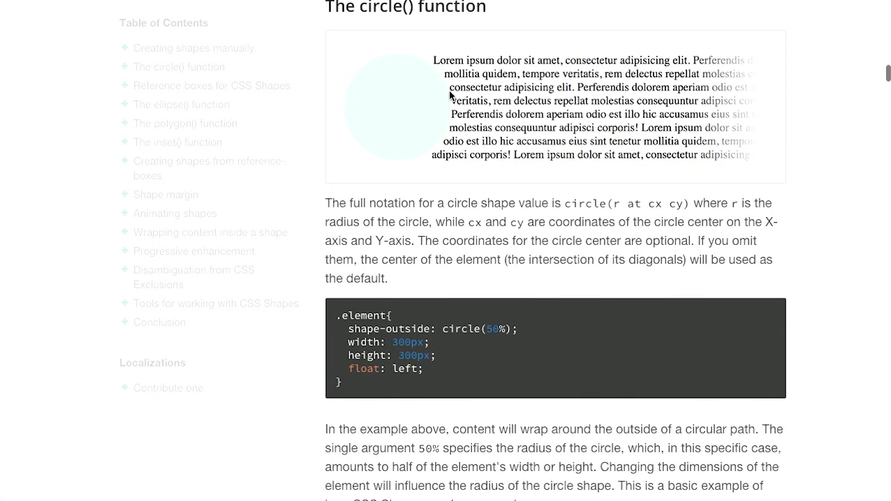
pyautogui.moveTo(380, 78)
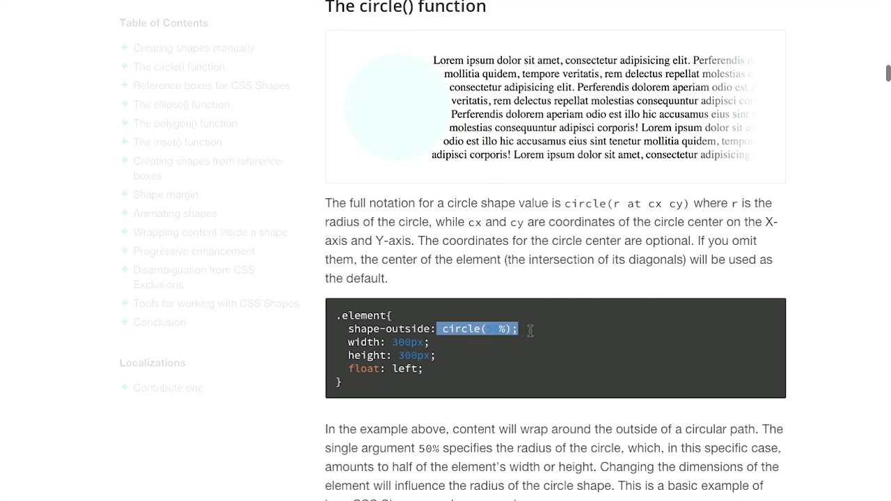
pyautogui.scroll(-3)
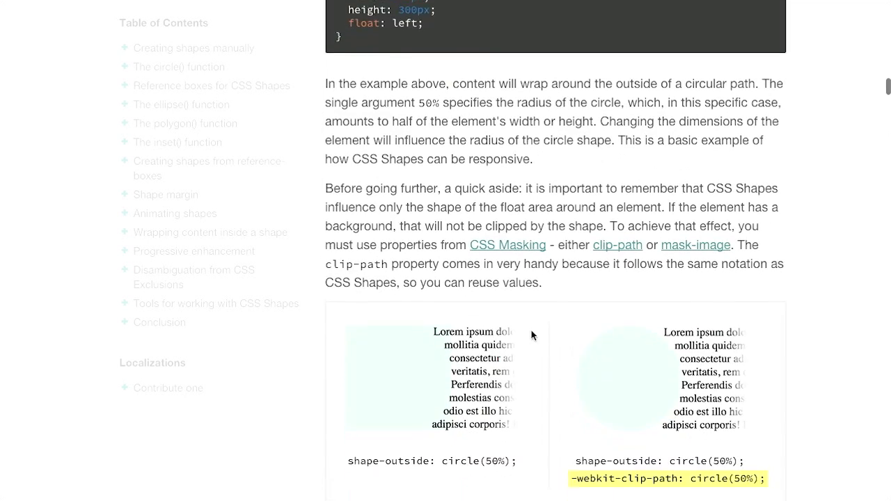
pyautogui.scroll(-3)
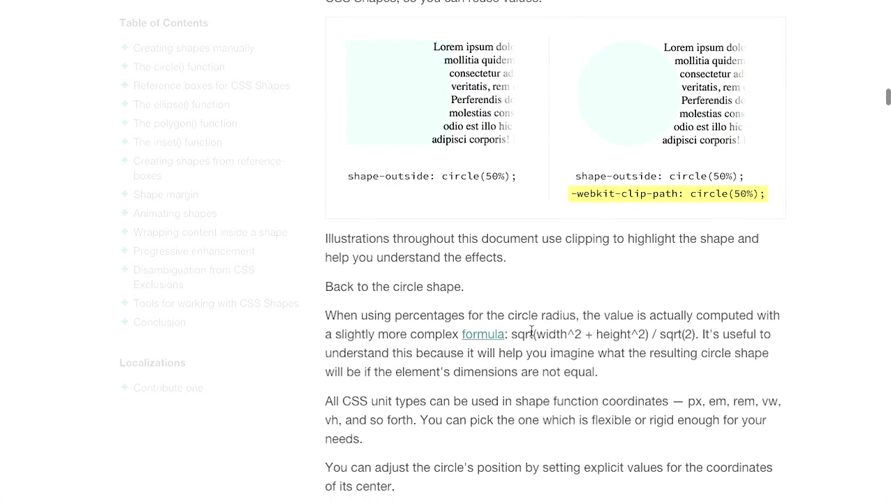
pyautogui.scroll(-3)
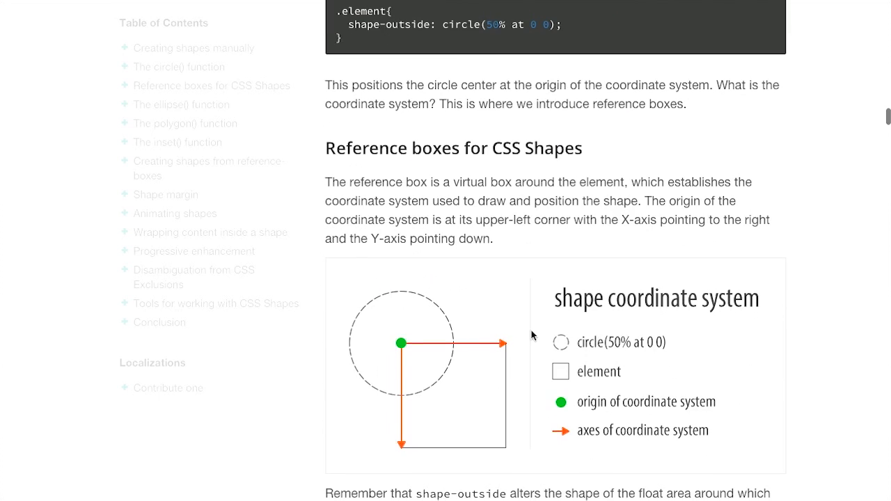
pyautogui.scroll(-3)
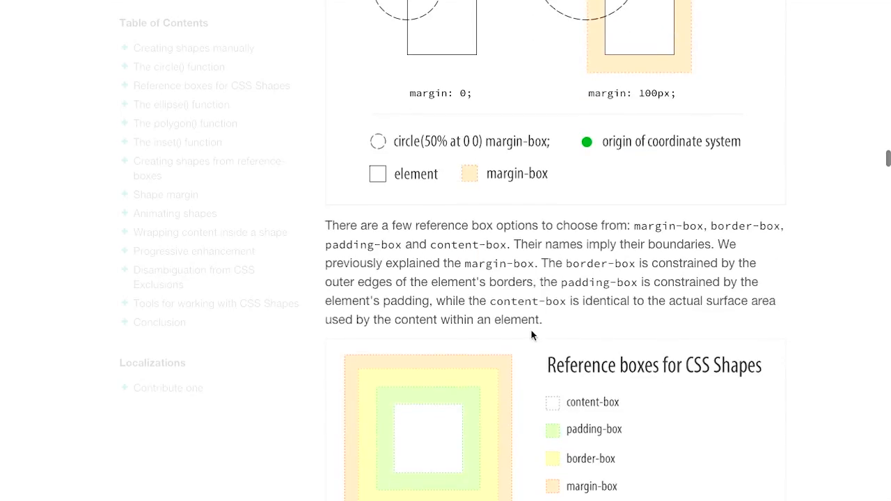
pyautogui.scroll(-3)
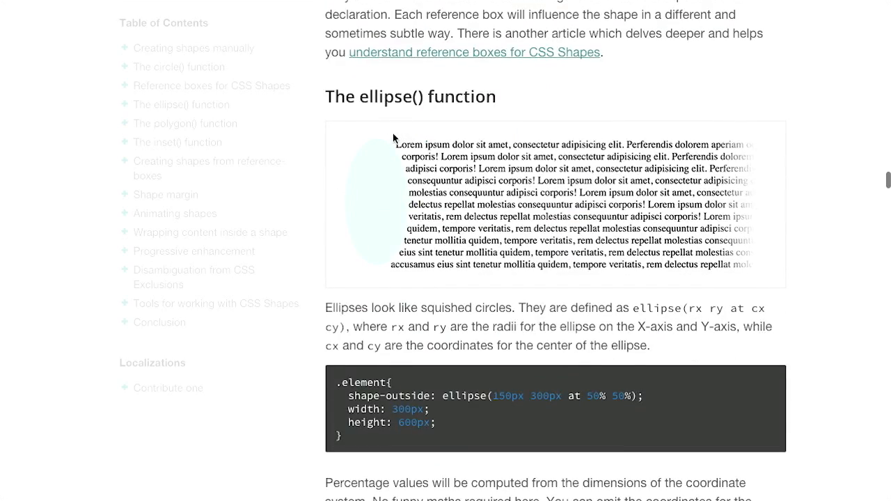
pyautogui.moveTo(432, 180)
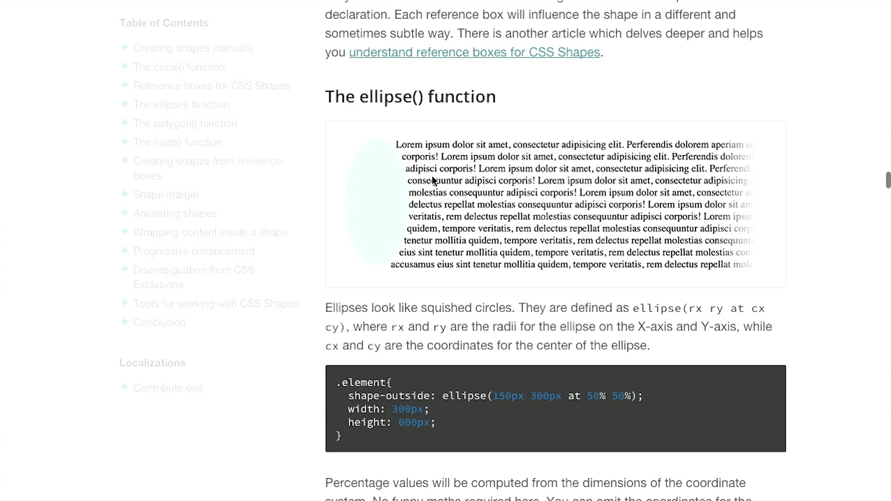
# Step: Read the polygon() examples, including fill-rule, down to the inset() function heading
pyautogui.scroll(-3)
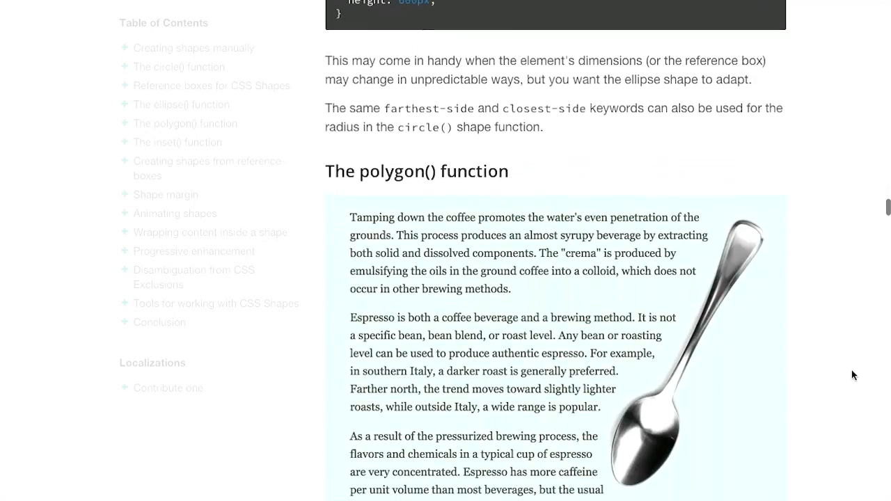
pyautogui.scroll(-3)
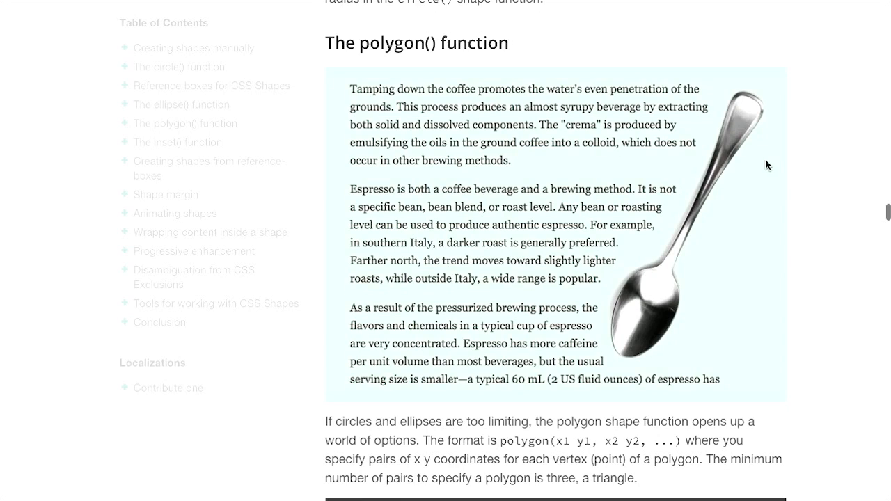
pyautogui.moveTo(369, 64)
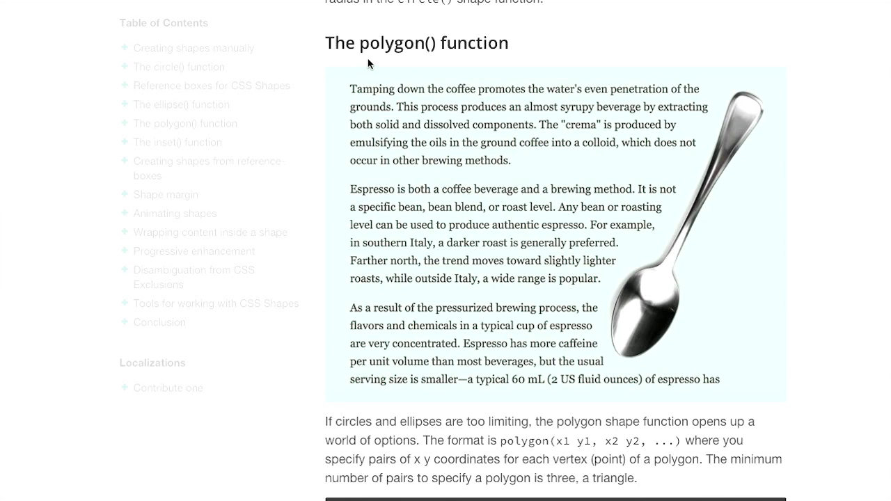
pyautogui.moveTo(425, 49)
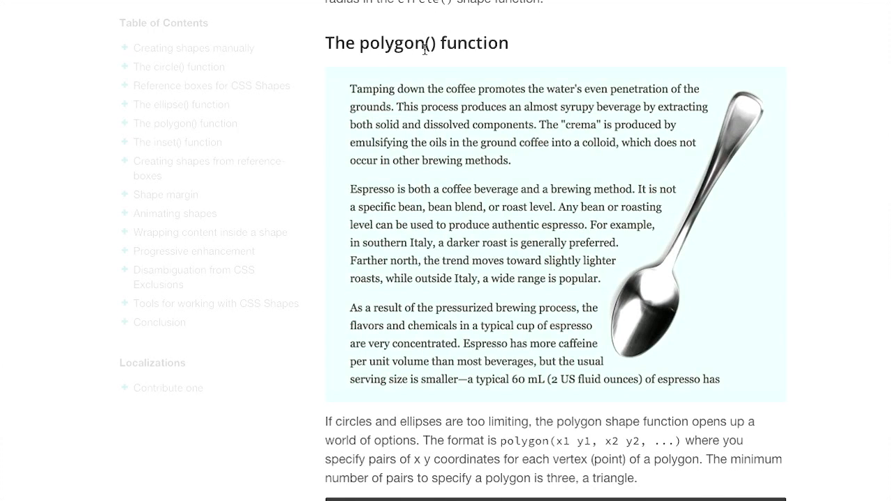
pyautogui.moveTo(822, 117)
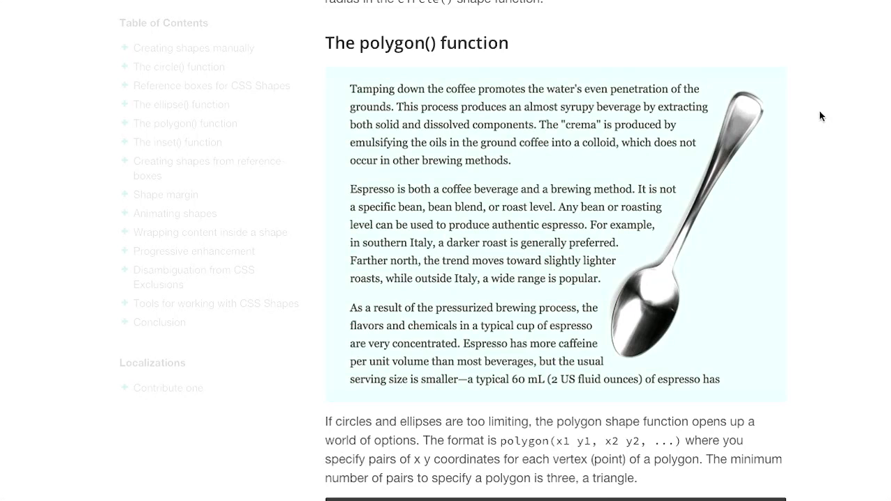
pyautogui.moveTo(809, 117)
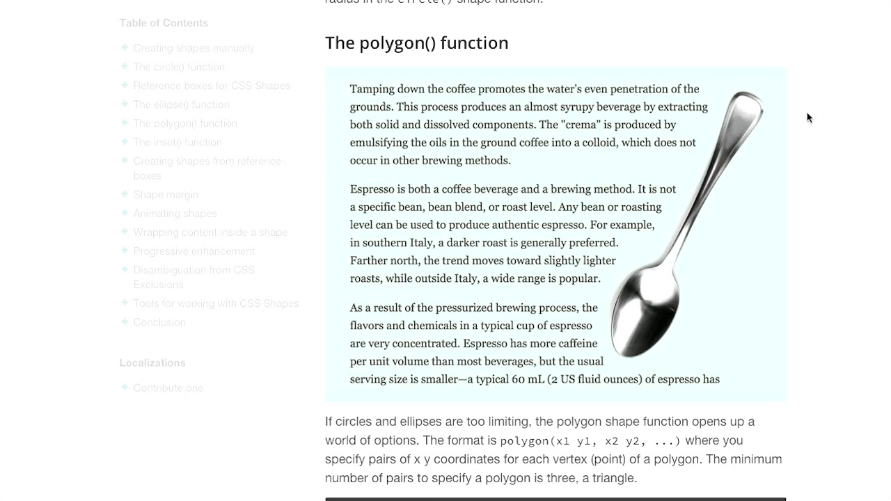
pyautogui.moveTo(376, 42)
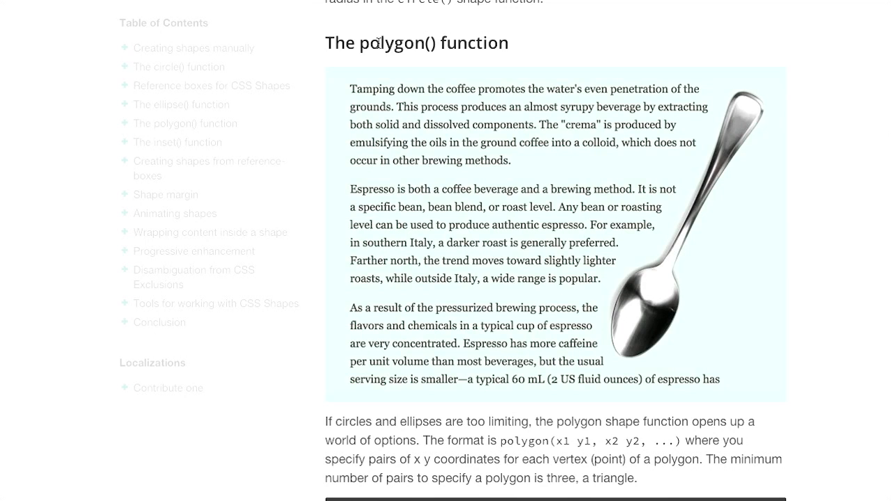
pyautogui.moveTo(420, 44)
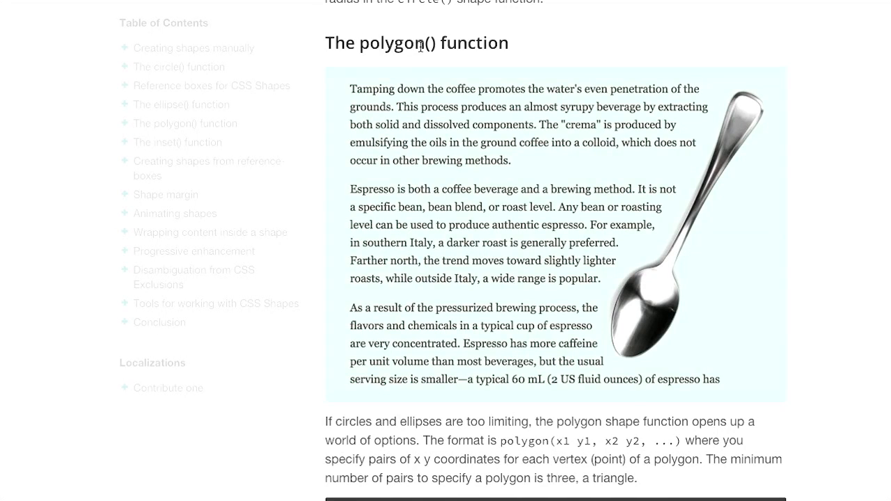
pyautogui.moveTo(770, 179)
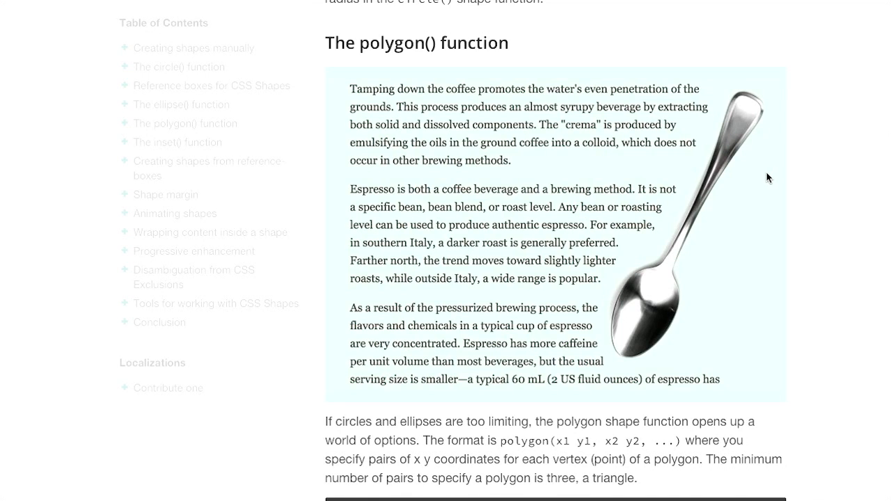
pyautogui.moveTo(816, 303)
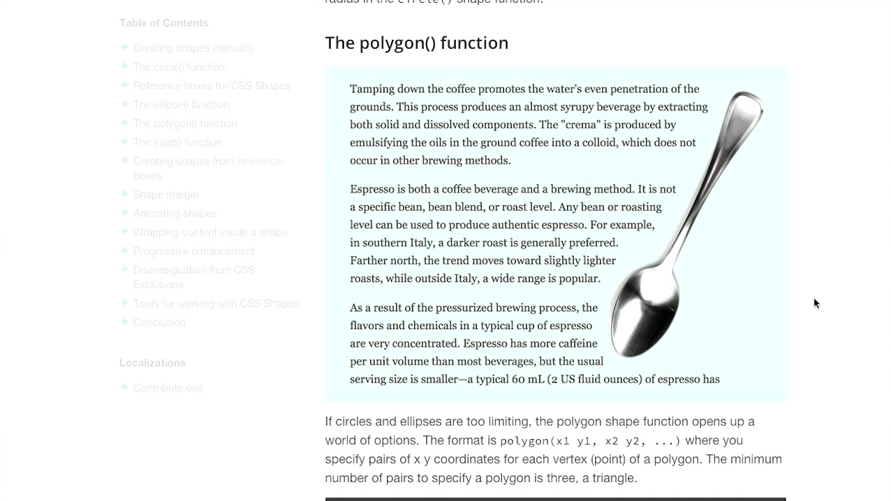
pyautogui.scroll(-3)
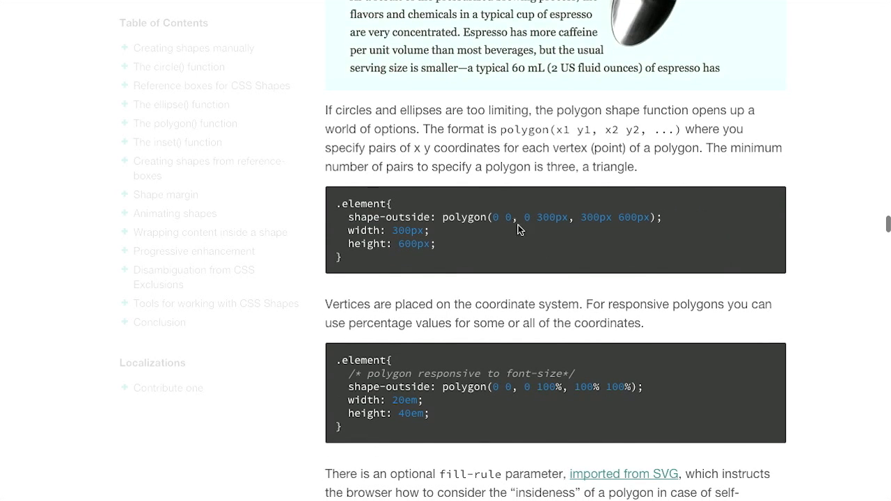
pyautogui.moveTo(532, 222)
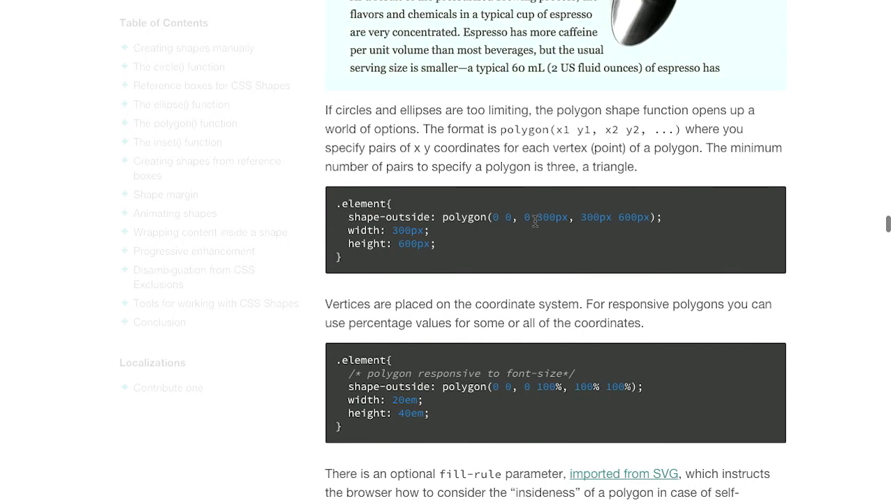
pyautogui.moveTo(606, 233)
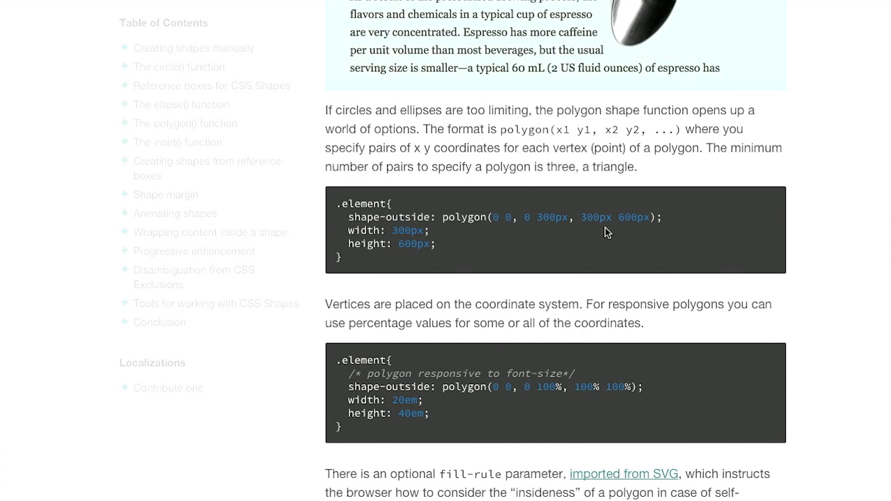
pyautogui.scroll(-3)
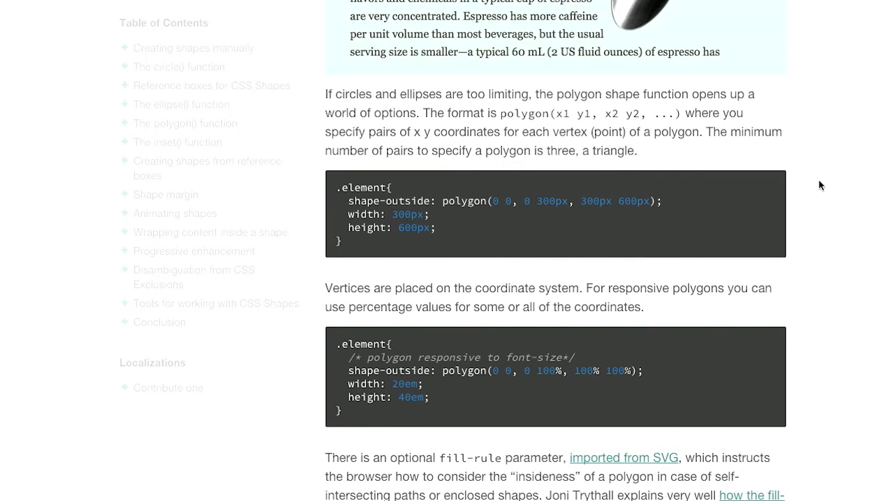
pyautogui.moveTo(809, 180)
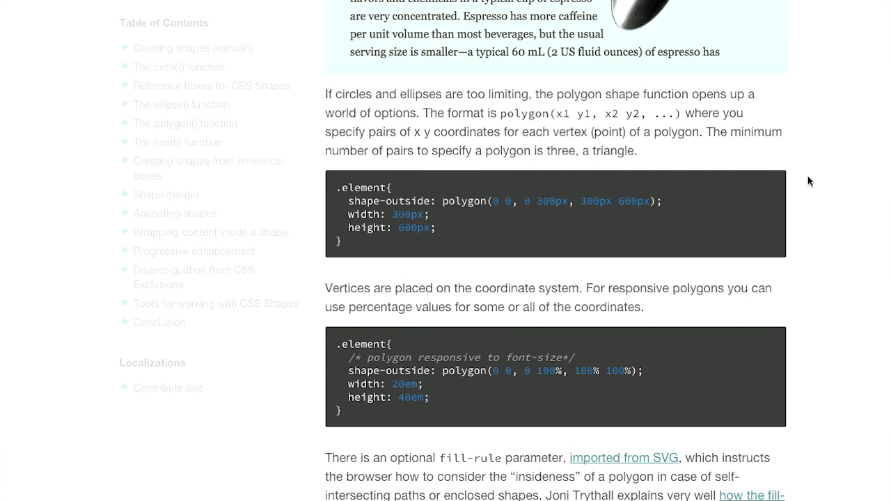
pyautogui.scroll(-3)
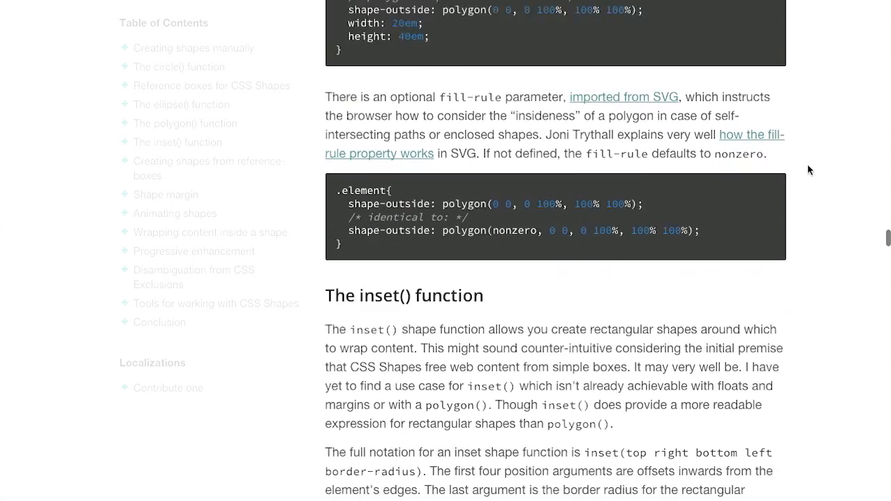
# Step: Scroll to the shape-from-reference-box border-radius illustration and its border-box code
pyautogui.scroll(-3)
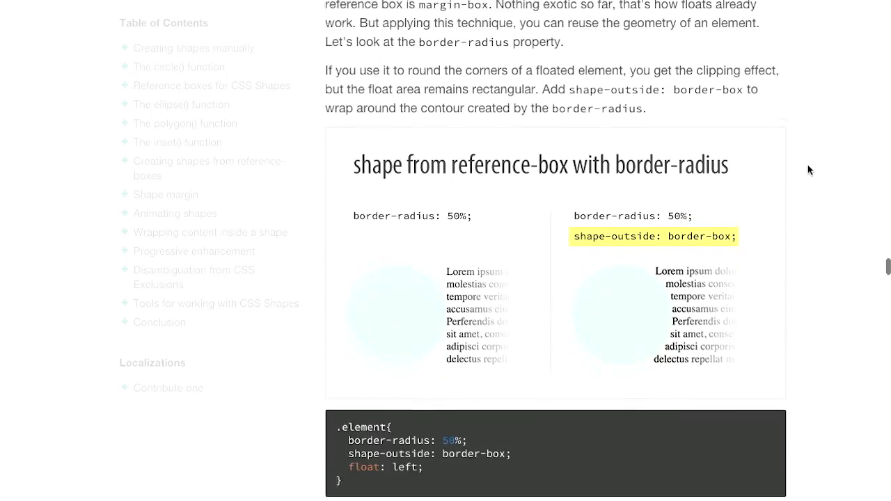
pyautogui.scroll(-3)
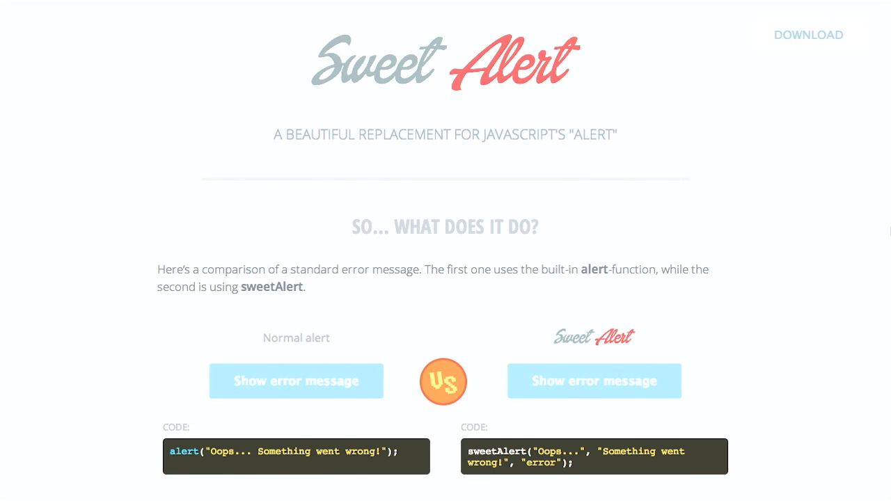
pyautogui.moveTo(884, 231)
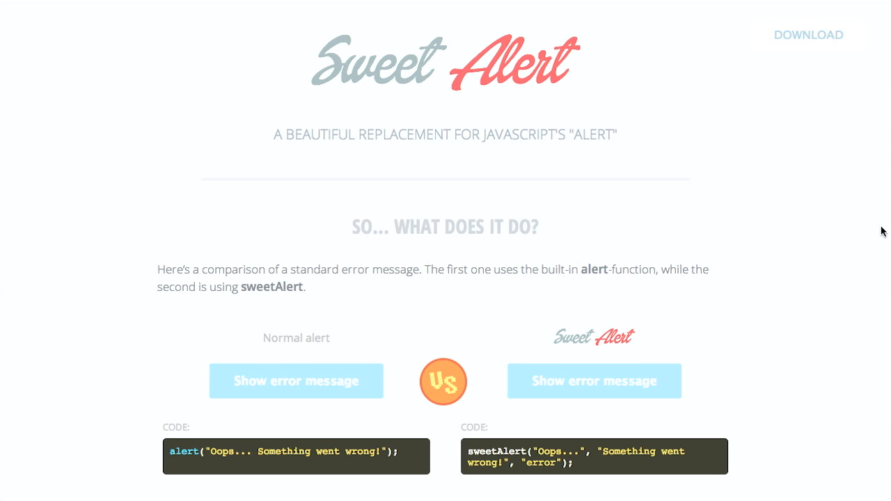
pyautogui.moveTo(10, 302)
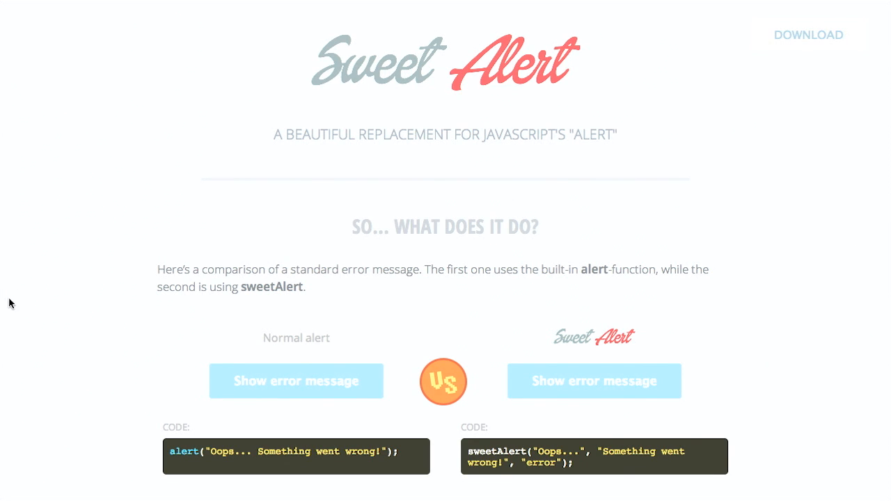
pyautogui.moveTo(274, 395)
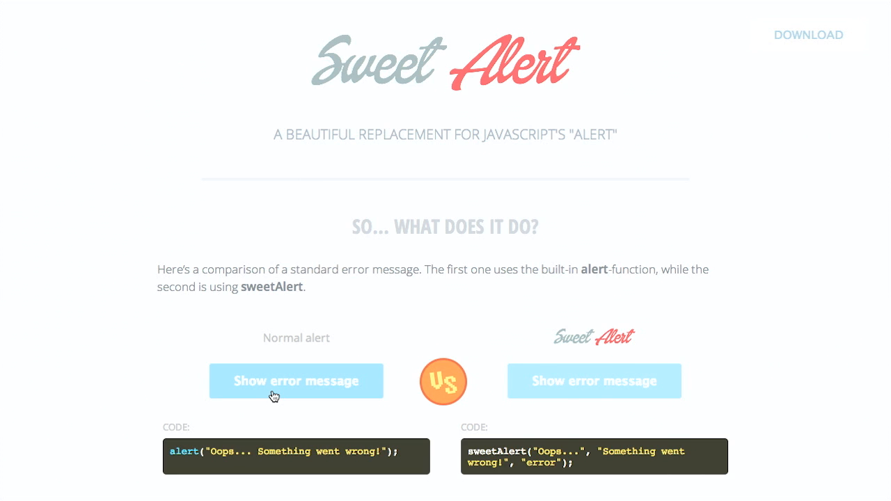
# Step: Trigger and dismiss the native alert, then the SweetAlert 'Oops' error popup twice
pyautogui.click(296, 380)
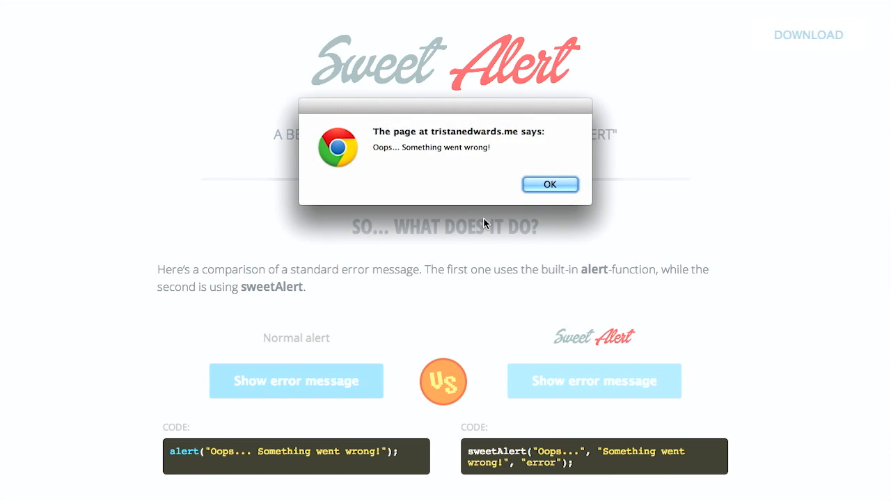
pyautogui.moveTo(549, 185)
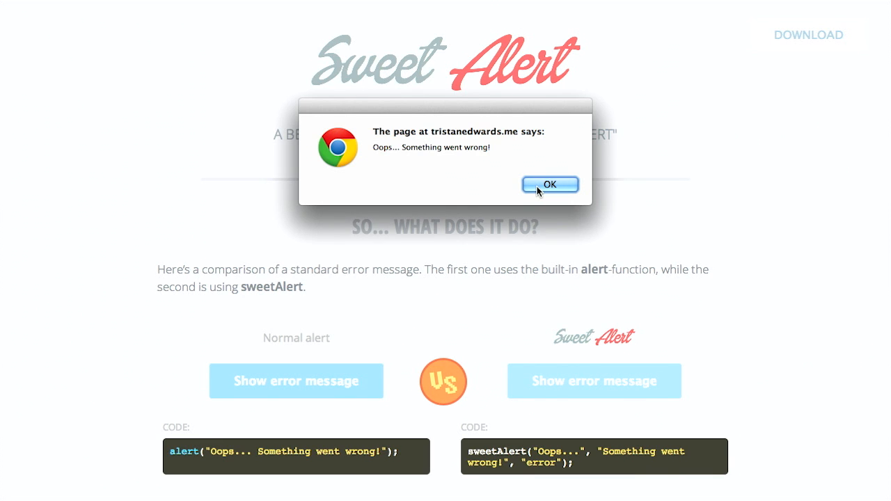
pyautogui.click(549, 184)
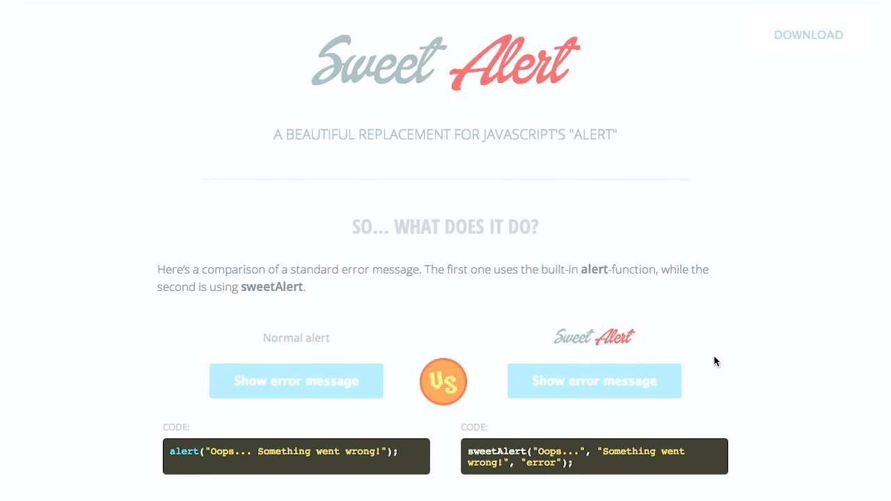
pyautogui.click(594, 381)
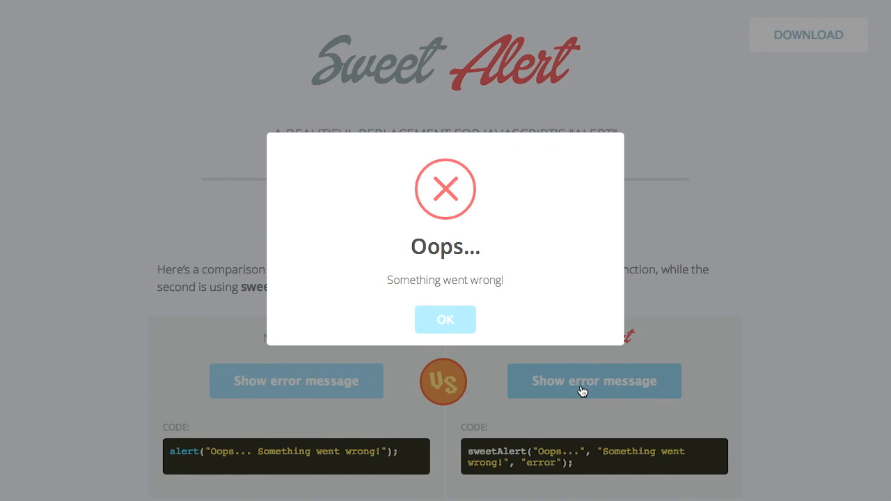
pyautogui.moveTo(431, 286)
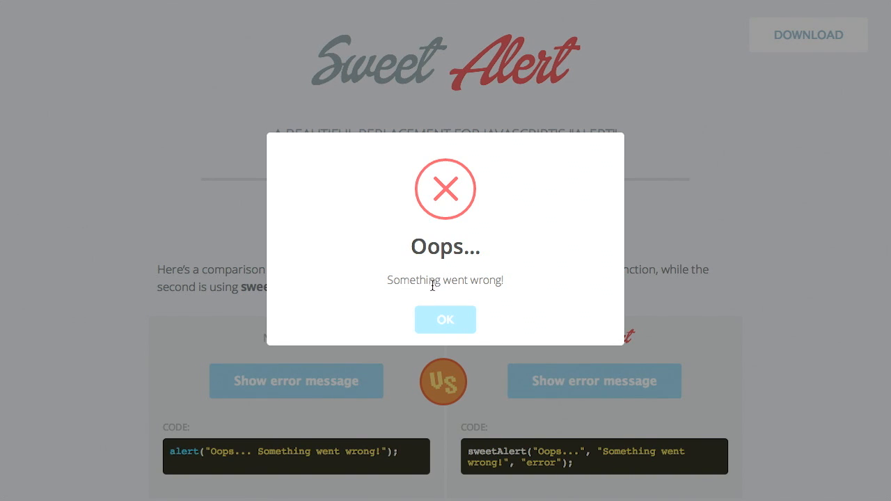
pyautogui.click(445, 320)
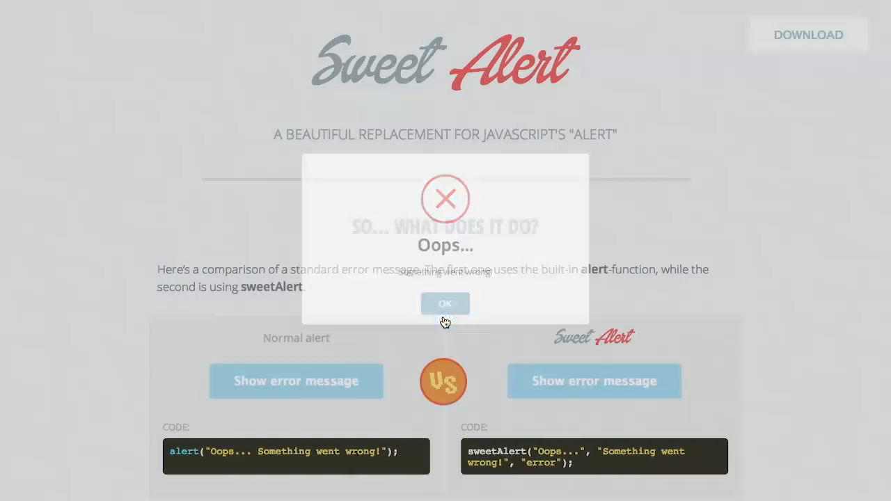
pyautogui.click(445, 302)
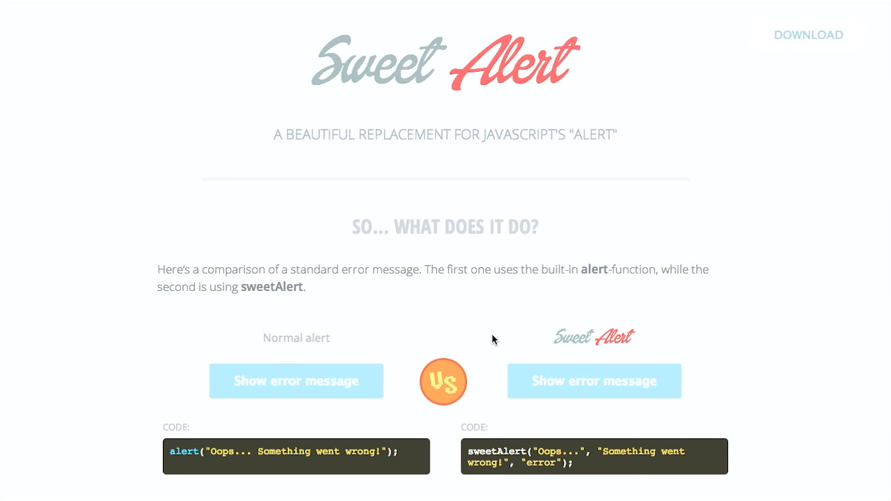
pyautogui.click(593, 381)
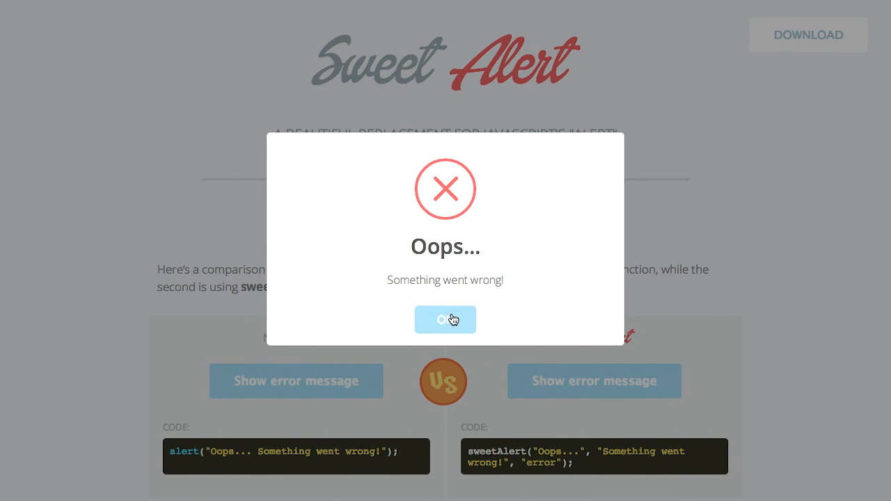
pyautogui.click(445, 319)
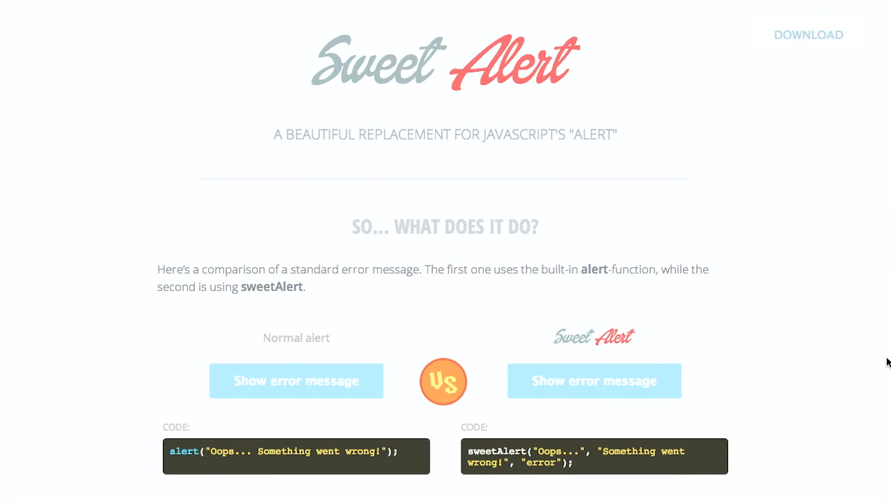
# Step: Scroll down to the examples and try the basic message alert
pyautogui.scroll(-3)
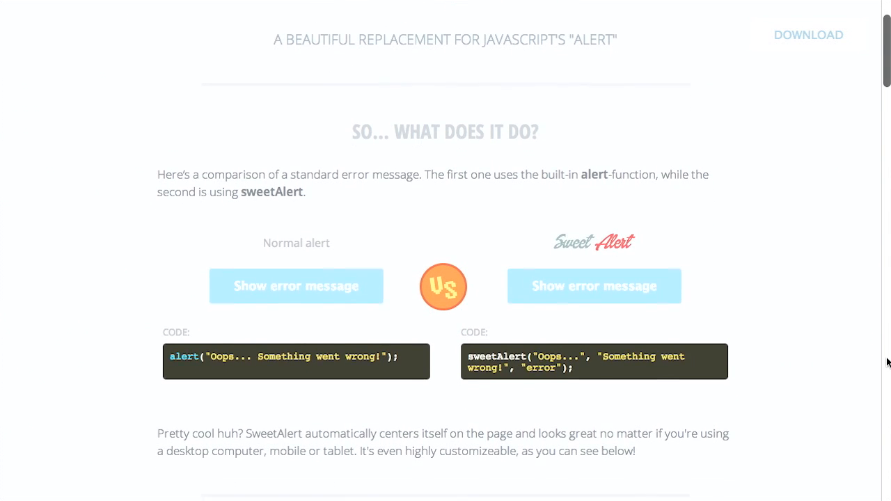
pyautogui.scroll(-3)
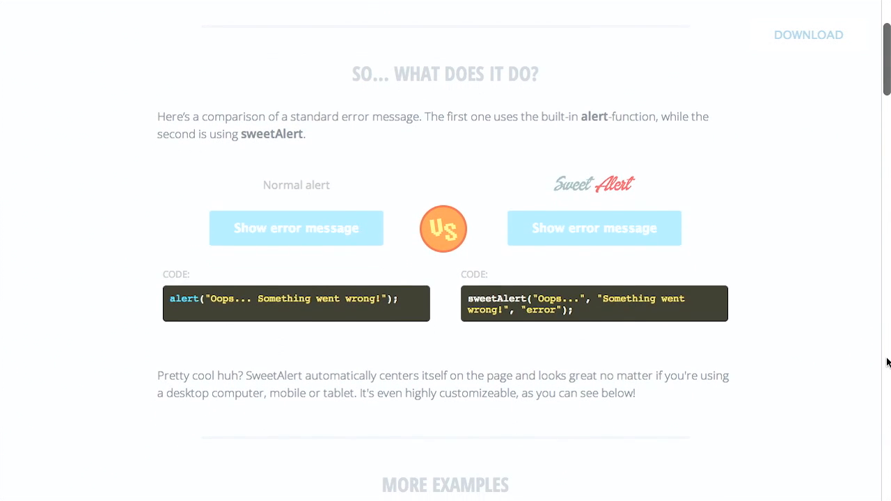
pyautogui.scroll(-3)
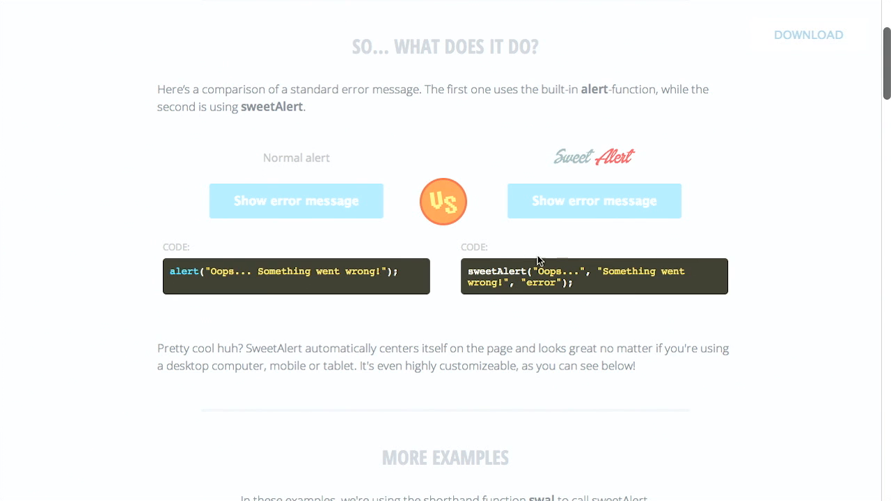
pyautogui.scroll(-3)
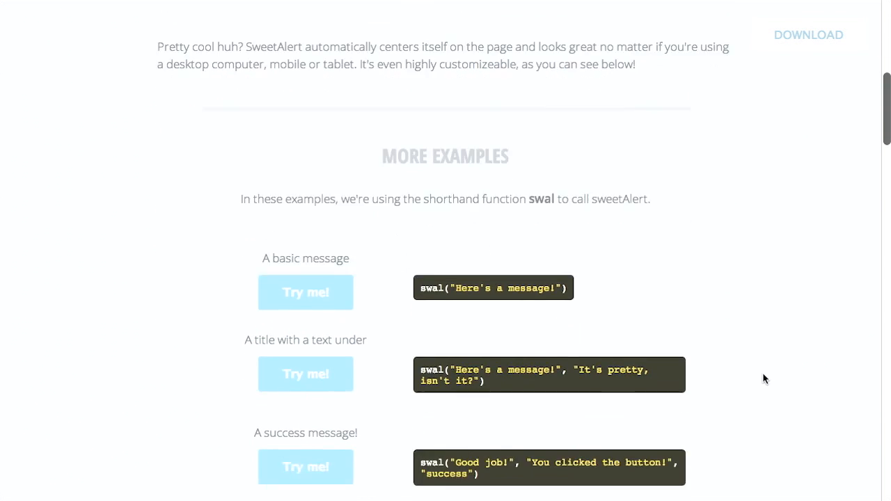
pyautogui.scroll(-3)
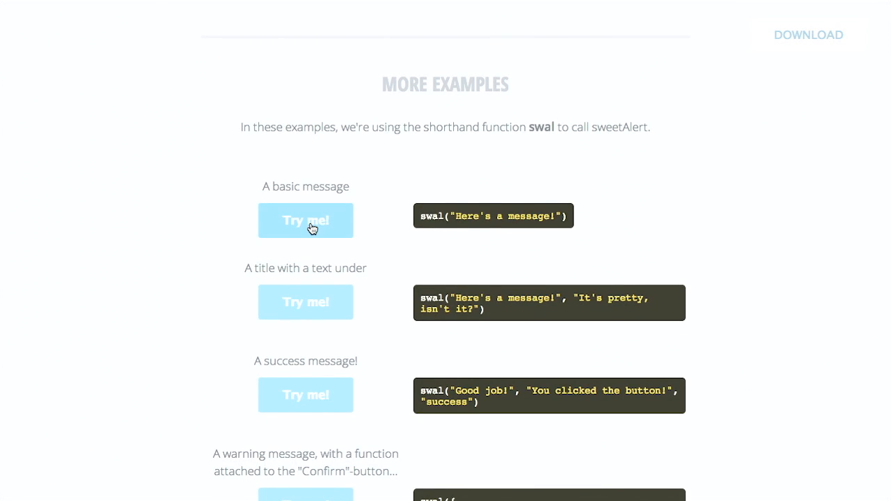
pyautogui.click(306, 220)
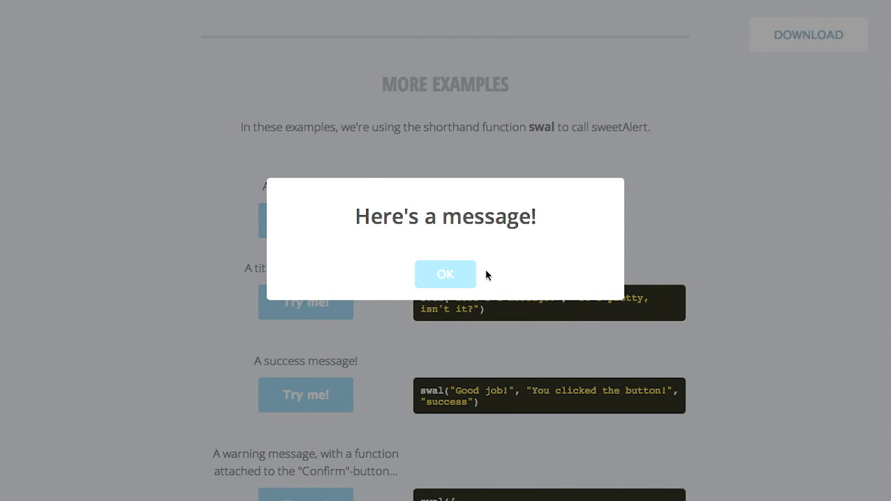
pyautogui.click(445, 274)
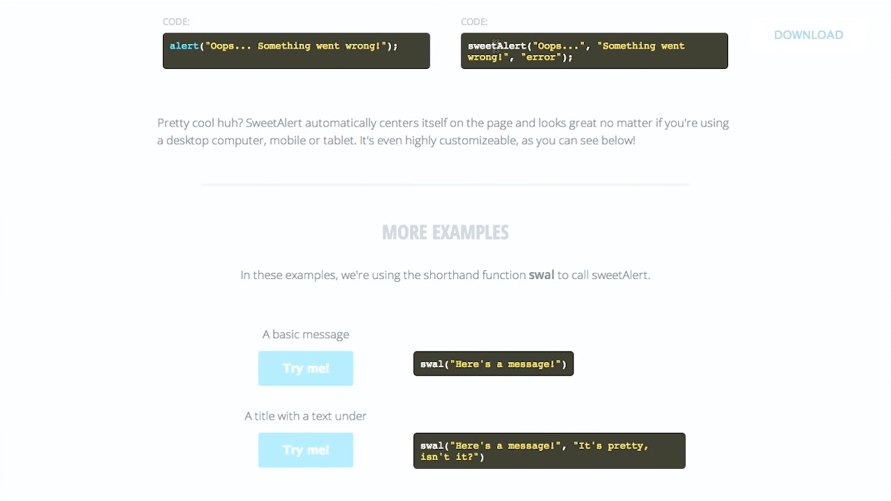
# Step: Try the title-with-text and 'Good job' success message examples
pyautogui.scroll(-3)
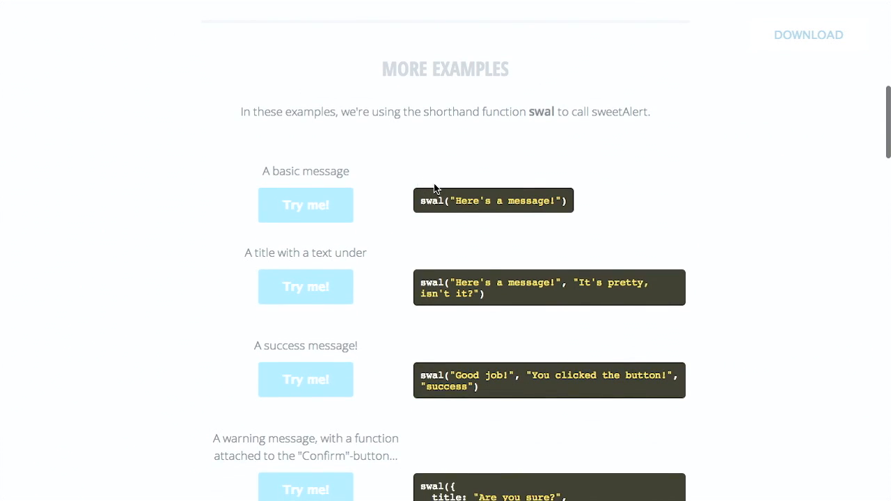
pyautogui.moveTo(426, 204)
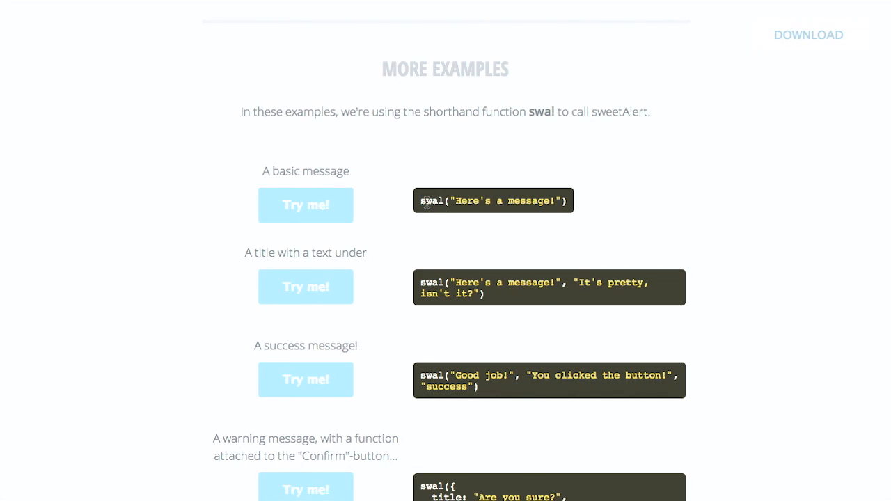
pyautogui.scroll(-3)
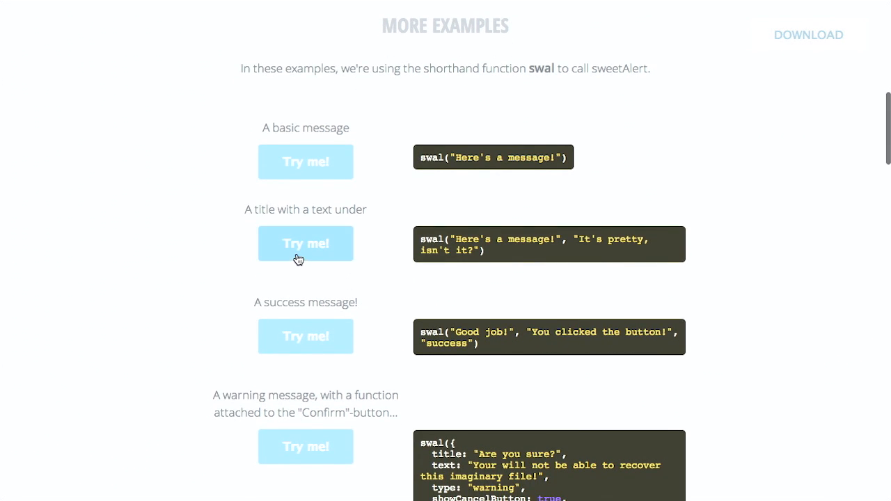
pyautogui.moveTo(292, 240)
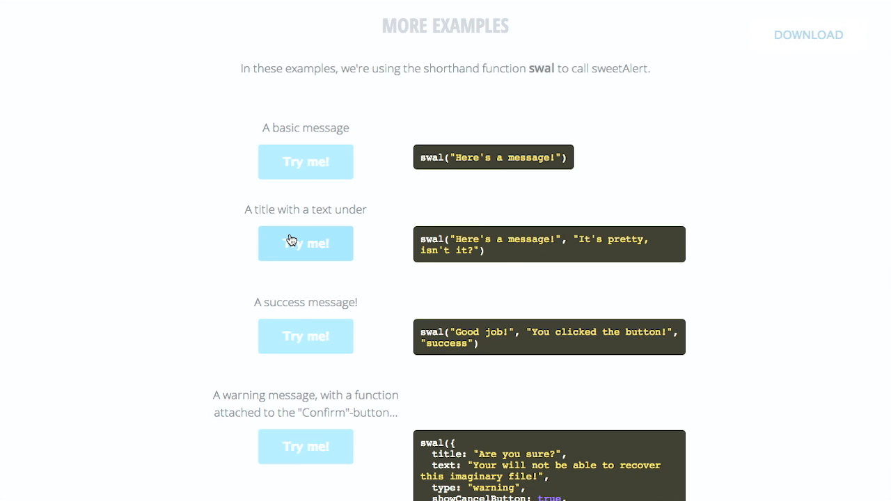
pyautogui.click(306, 242)
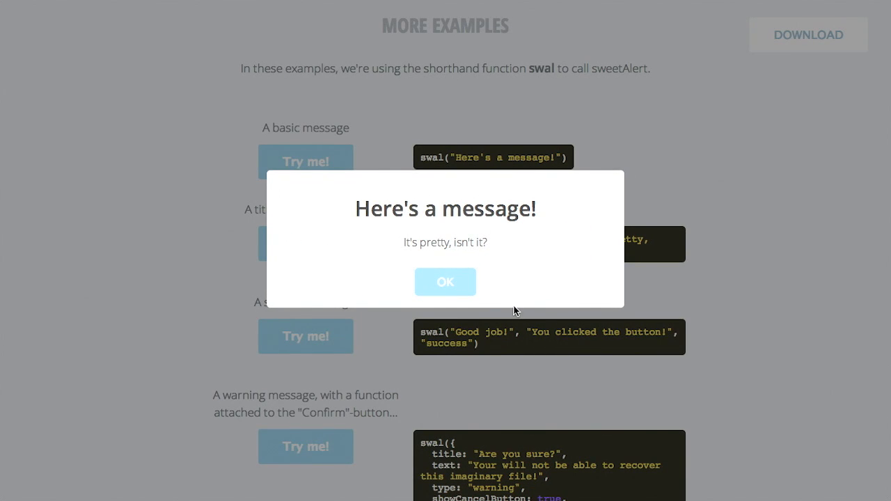
pyautogui.moveTo(396, 210)
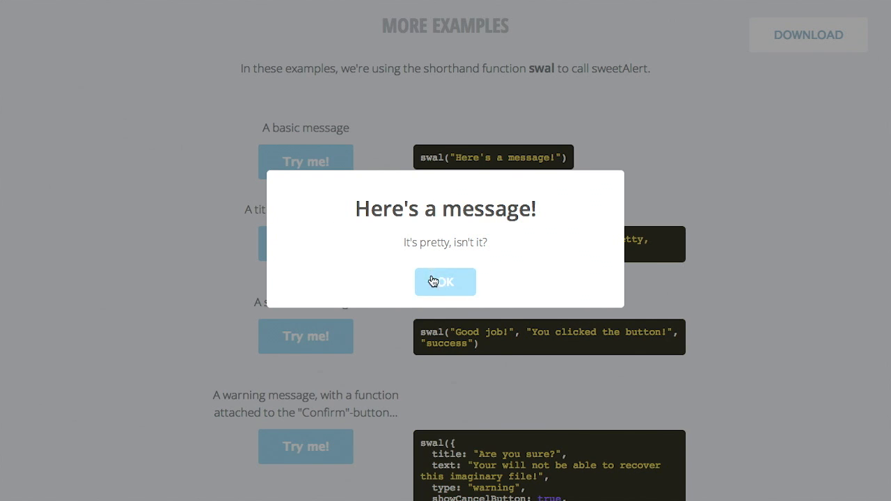
pyautogui.click(445, 282)
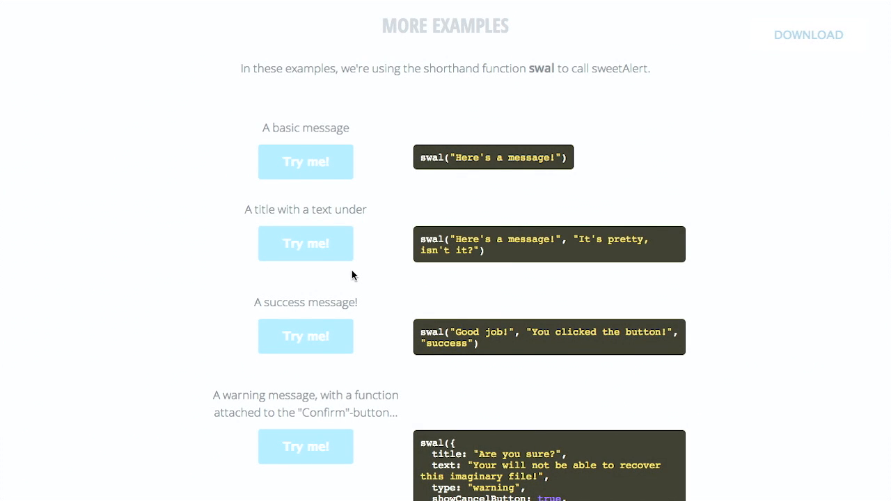
pyautogui.scroll(-3)
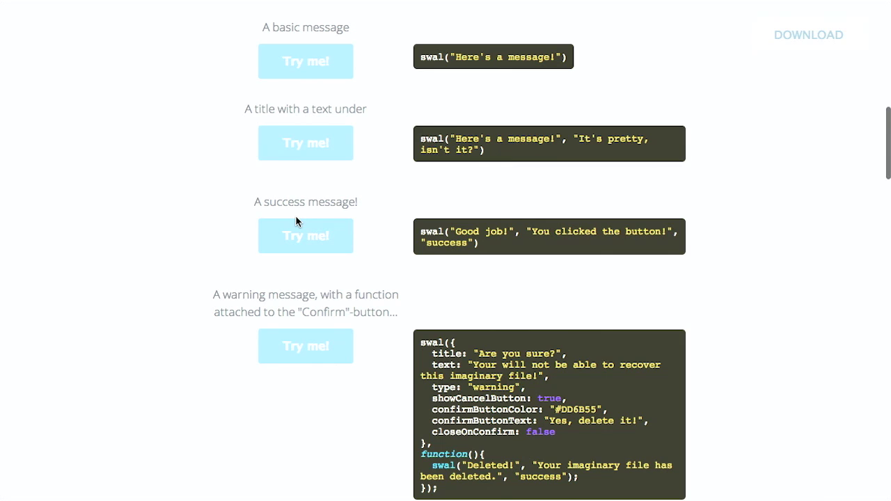
pyautogui.click(305, 236)
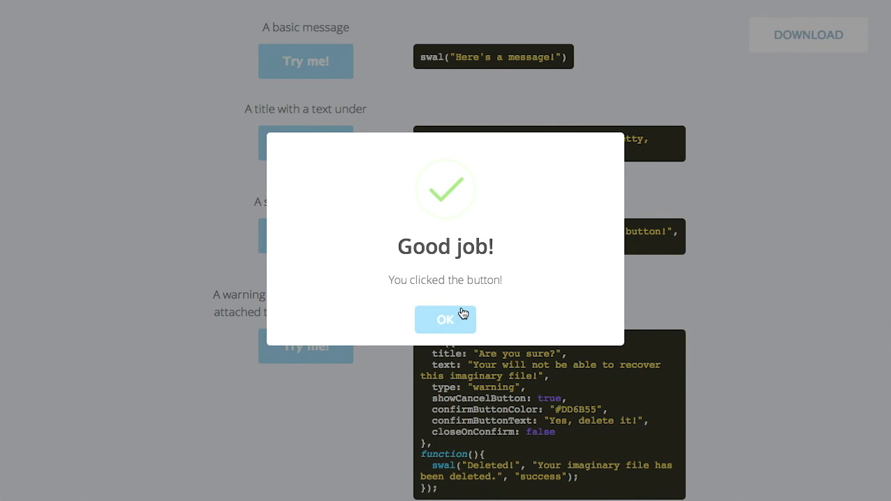
pyautogui.click(445, 319)
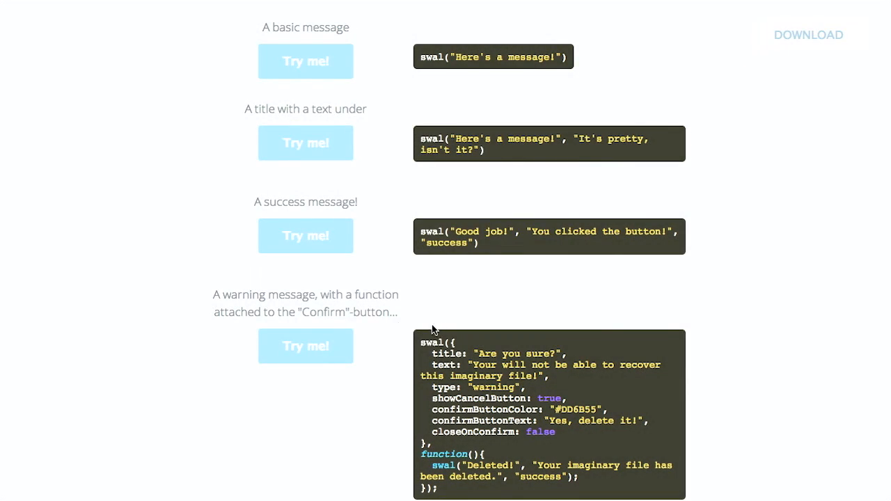
# Step: Run the delete-confirmation, cancel-action and custom thumbs-up icon alerts, dismissing each
pyautogui.click(306, 346)
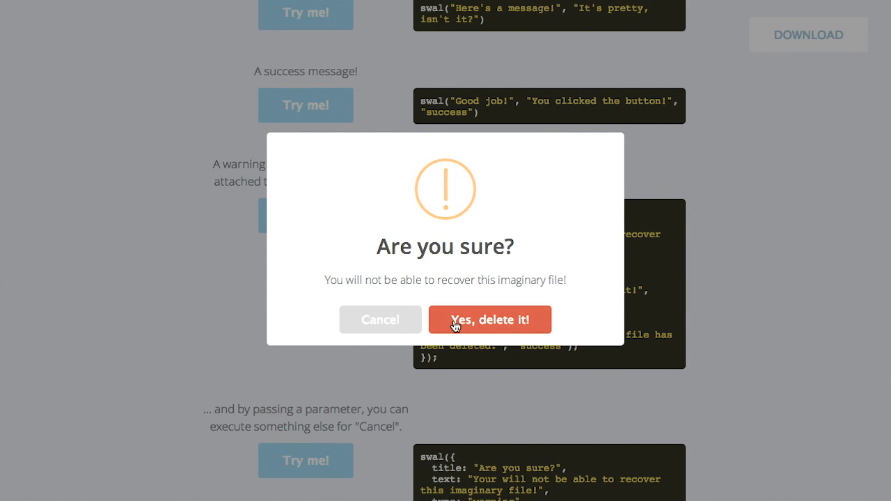
pyautogui.click(490, 320)
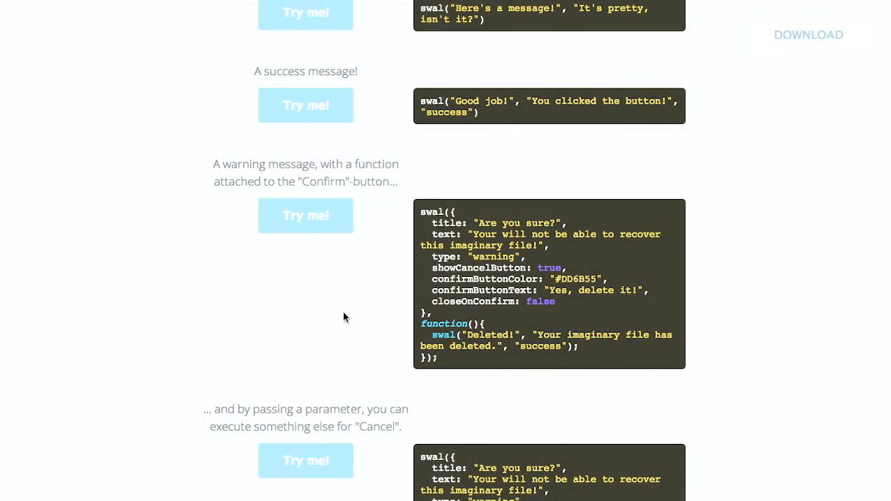
pyautogui.click(305, 215)
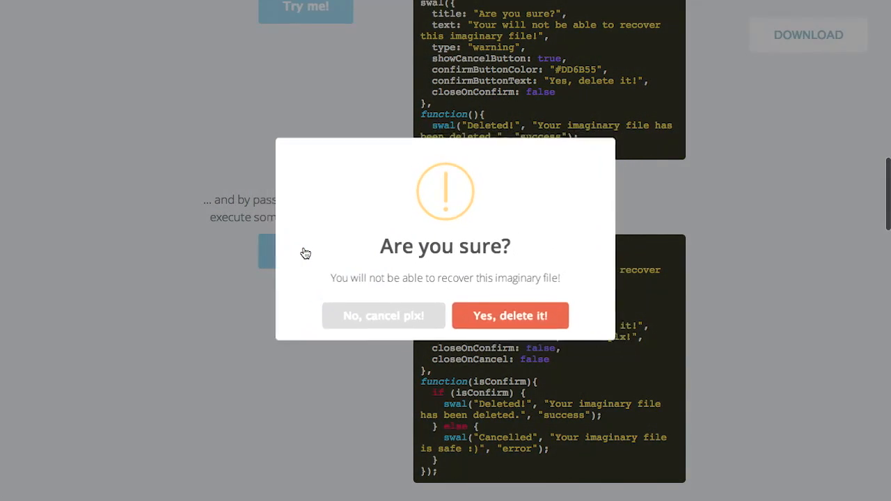
pyautogui.click(383, 315)
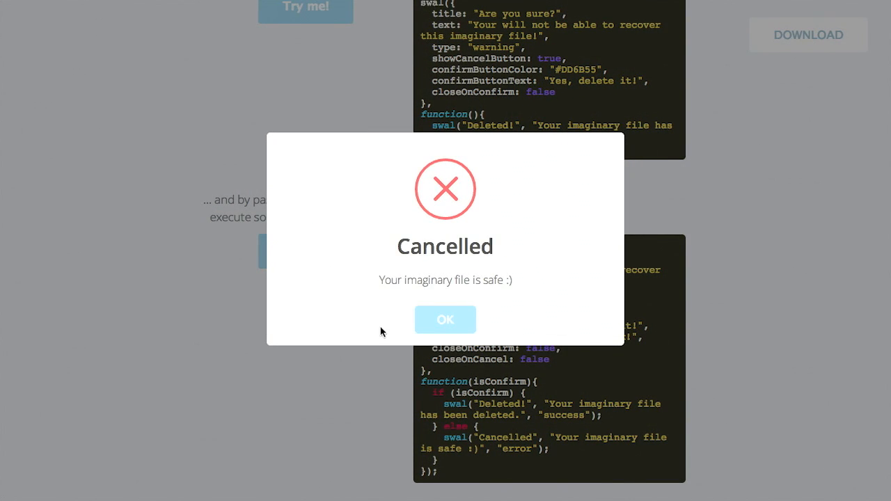
pyautogui.click(444, 319)
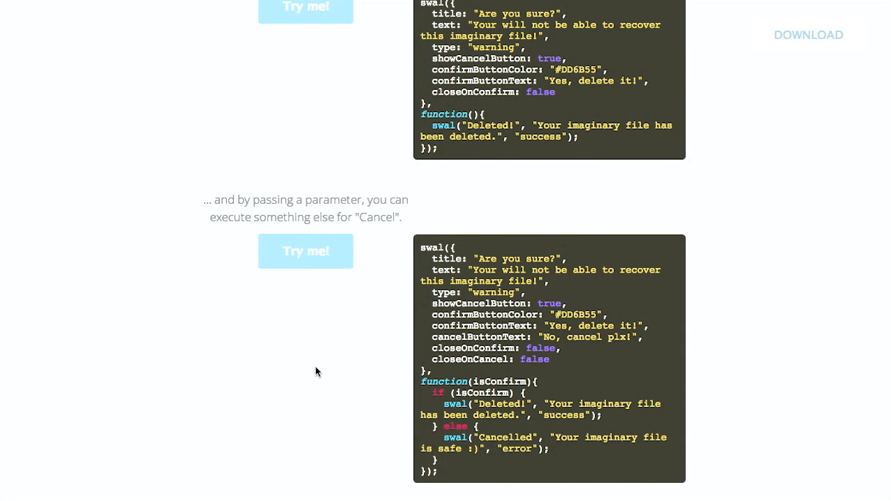
pyautogui.scroll(-3)
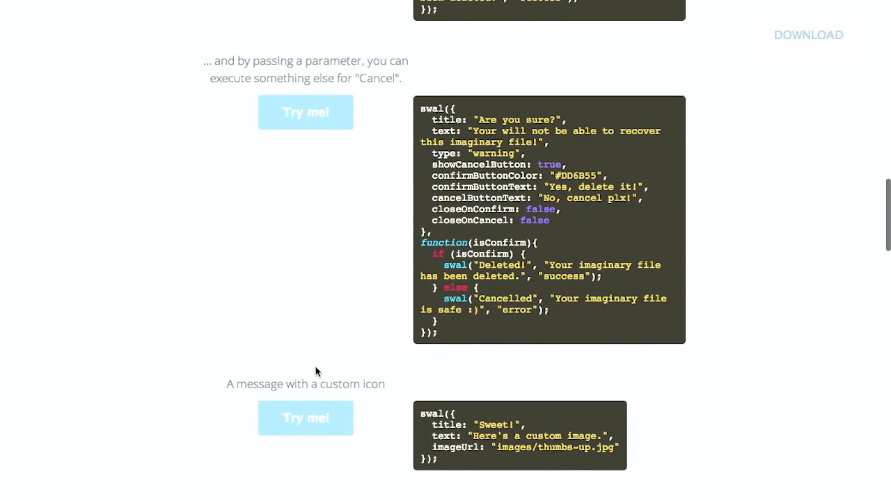
pyautogui.click(305, 417)
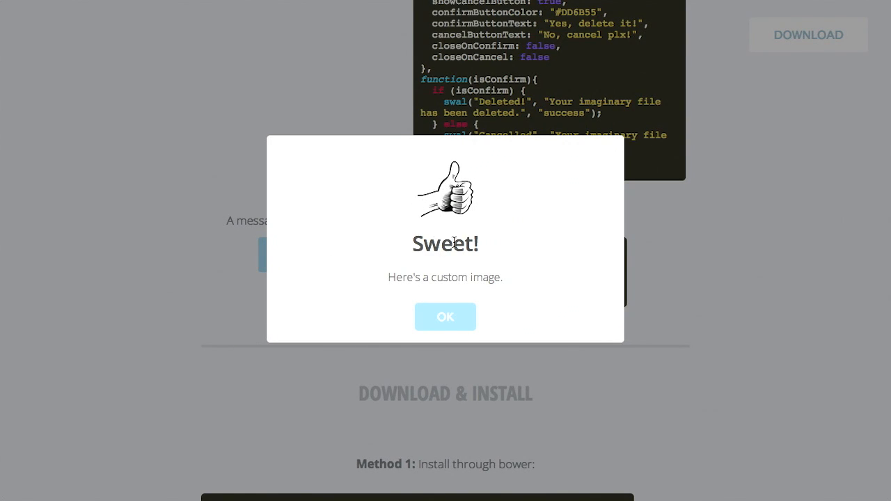
pyautogui.moveTo(500, 262)
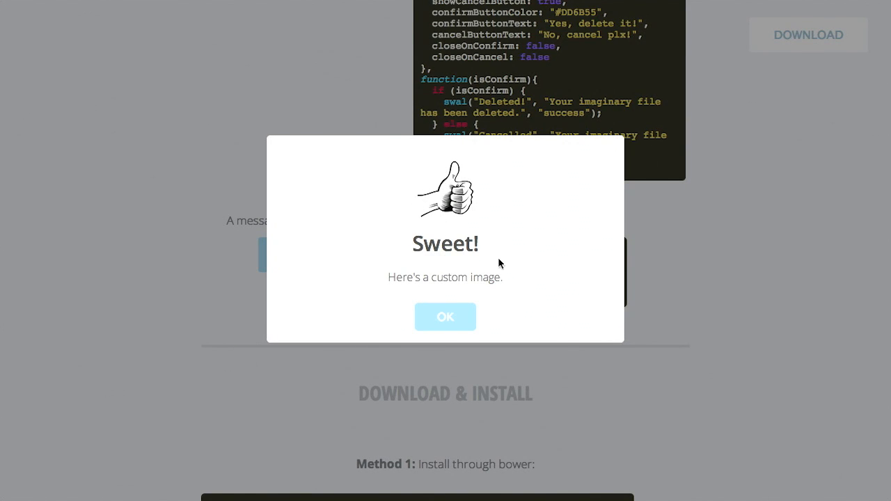
pyautogui.click(445, 316)
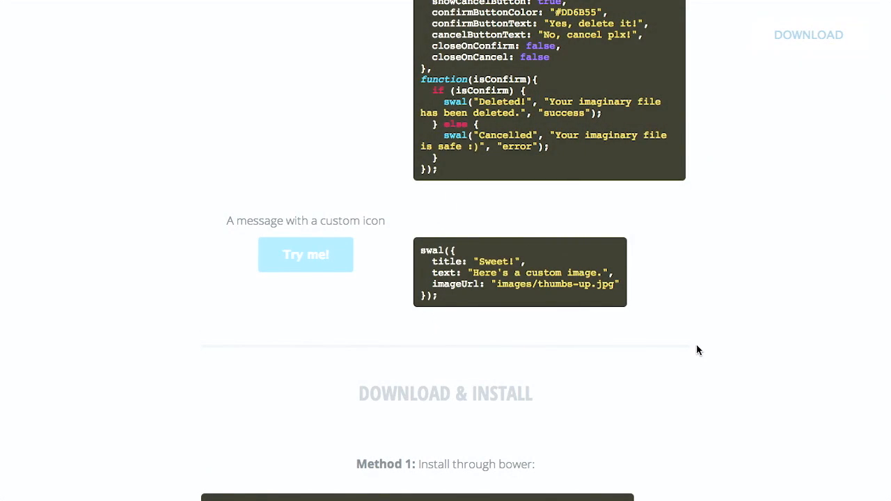
# Step: Read through Download & Install and the Configuration table to the Contribute footer
pyautogui.scroll(-3)
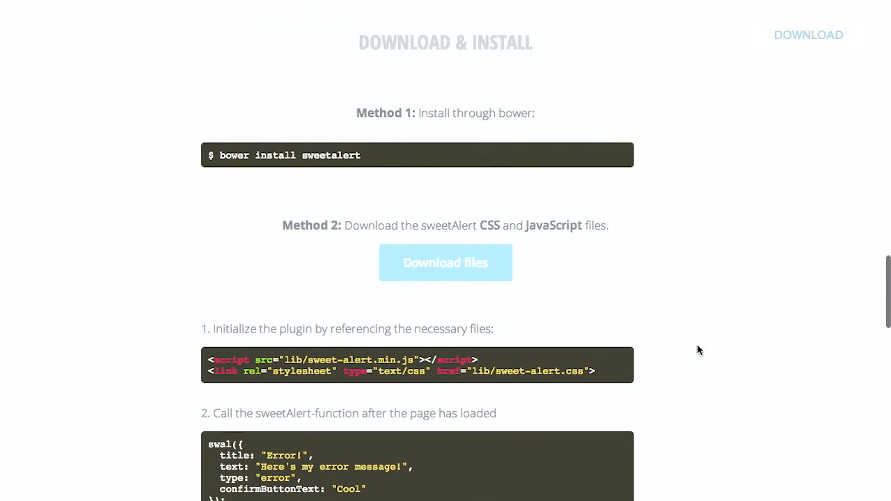
pyautogui.scroll(-3)
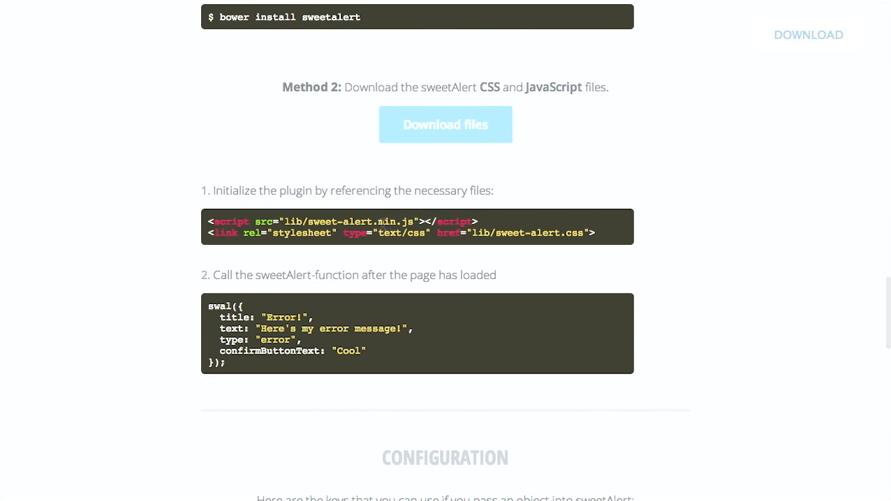
pyautogui.moveTo(372, 237)
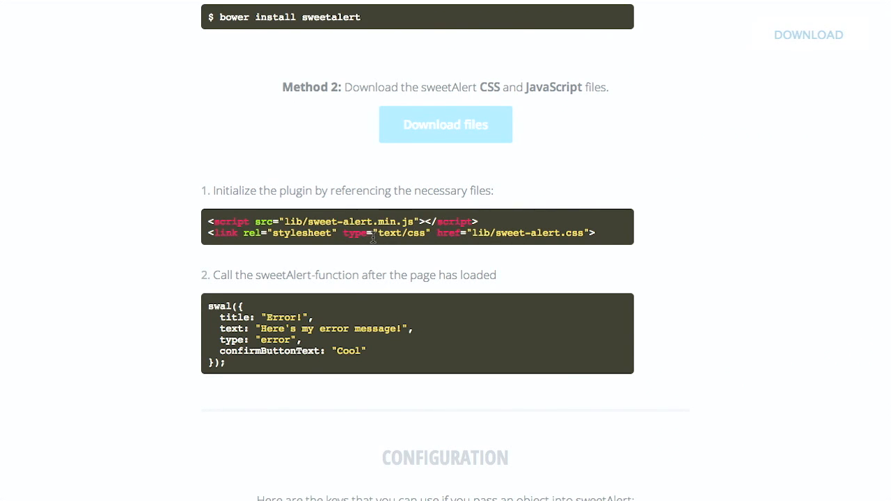
pyautogui.moveTo(587, 259)
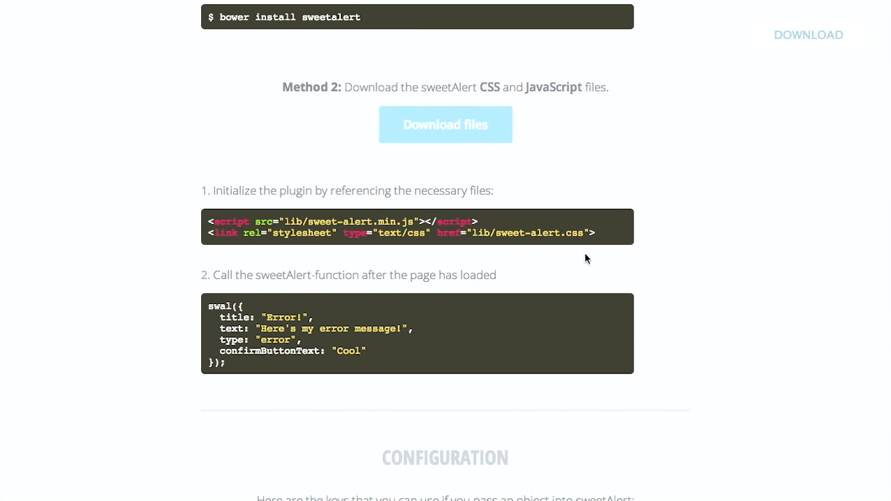
pyautogui.scroll(-3)
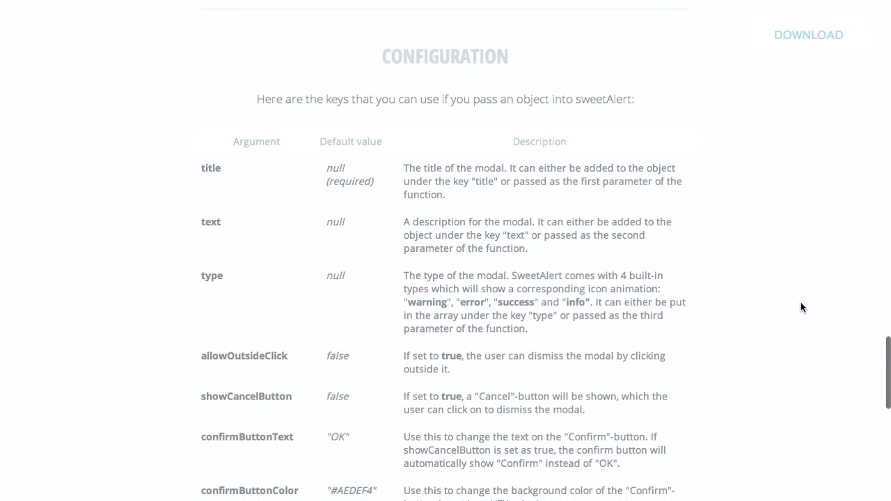
pyautogui.scroll(-3)
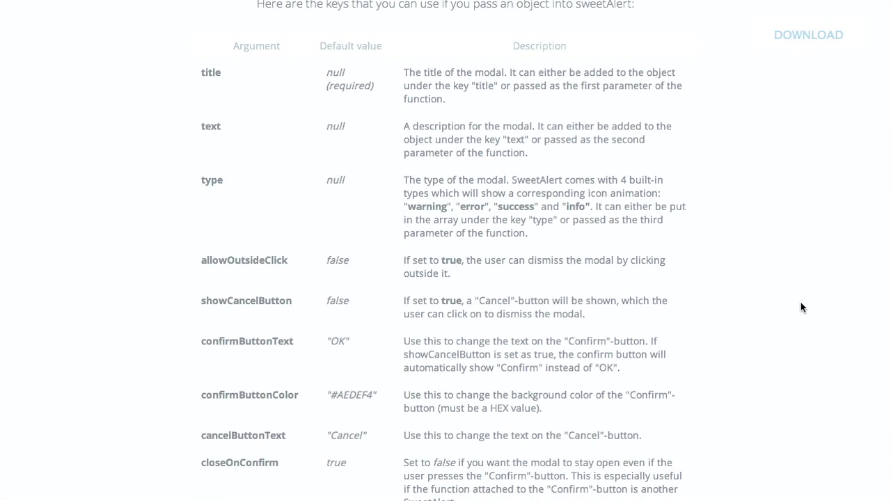
pyautogui.scroll(-3)
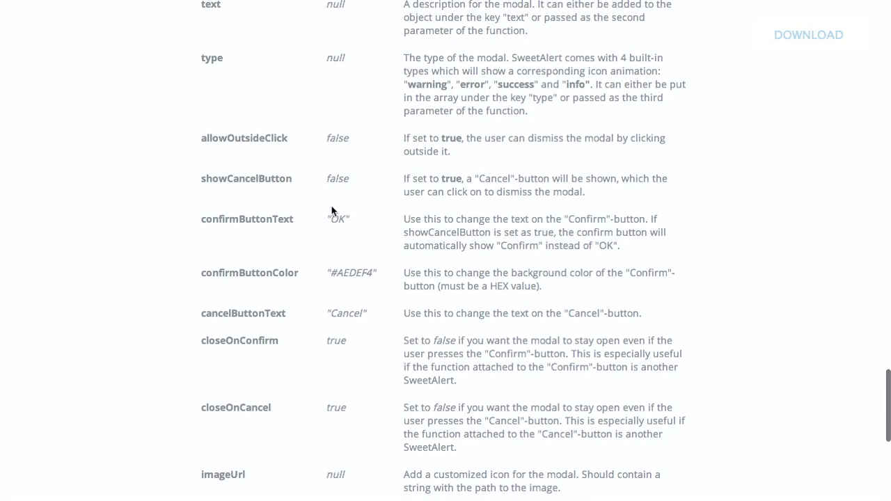
pyautogui.moveTo(194, 178)
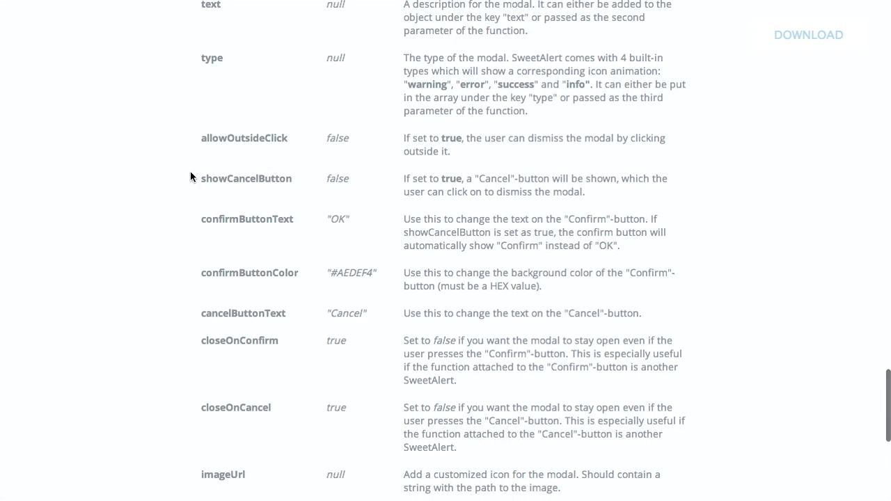
pyautogui.scroll(-3)
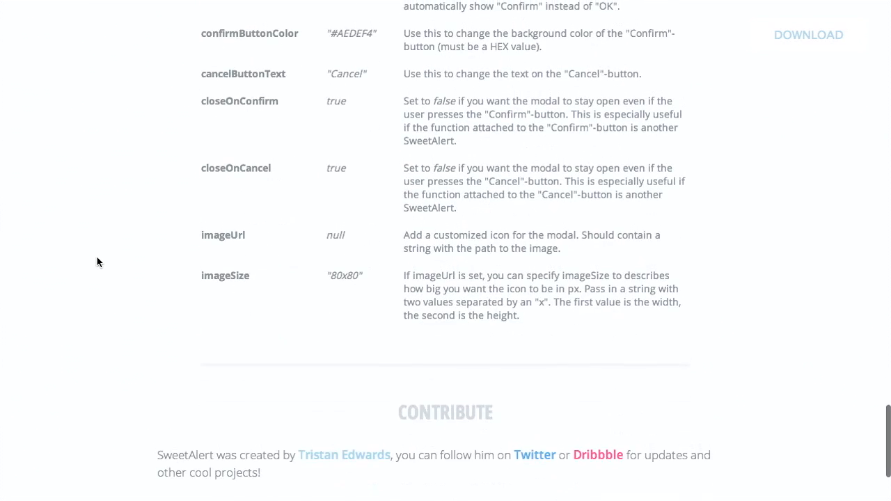
pyautogui.scroll(-3)
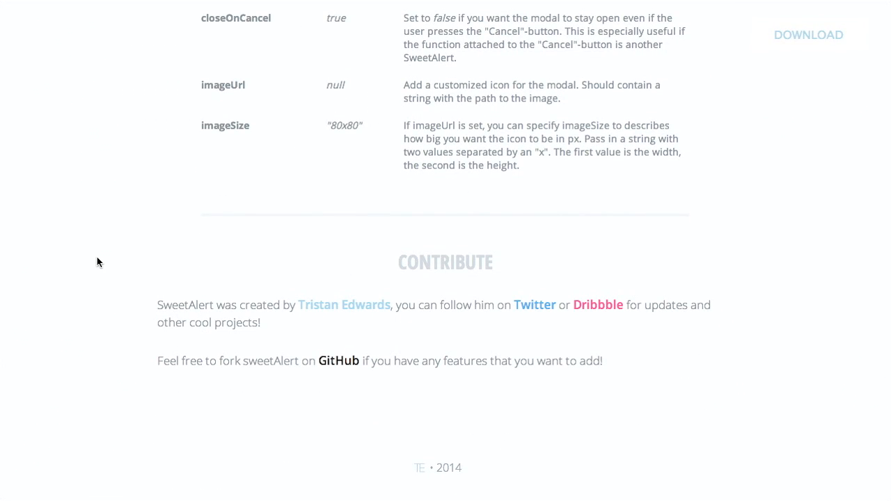
pyautogui.scroll(3)
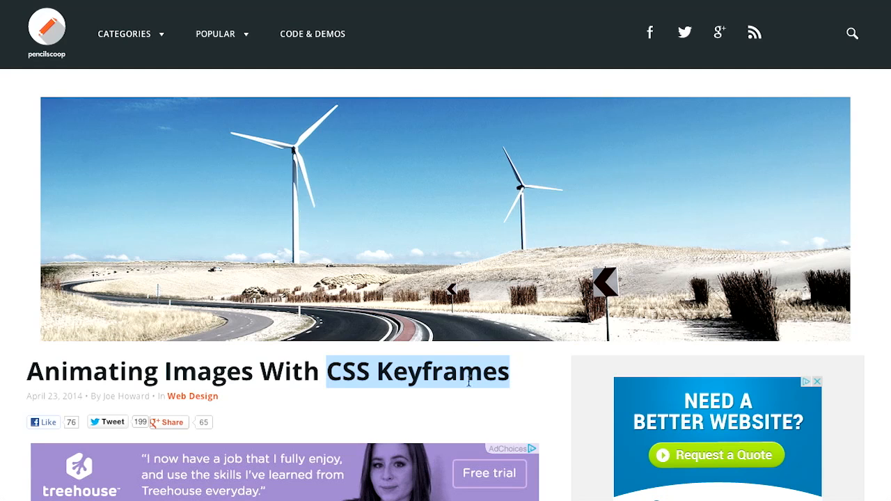
# Step: Read down to Keyframing In CSS and open the article's windmill View Demo
pyautogui.scroll(-3)
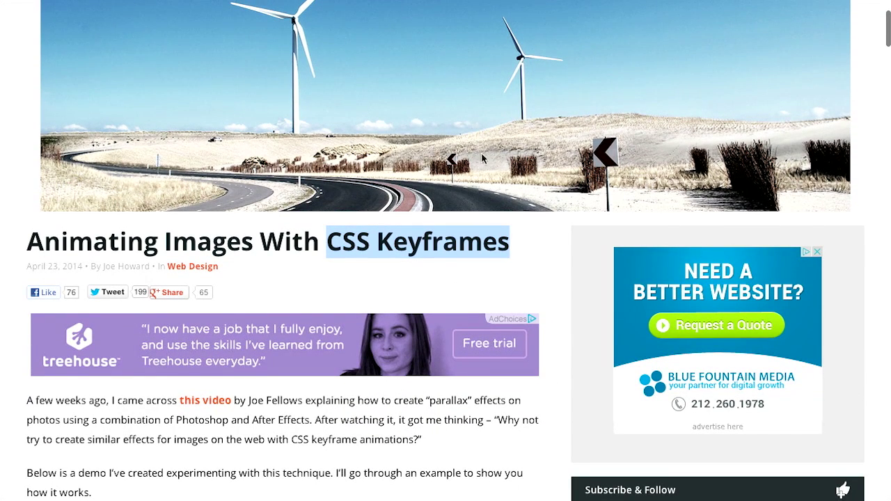
pyautogui.moveTo(537, 269)
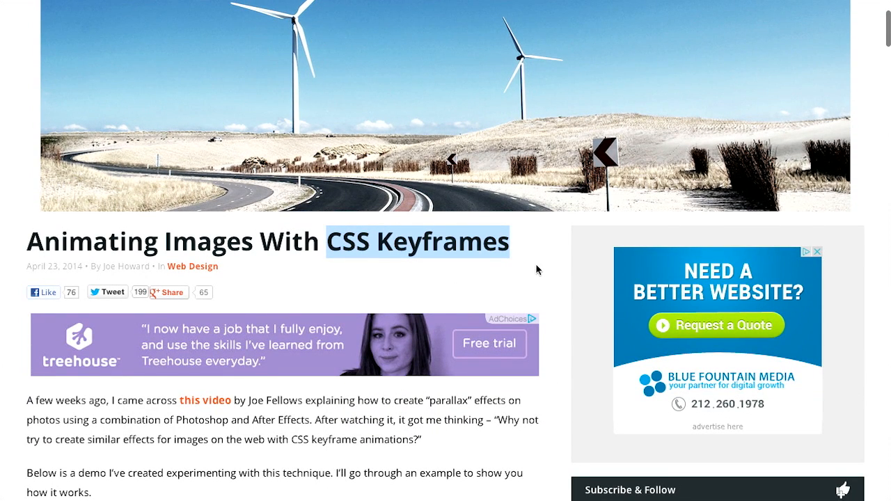
pyautogui.scroll(3)
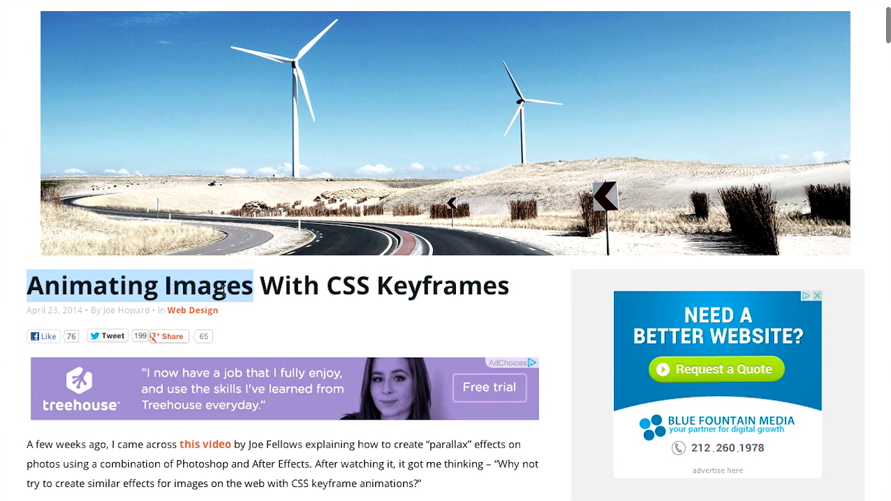
pyautogui.scroll(-3)
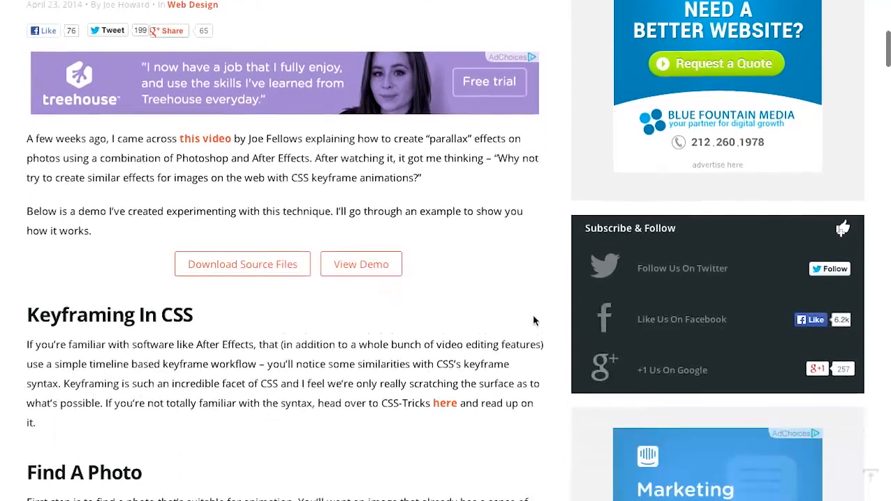
pyautogui.click(361, 264)
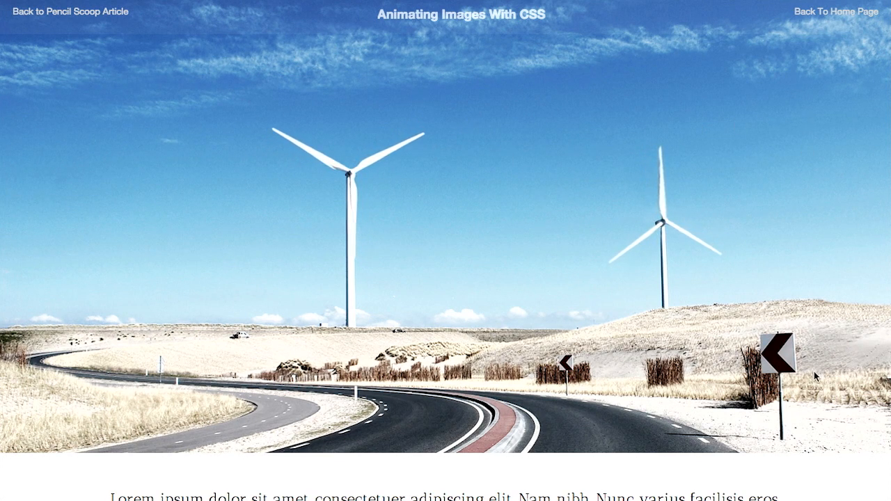
# Step: Watch the spinning wind-turbine demo, then return to the Pencil Scoop article
pyautogui.scroll(-3)
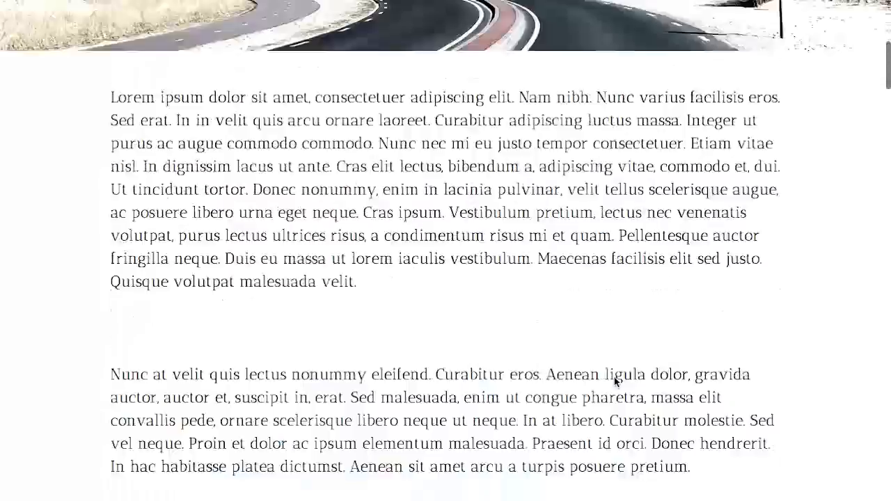
pyautogui.scroll(3)
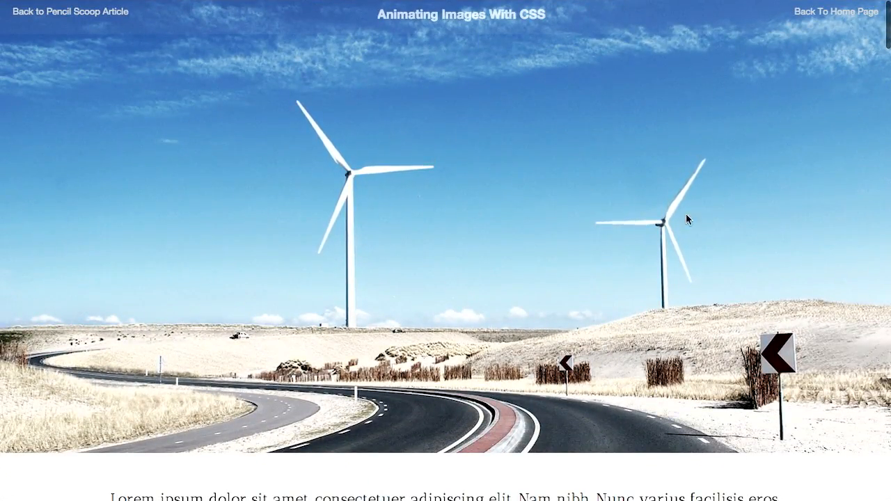
pyautogui.moveTo(108, 66)
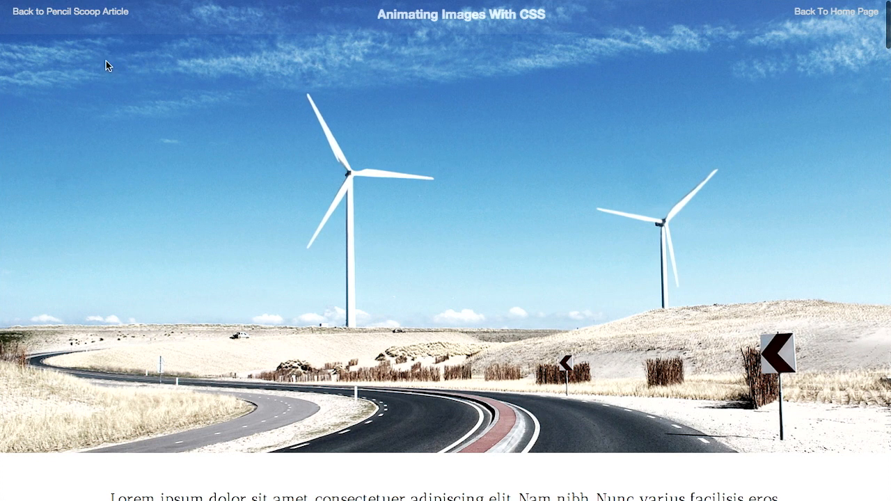
pyautogui.moveTo(701, 406)
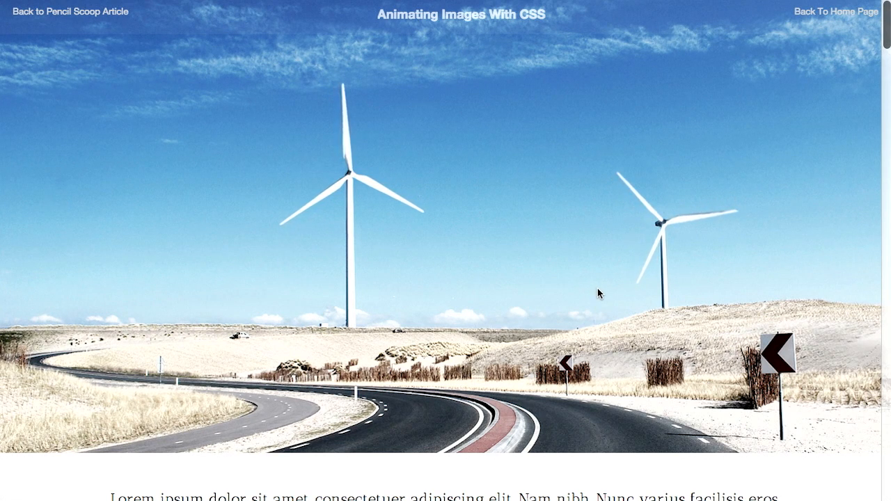
pyautogui.moveTo(346, 107)
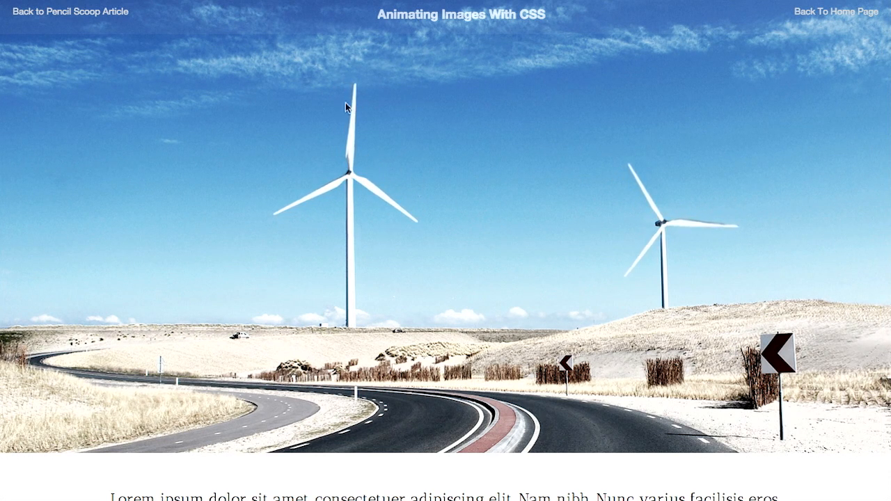
pyautogui.moveTo(279, 231)
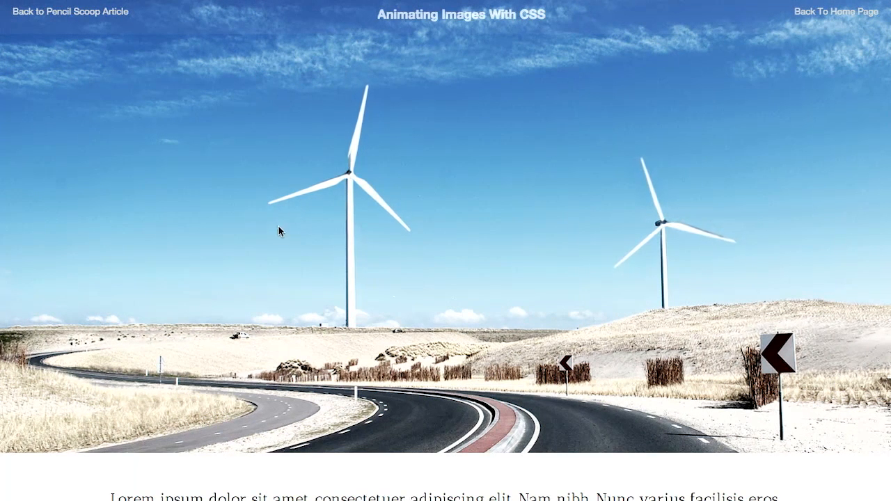
pyautogui.moveTo(527, 239)
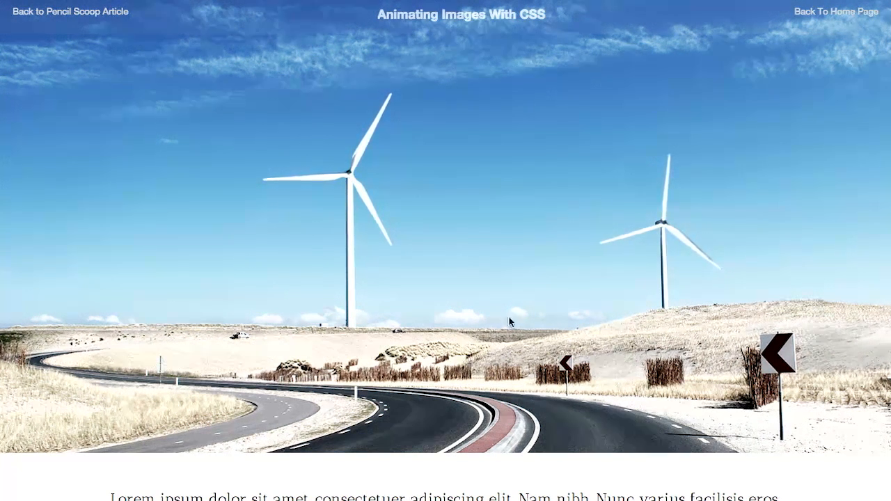
pyautogui.moveTo(734, 291)
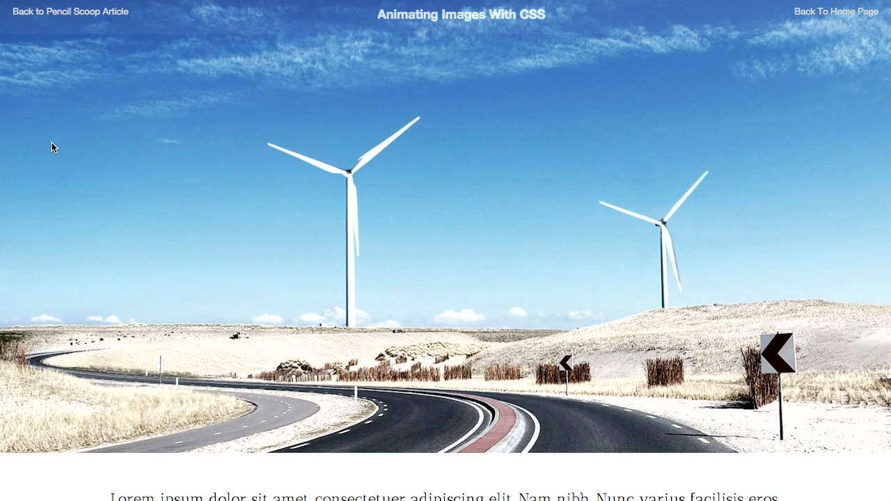
pyautogui.click(70, 12)
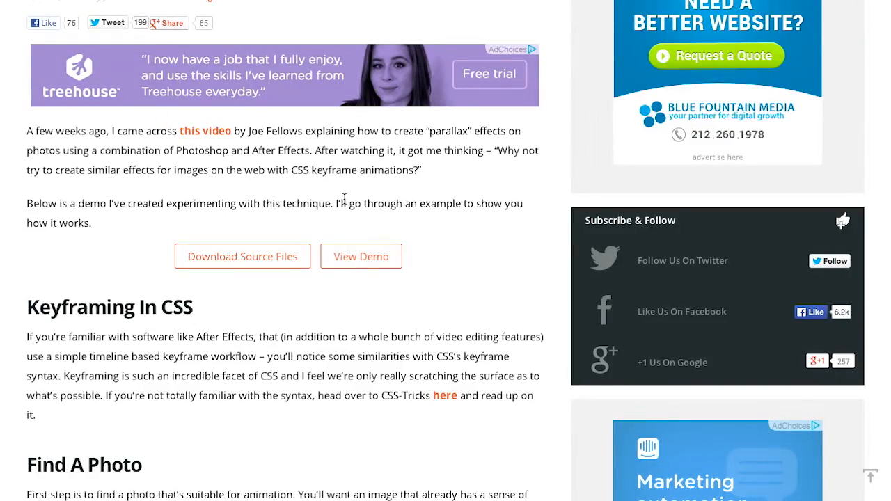
# Step: Read past 'Cut Out The Bits' and 'Fill In the background' to the Setup The Code HTML
pyautogui.scroll(-3)
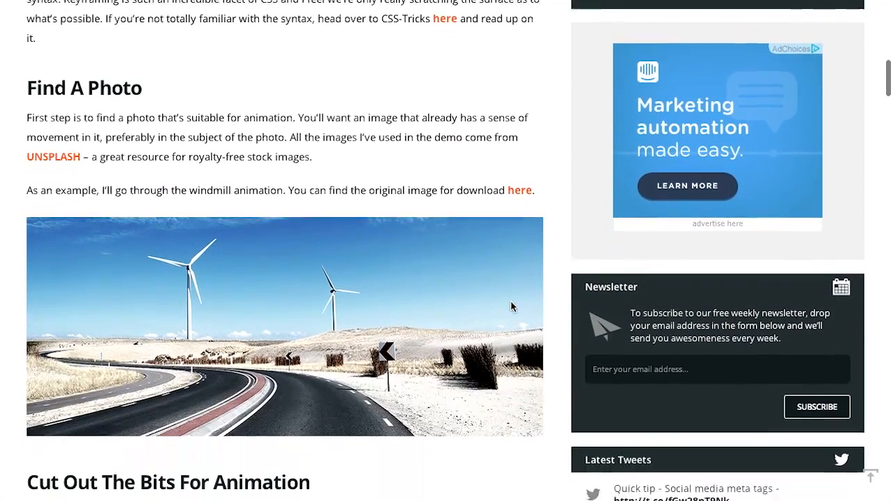
pyautogui.scroll(-3)
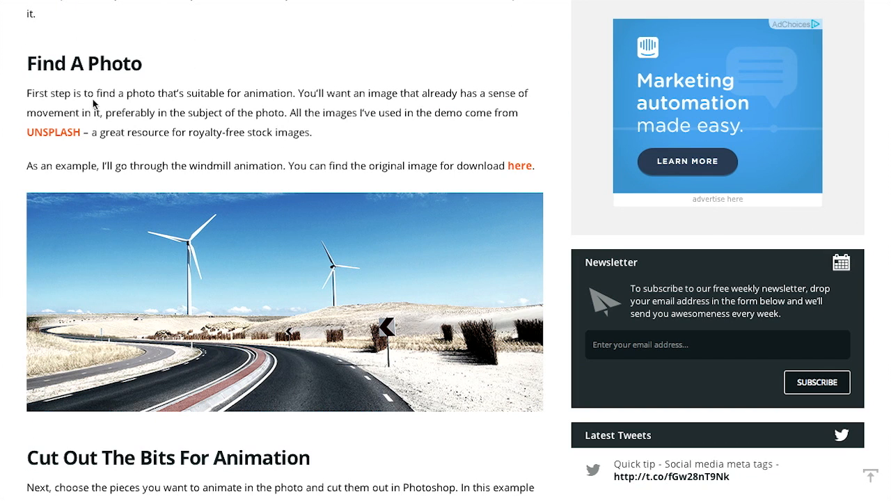
pyautogui.scroll(-3)
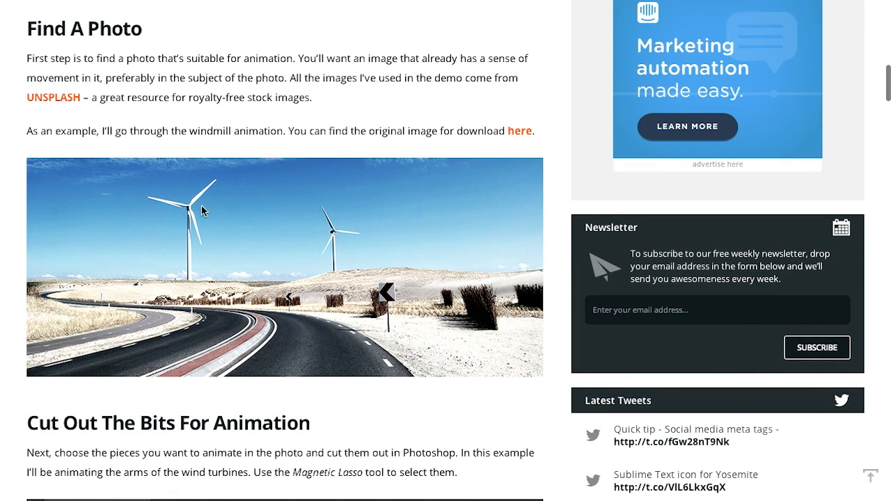
pyautogui.scroll(-3)
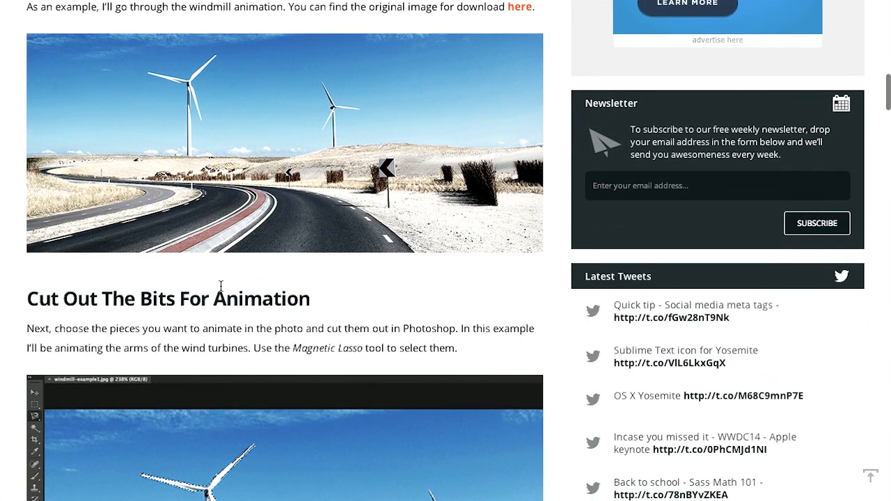
pyautogui.scroll(-3)
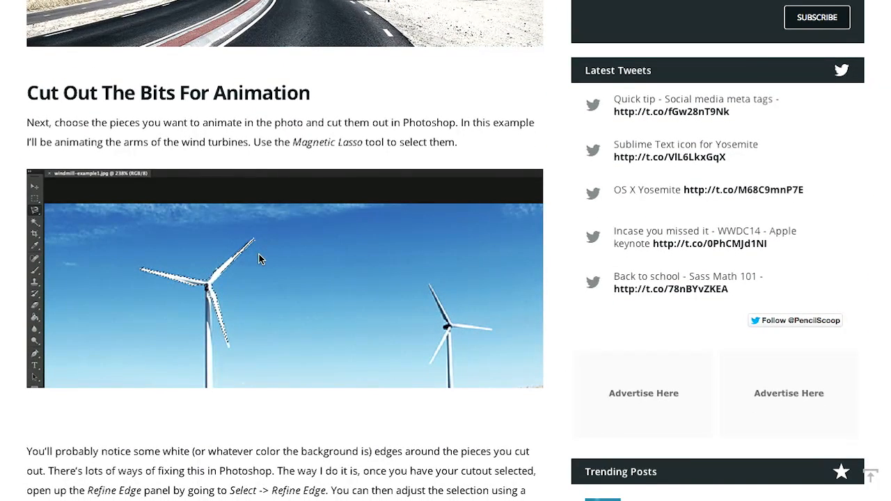
pyautogui.scroll(-3)
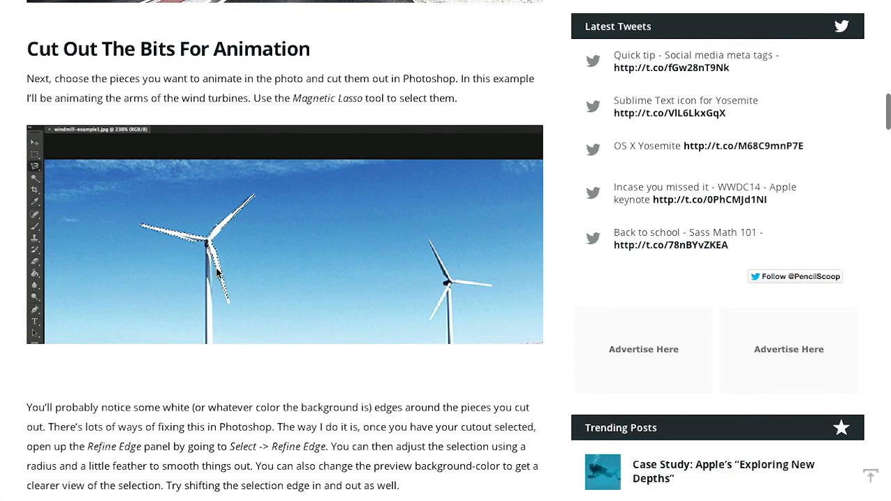
pyautogui.moveTo(387, 332)
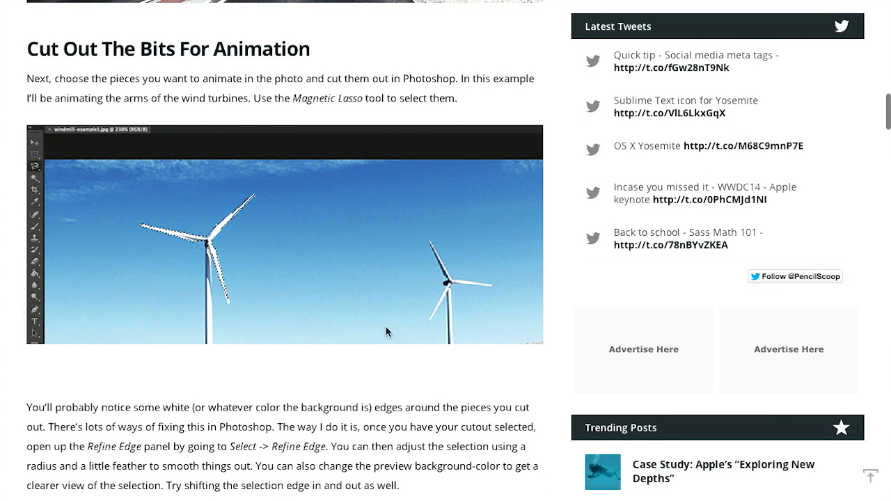
pyautogui.moveTo(311, 300)
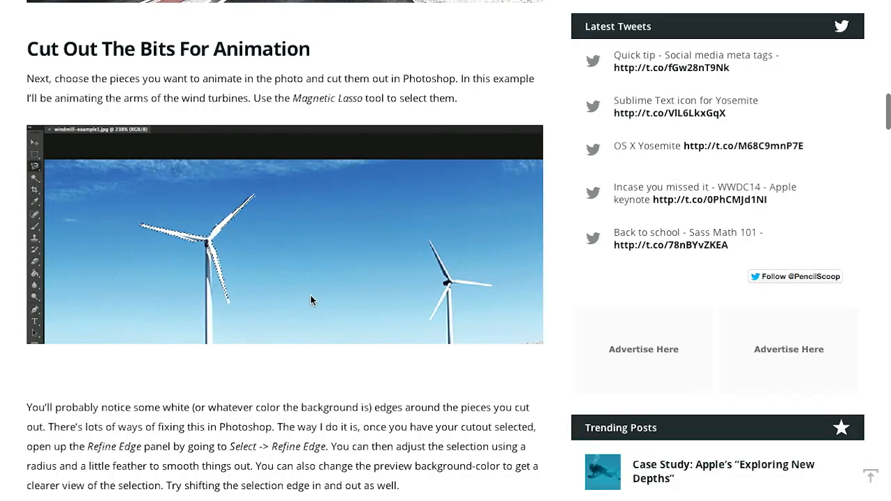
pyautogui.moveTo(305, 248)
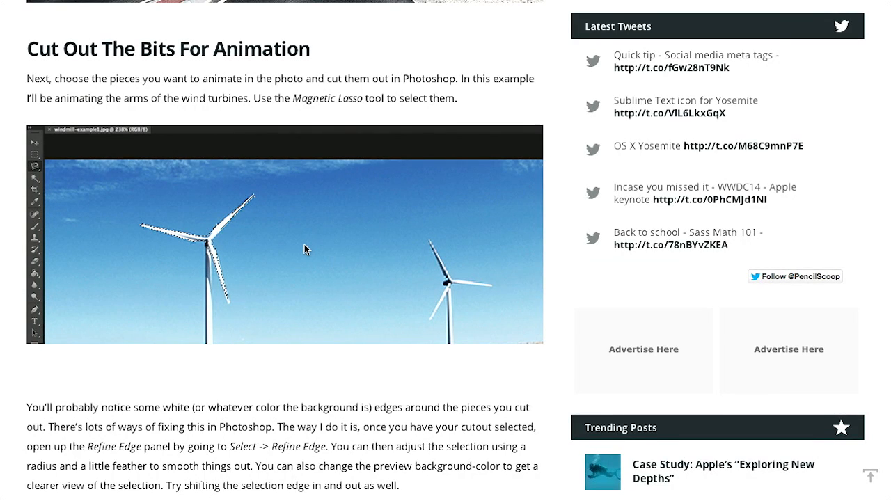
pyautogui.moveTo(179, 190)
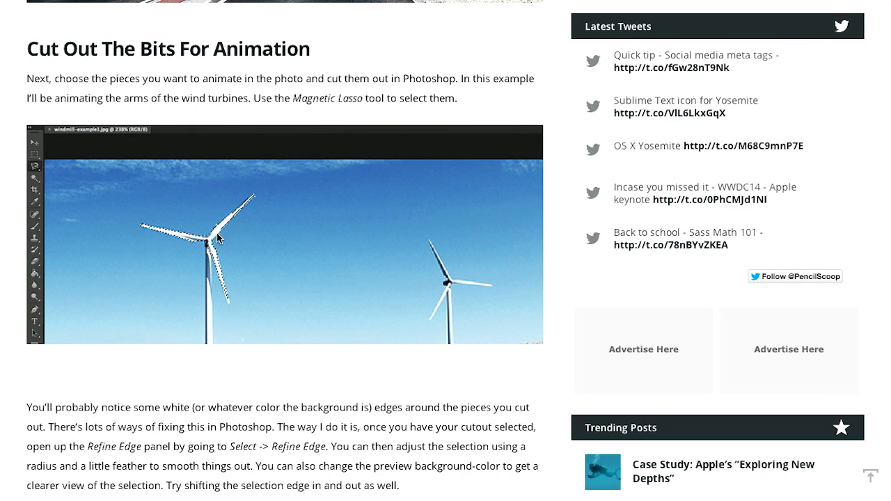
pyautogui.moveTo(355, 341)
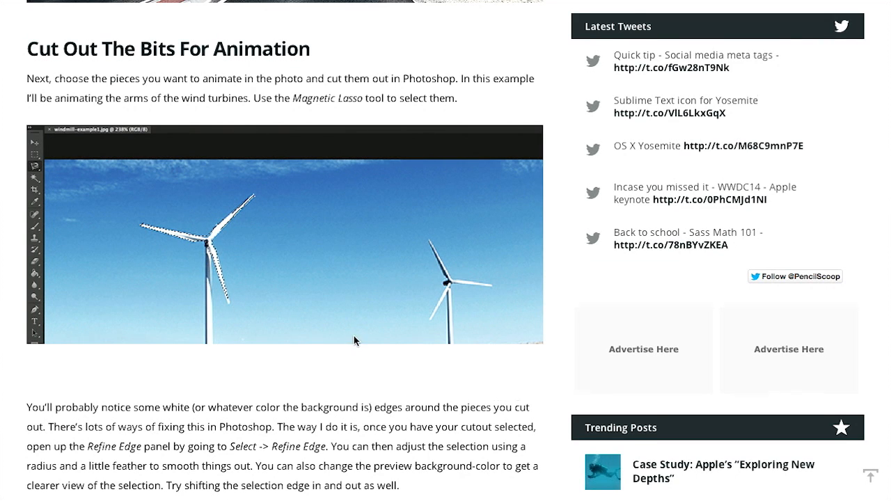
pyautogui.scroll(-3)
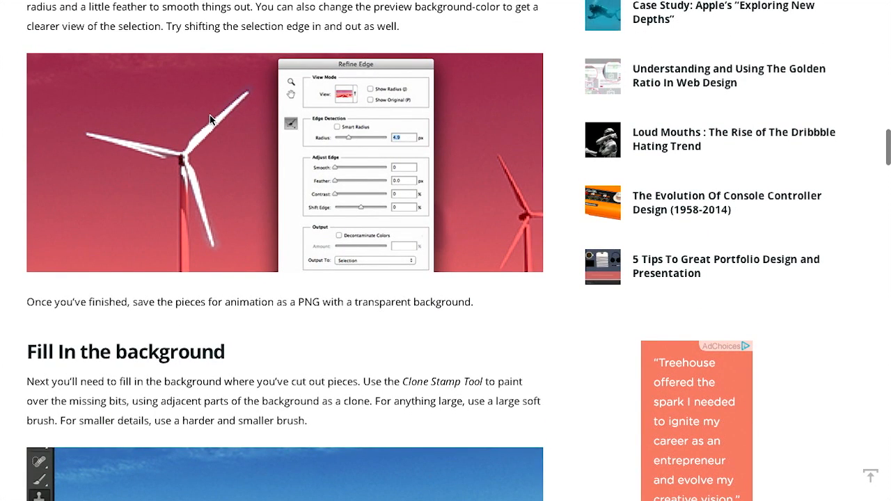
pyautogui.scroll(-3)
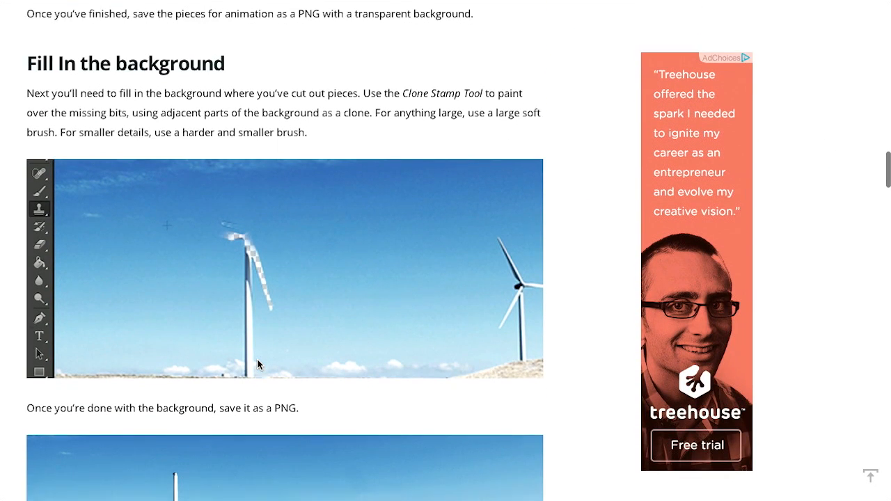
pyautogui.scroll(-3)
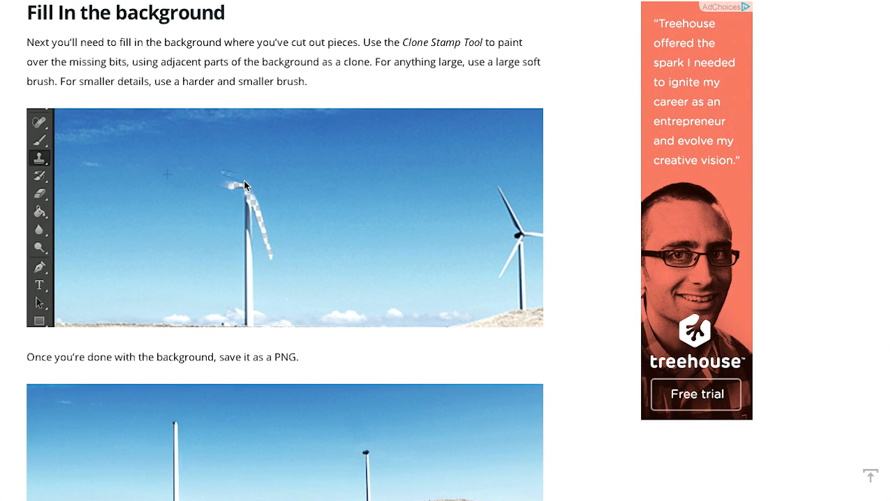
pyautogui.moveTo(252, 189)
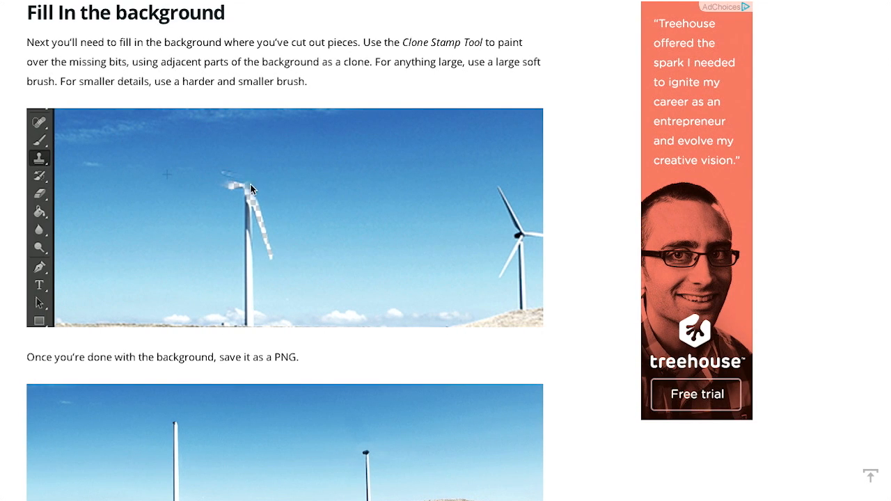
pyautogui.moveTo(279, 183)
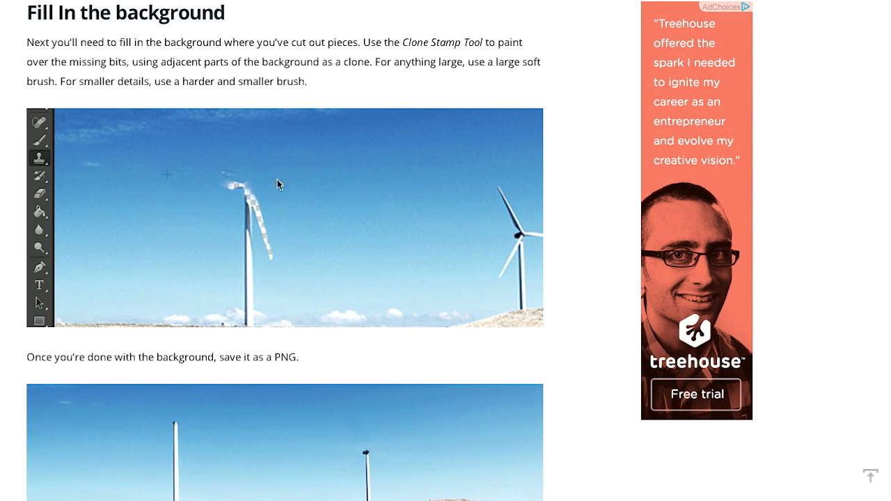
pyautogui.moveTo(213, 164)
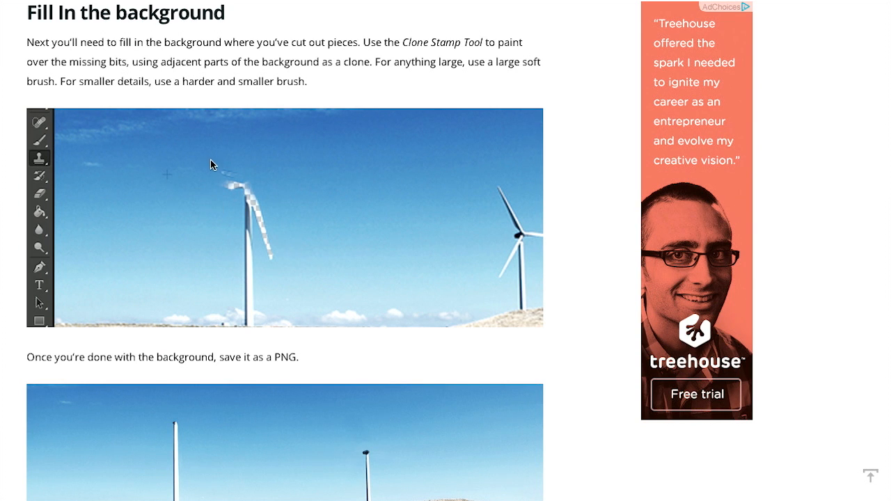
pyautogui.scroll(-3)
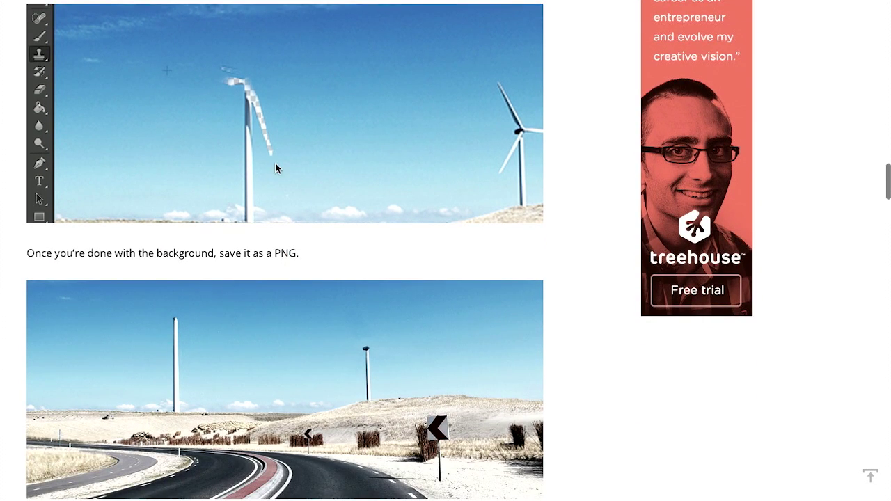
pyautogui.moveTo(223, 204)
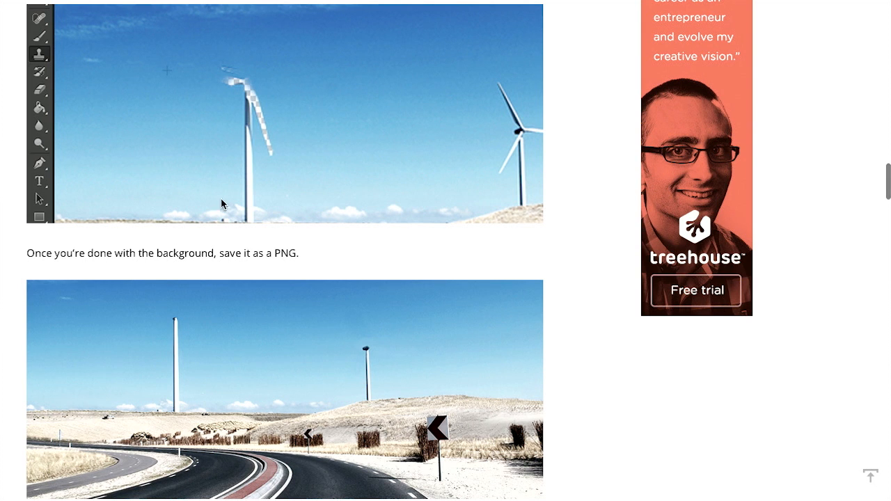
pyautogui.moveTo(180, 351)
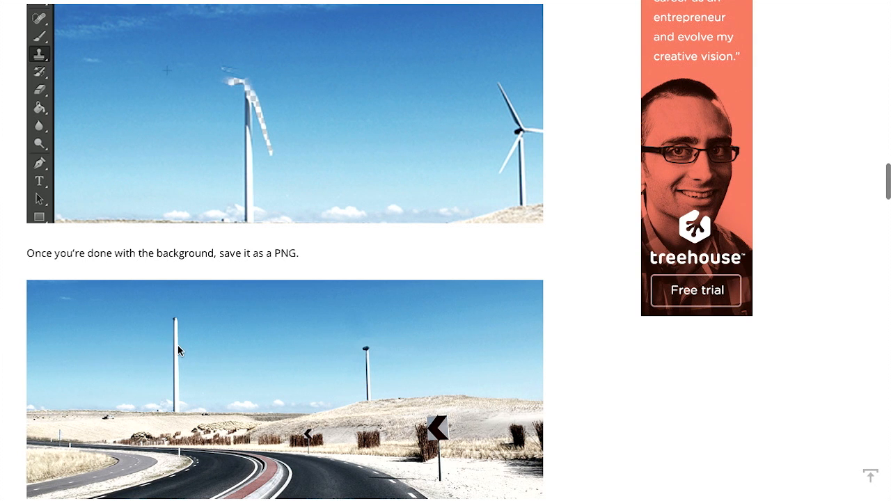
pyautogui.scroll(-3)
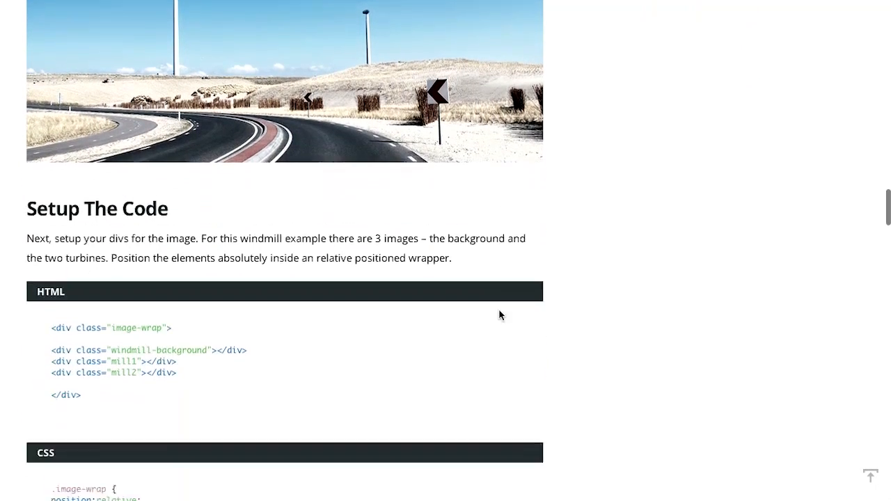
# Step: Scroll through the image wrap, background and mill CSS to 'Position the elements to be animated'
pyautogui.scroll(-3)
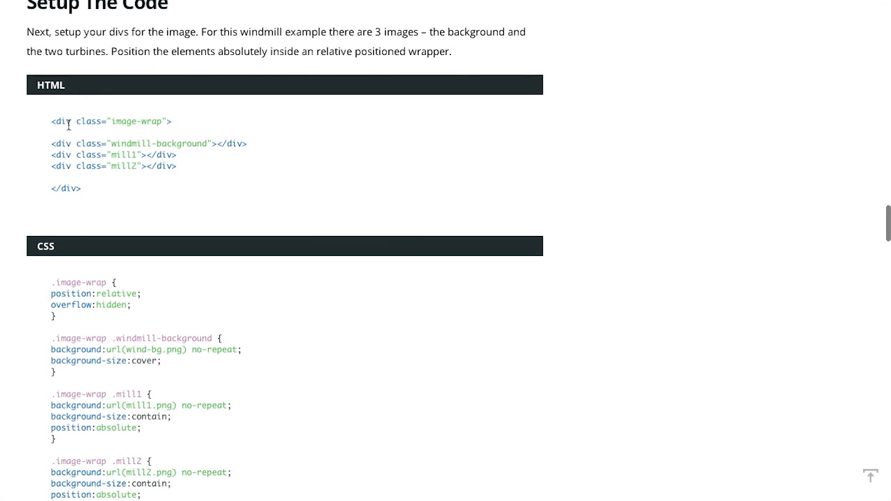
pyautogui.moveTo(205, 181)
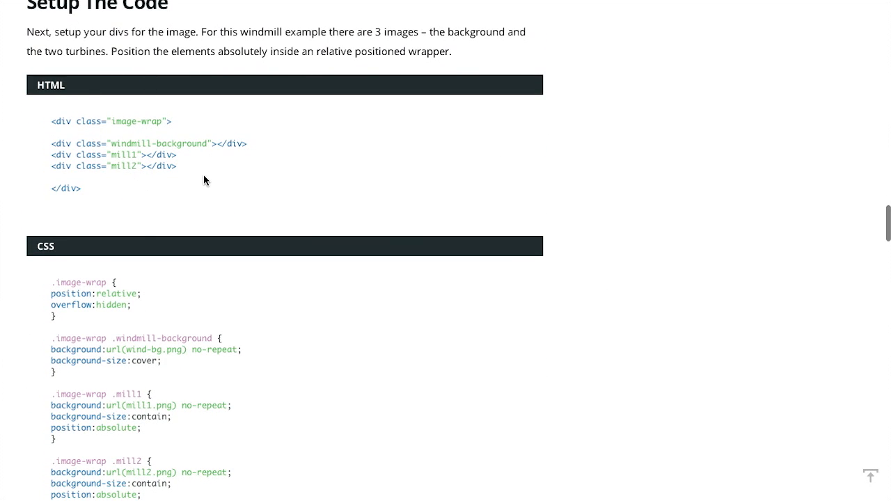
pyautogui.moveTo(255, 116)
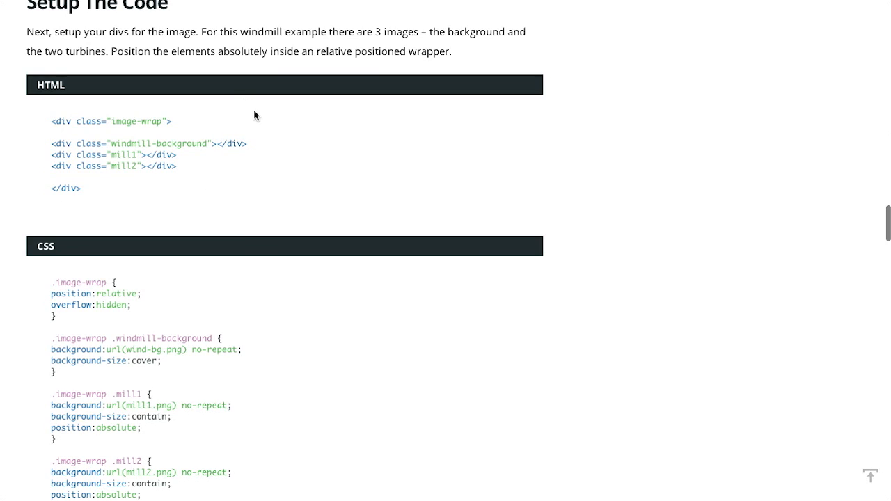
pyautogui.scroll(-3)
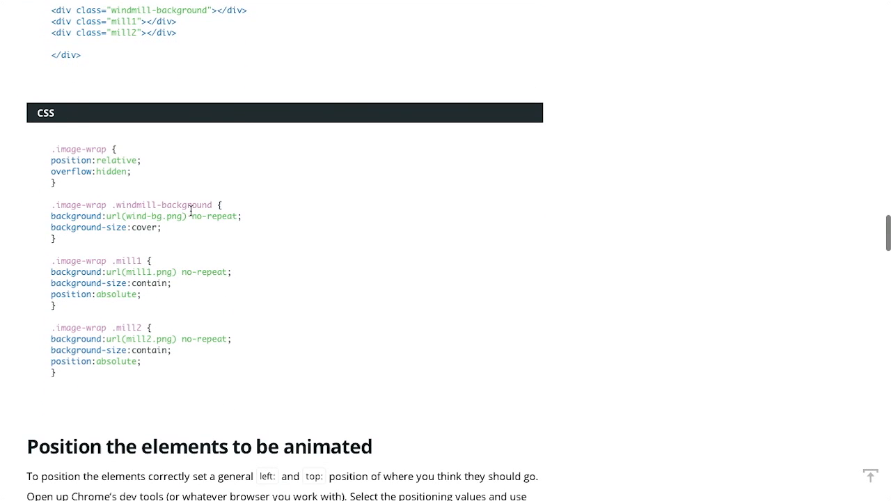
pyautogui.moveTo(180, 276)
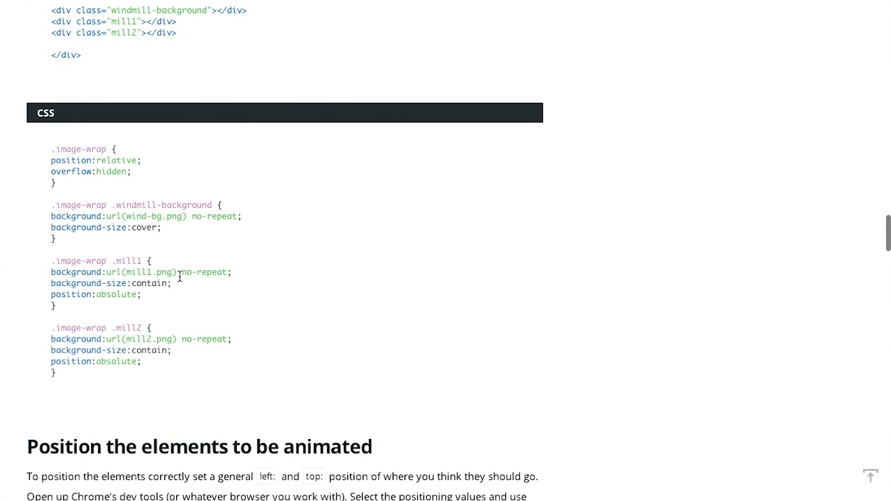
pyautogui.moveTo(164, 334)
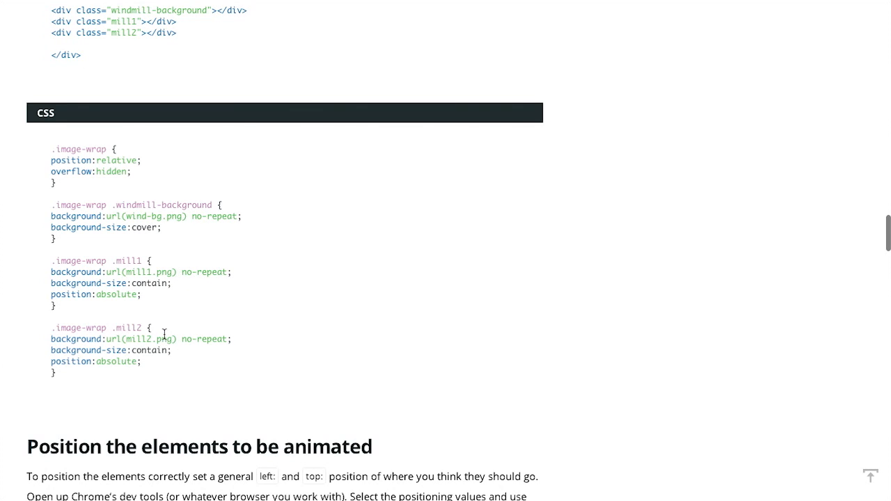
pyautogui.moveTo(184, 232)
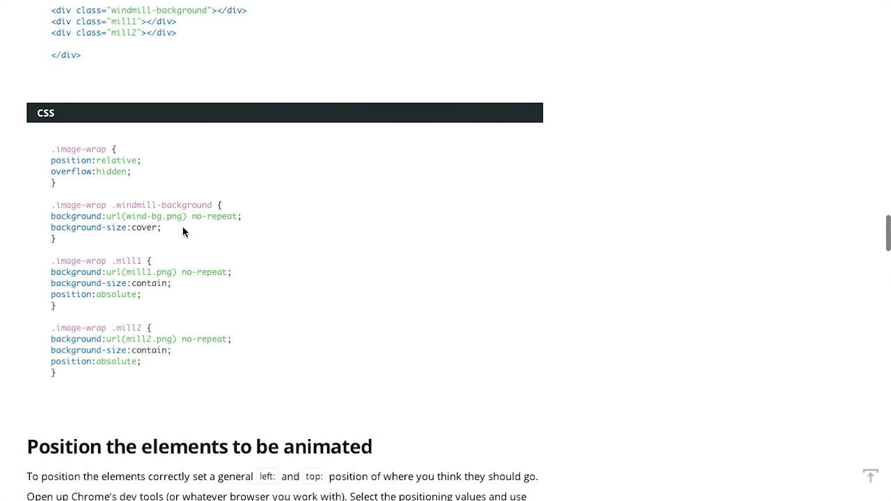
pyautogui.moveTo(162, 287)
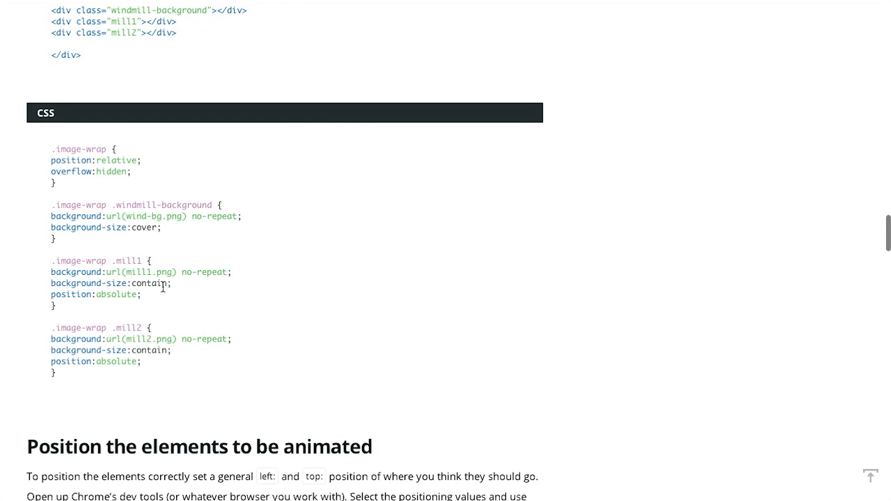
pyautogui.scroll(-3)
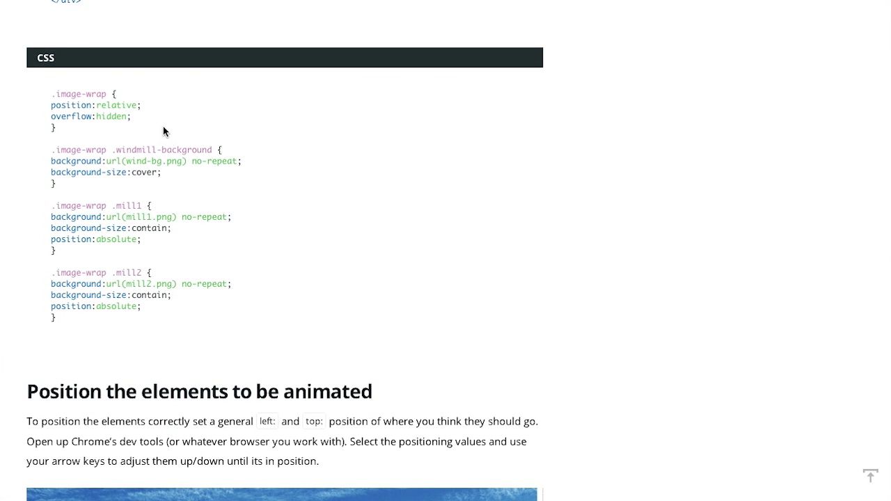
pyautogui.scroll(-3)
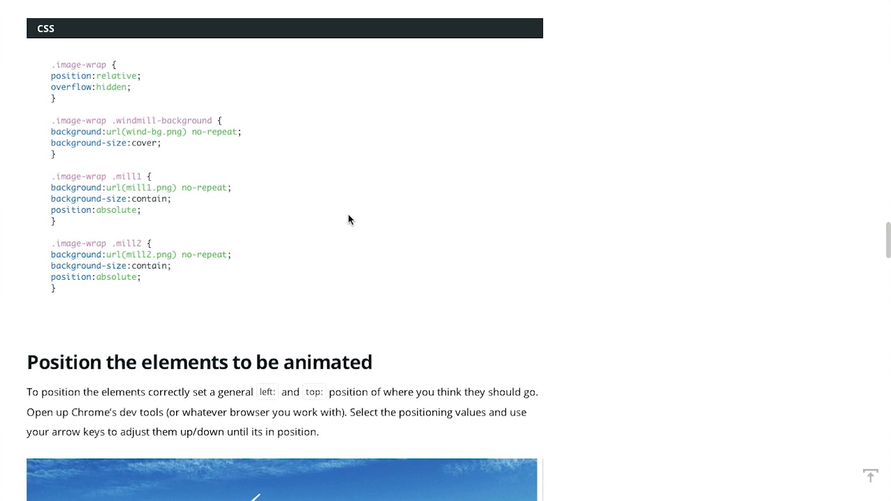
pyautogui.moveTo(262, 339)
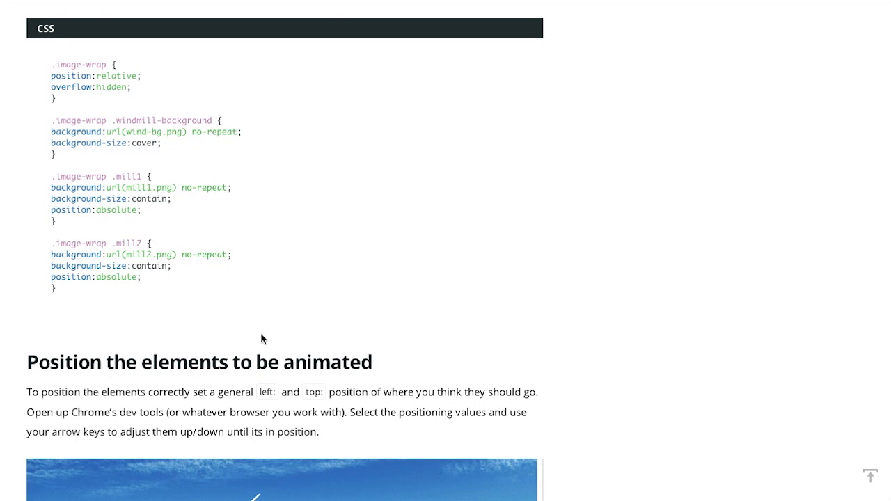
pyautogui.scroll(-3)
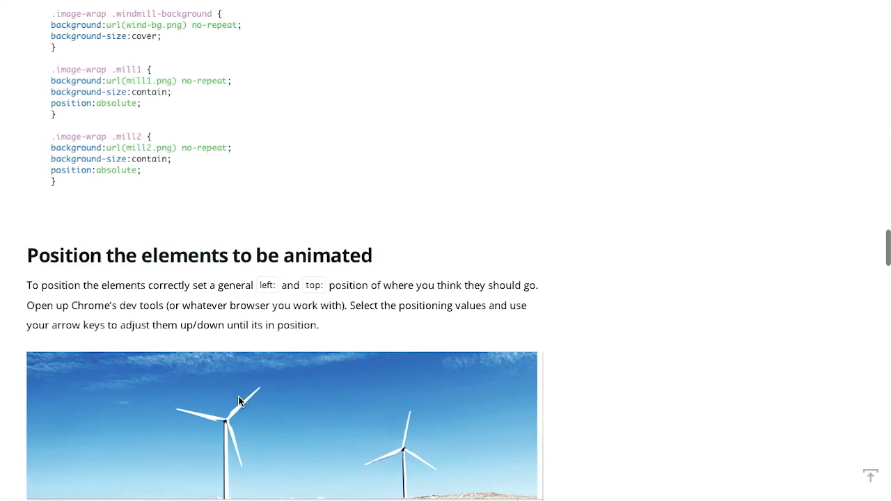
# Step: Read past the Setup The Animation spin keyframes code to the Working Demo and Final Thoughts
pyautogui.scroll(-3)
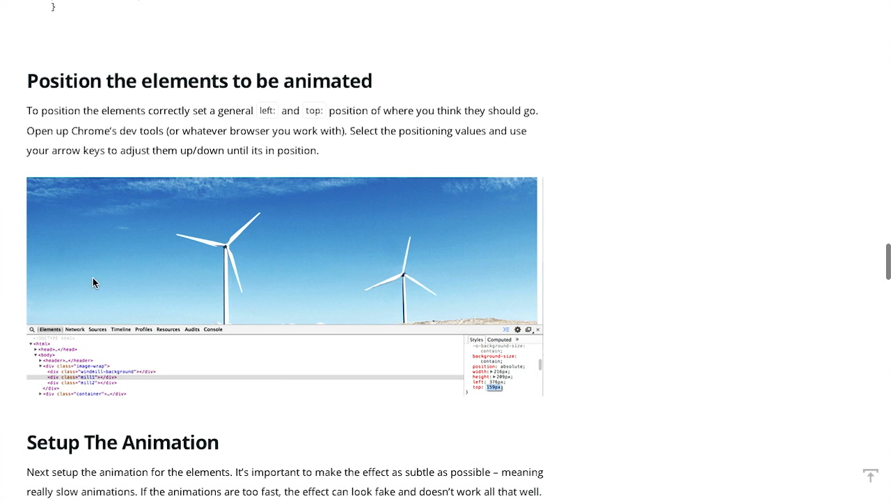
pyautogui.moveTo(463, 260)
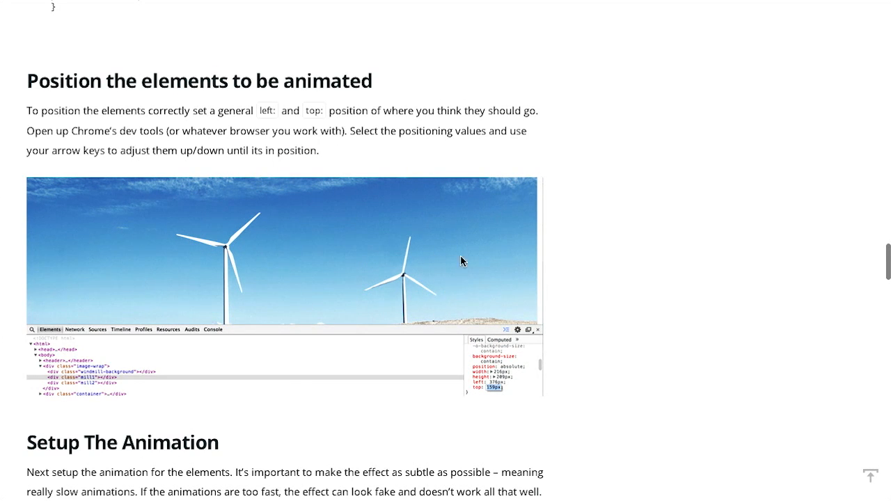
pyautogui.moveTo(440, 88)
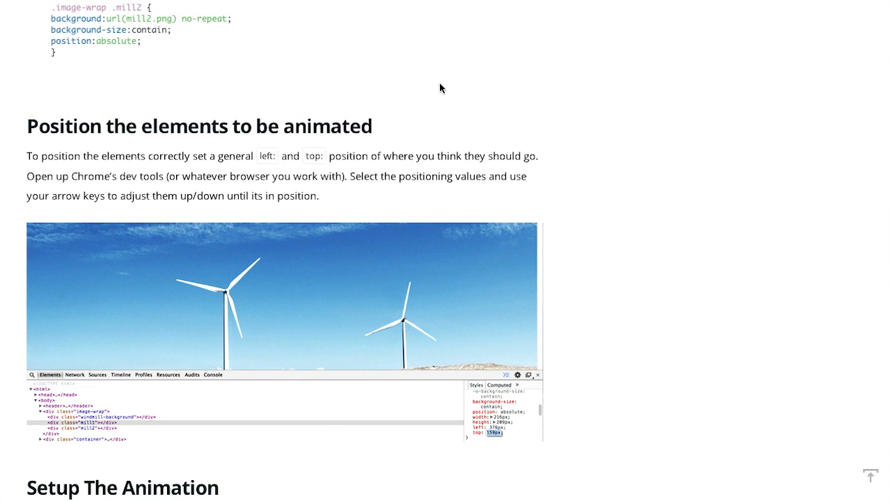
pyautogui.scroll(-3)
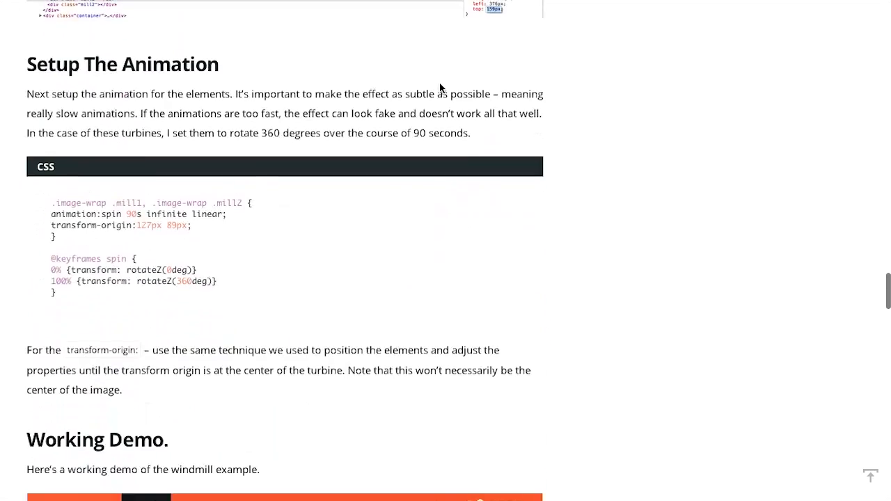
pyautogui.scroll(3)
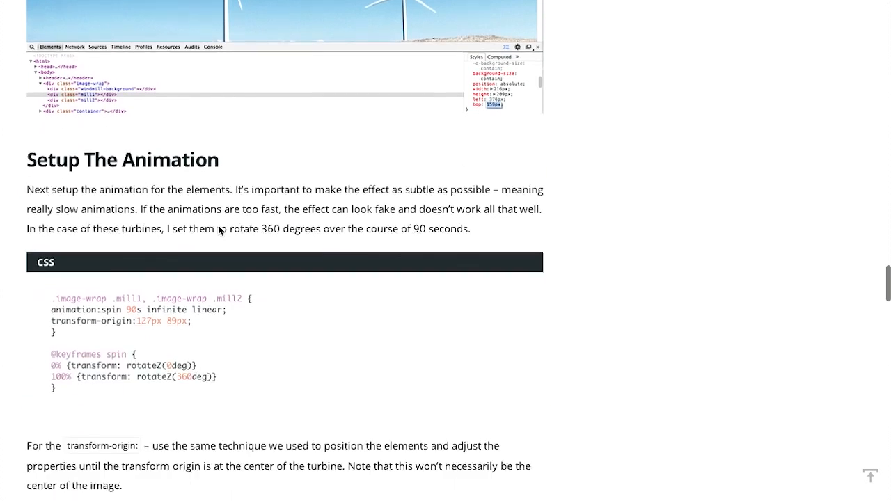
pyautogui.scroll(-3)
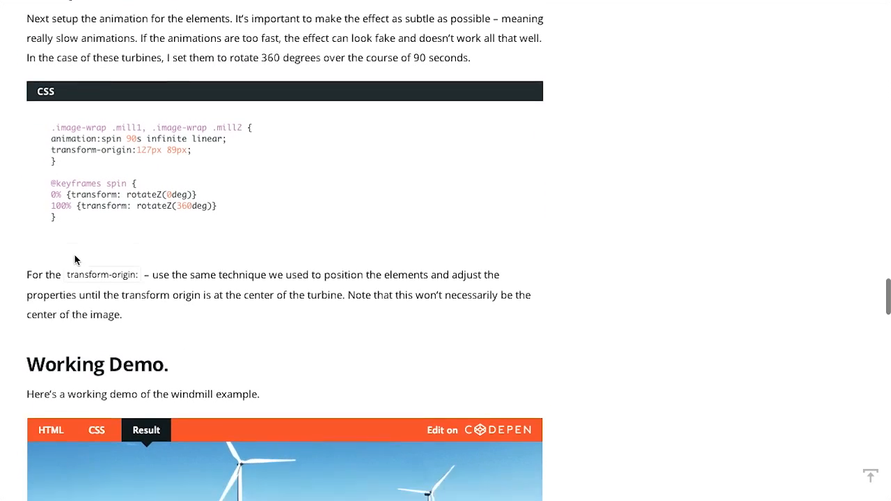
pyautogui.scroll(-3)
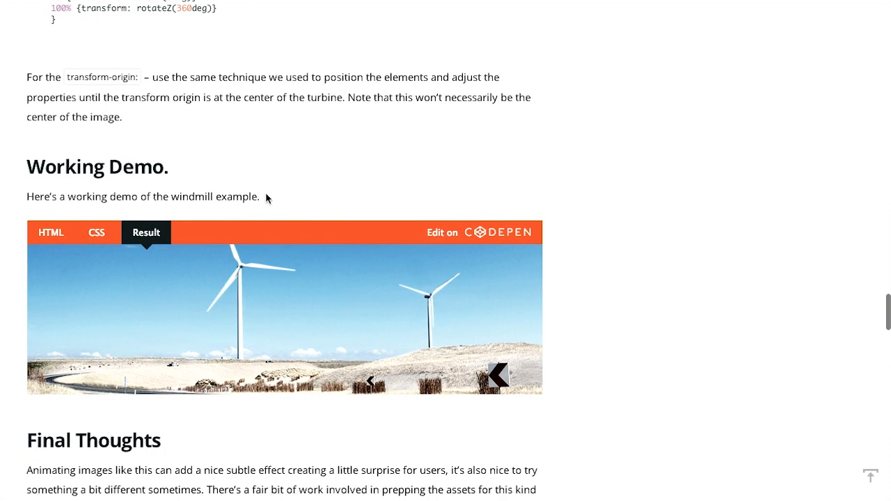
pyautogui.scroll(-3)
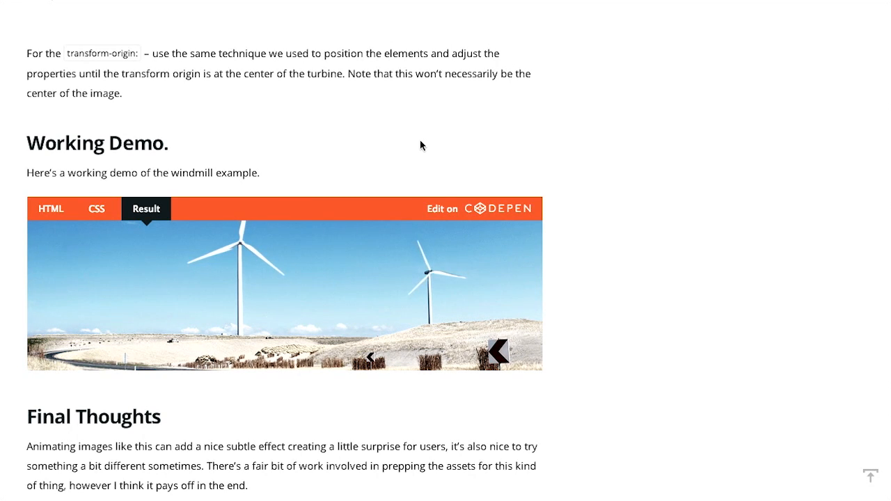
pyautogui.moveTo(171, 270)
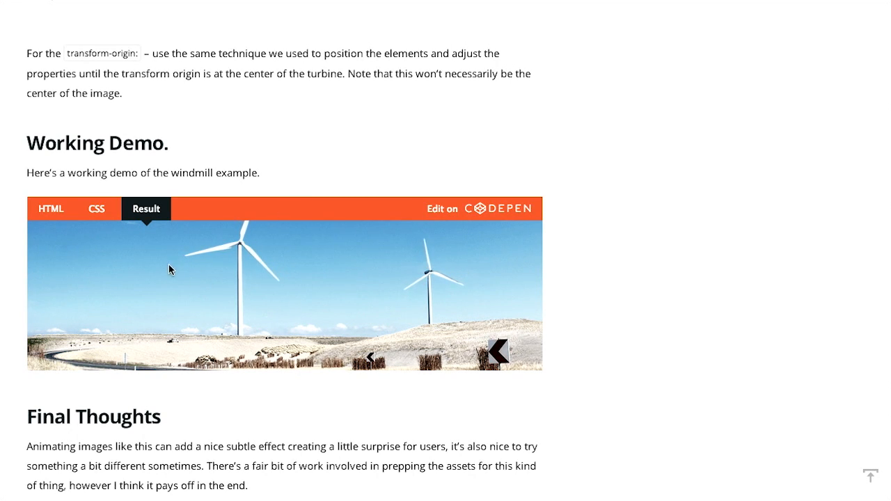
pyautogui.moveTo(336, 190)
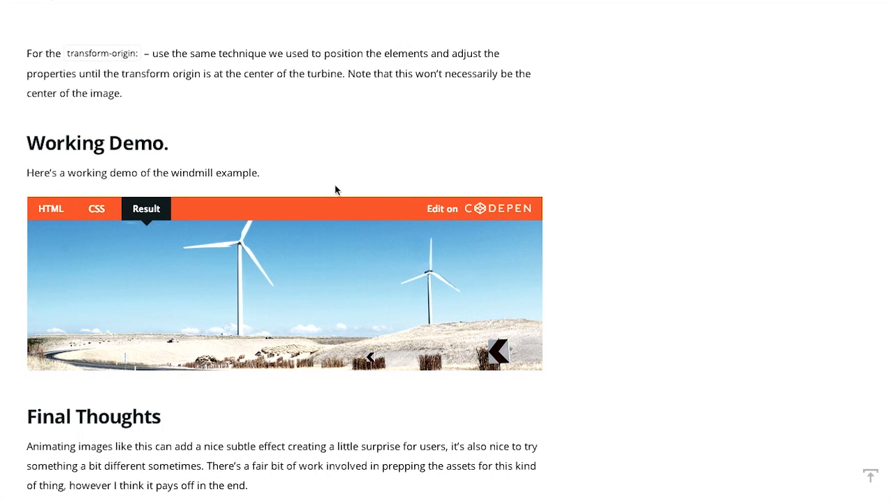
pyautogui.moveTo(423, 176)
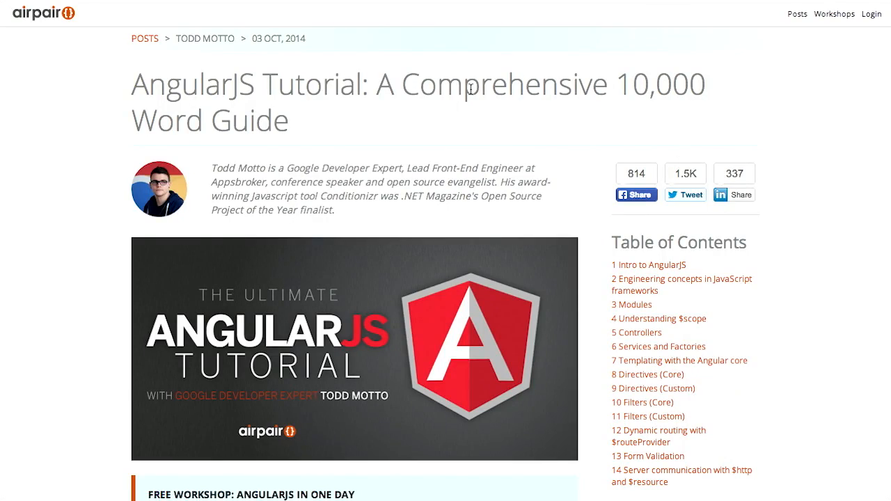
pyautogui.moveTo(751, 108)
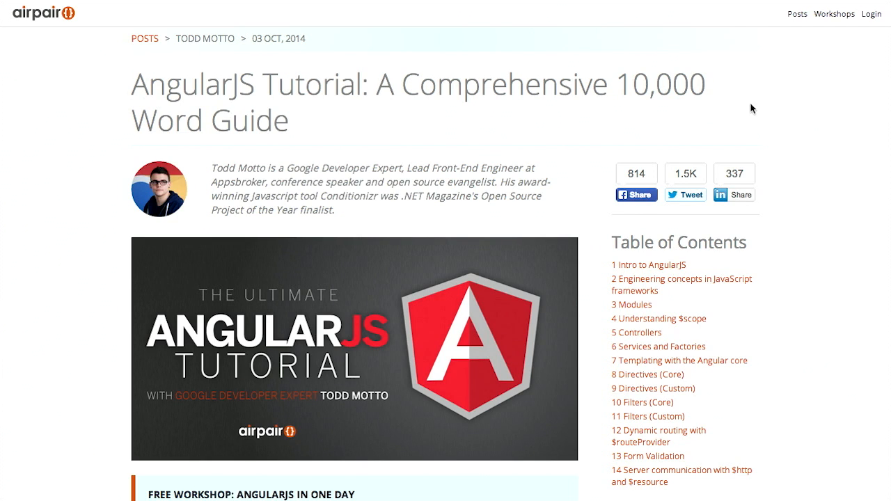
pyautogui.moveTo(879, 149)
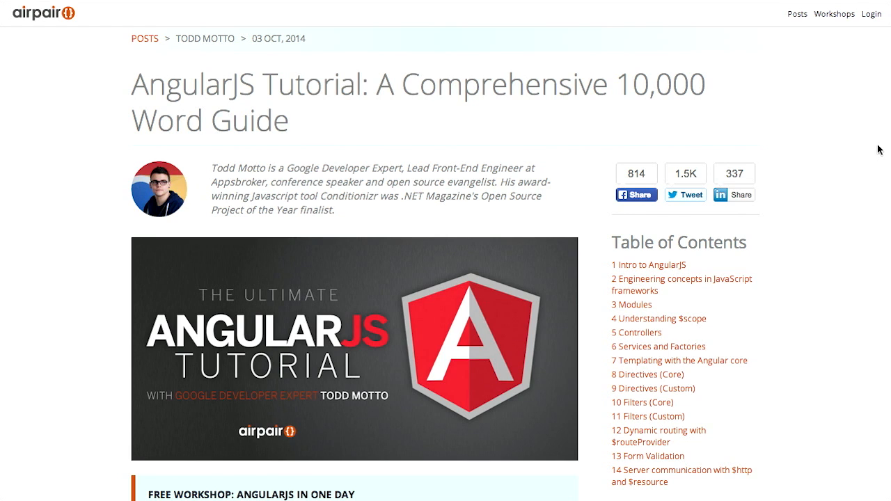
pyautogui.moveTo(871, 229)
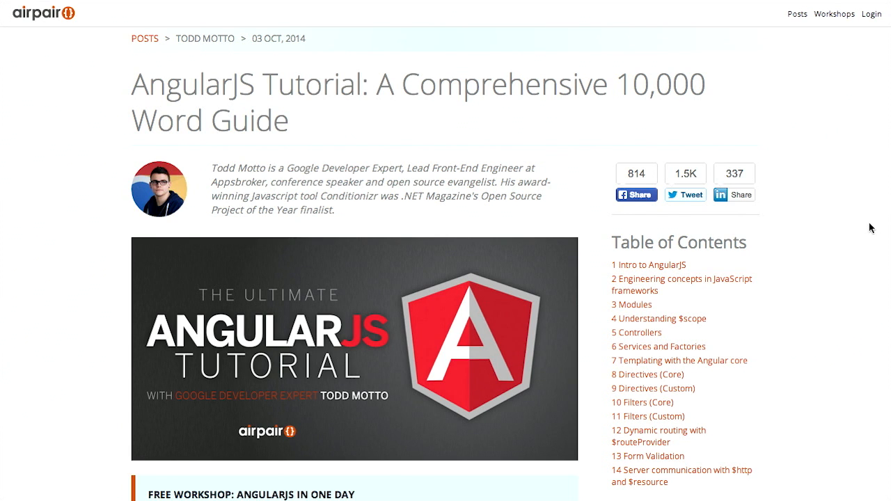
# Step: Scroll the AngularJS guide through Engineering concepts and Modules to section 4, Understanding $scope
pyautogui.scroll(-3)
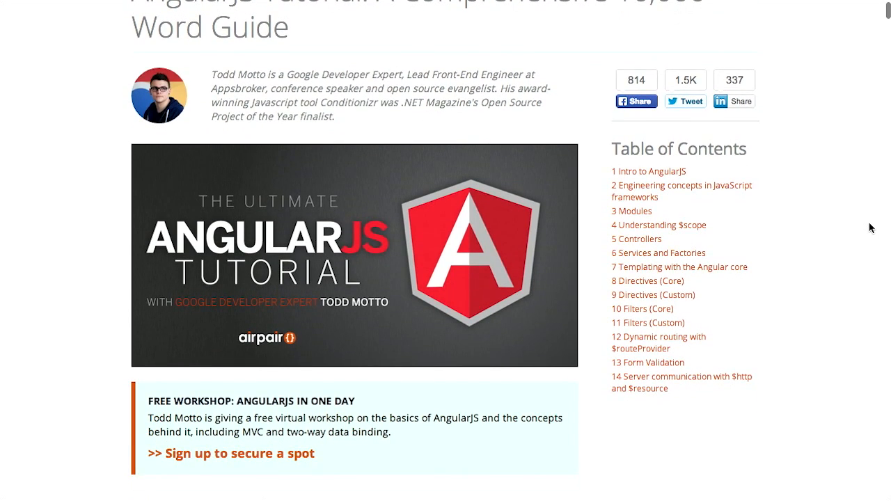
pyautogui.scroll(-3)
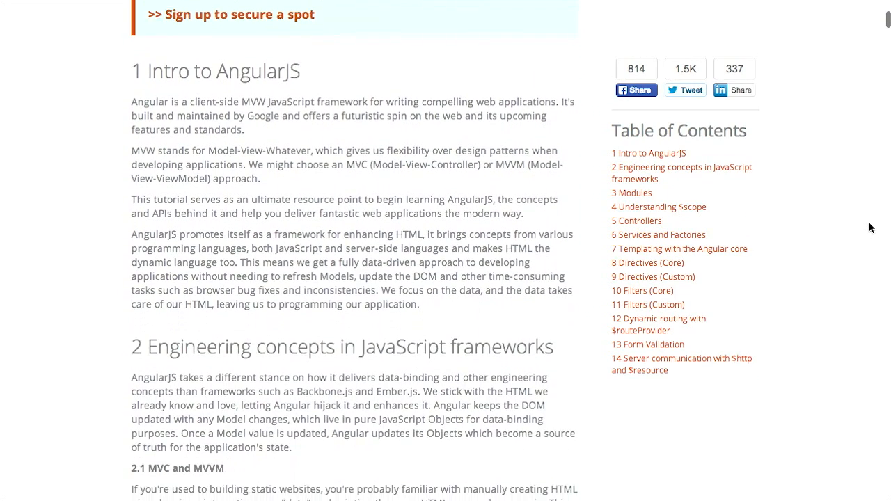
pyautogui.scroll(-3)
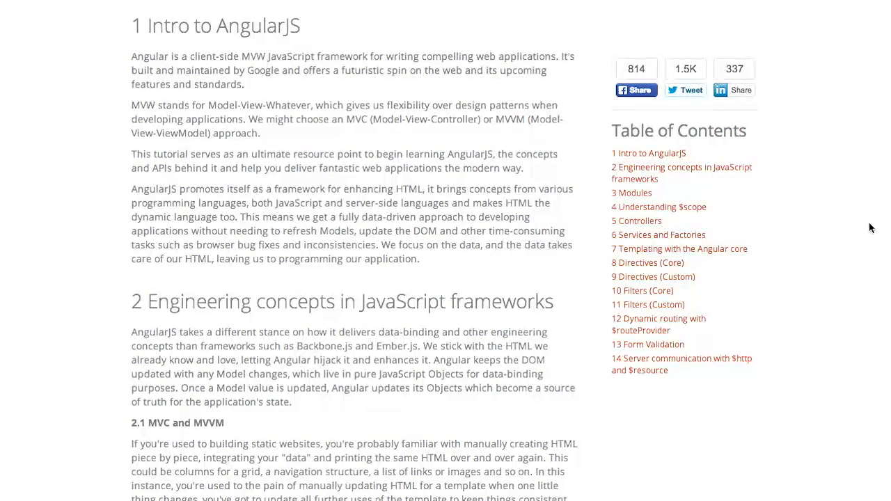
pyautogui.scroll(-3)
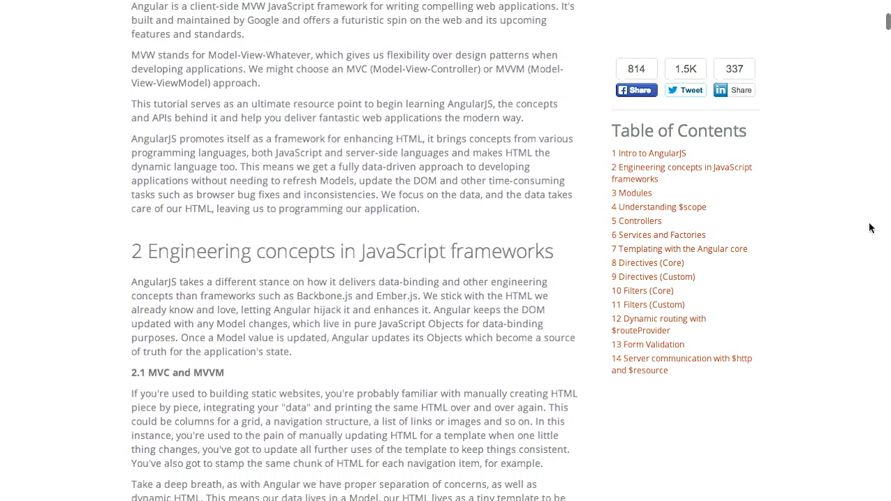
pyautogui.scroll(3)
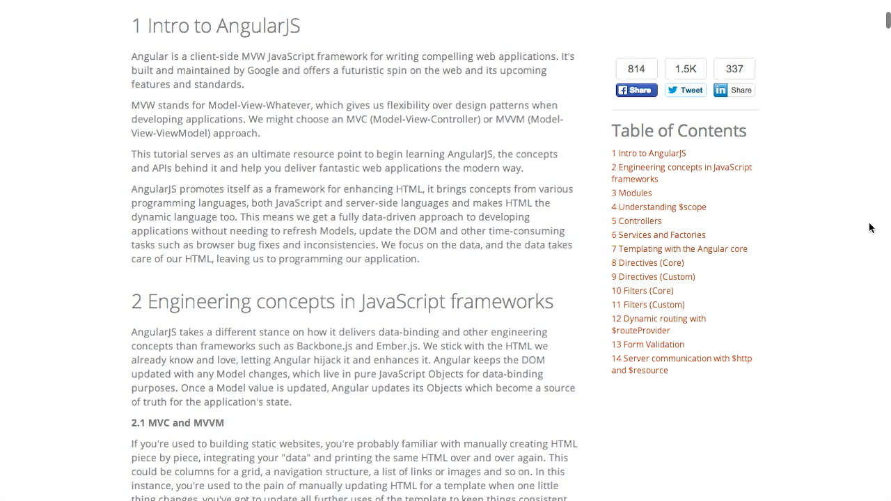
pyautogui.moveTo(90, 123)
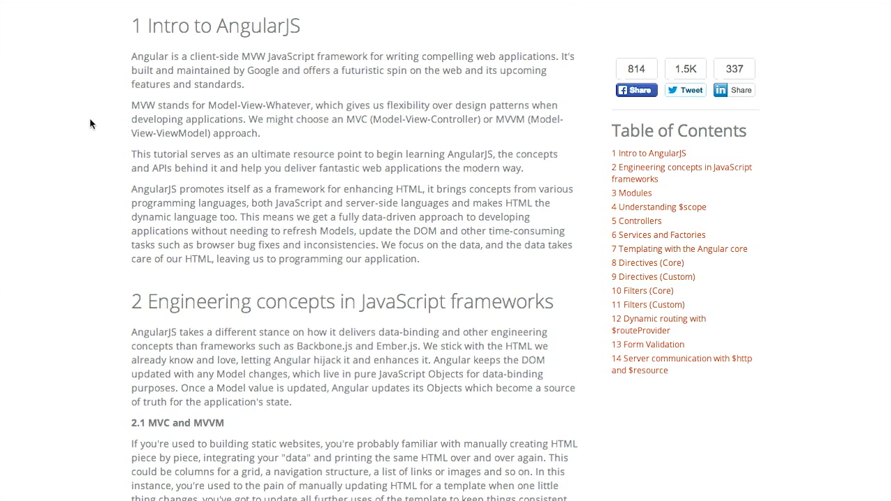
pyautogui.scroll(-3)
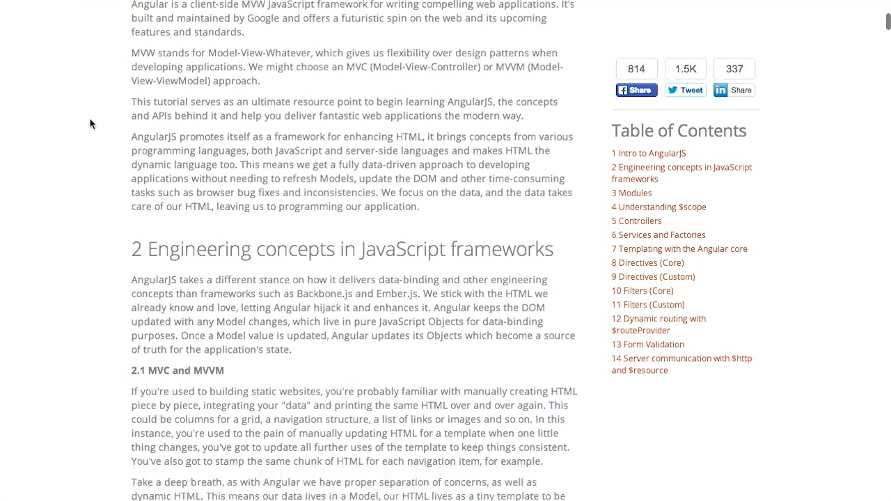
pyautogui.scroll(-3)
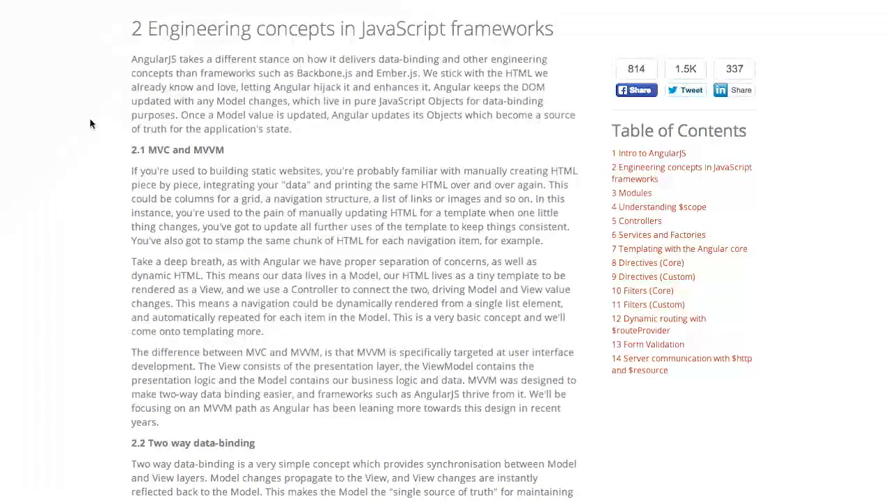
pyautogui.scroll(-3)
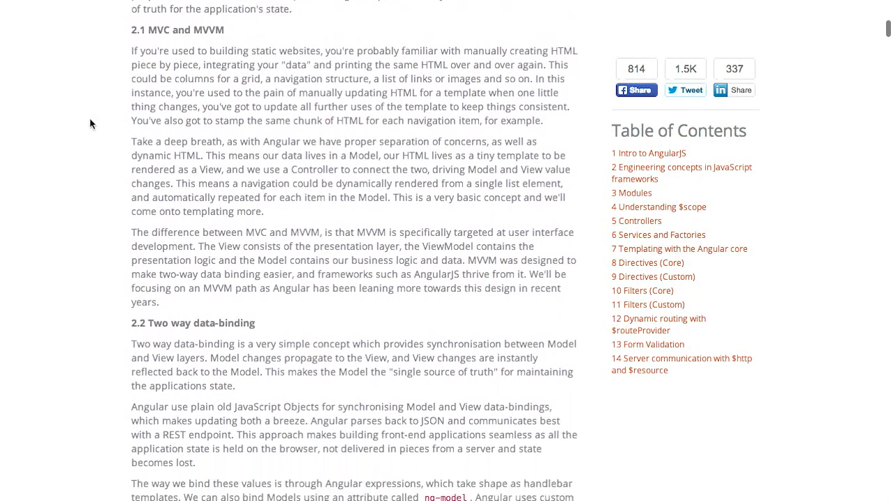
pyautogui.scroll(-3)
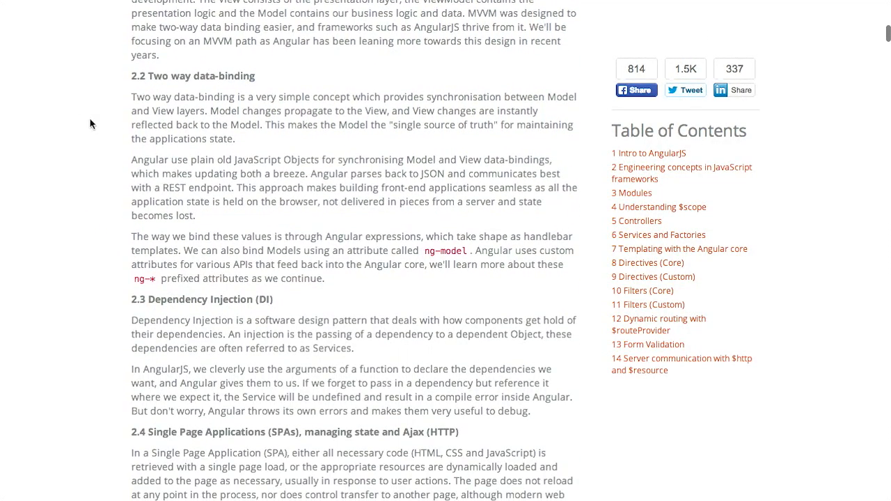
pyautogui.scroll(-3)
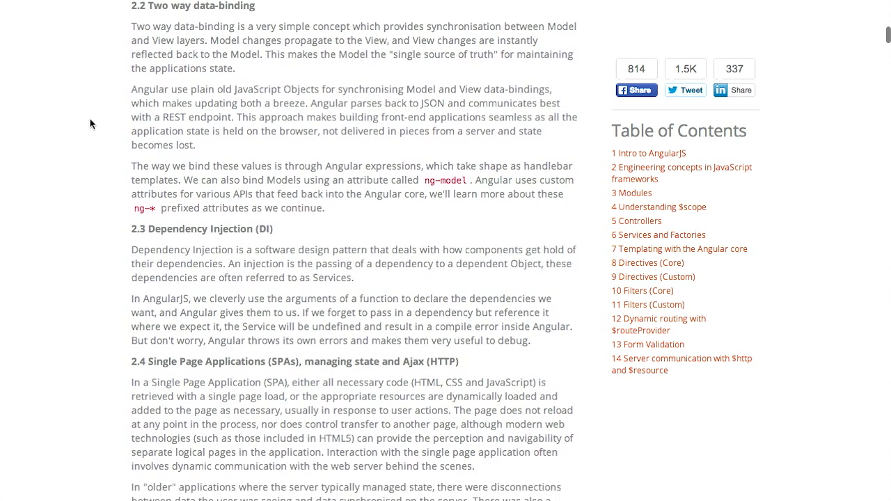
pyautogui.scroll(-3)
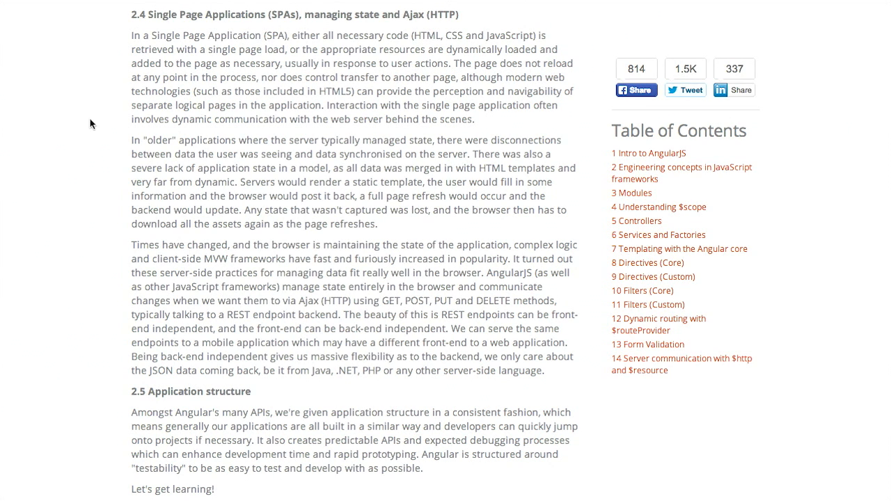
pyautogui.scroll(-3)
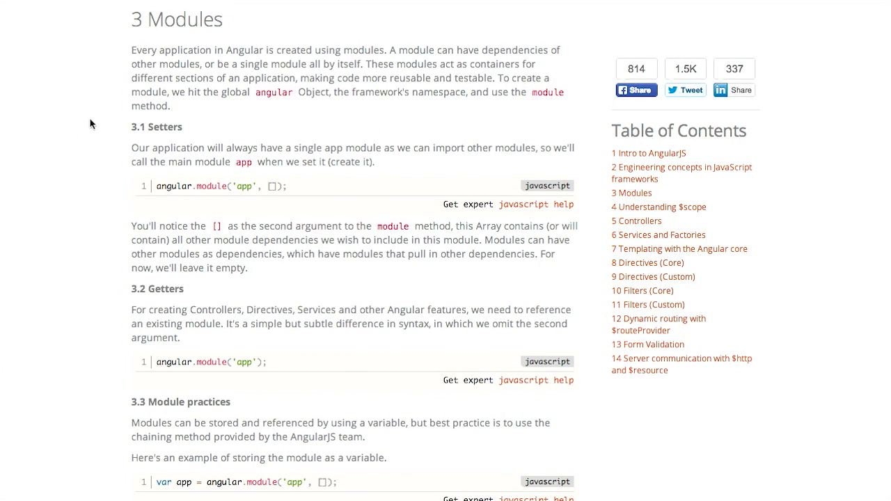
pyautogui.scroll(-3)
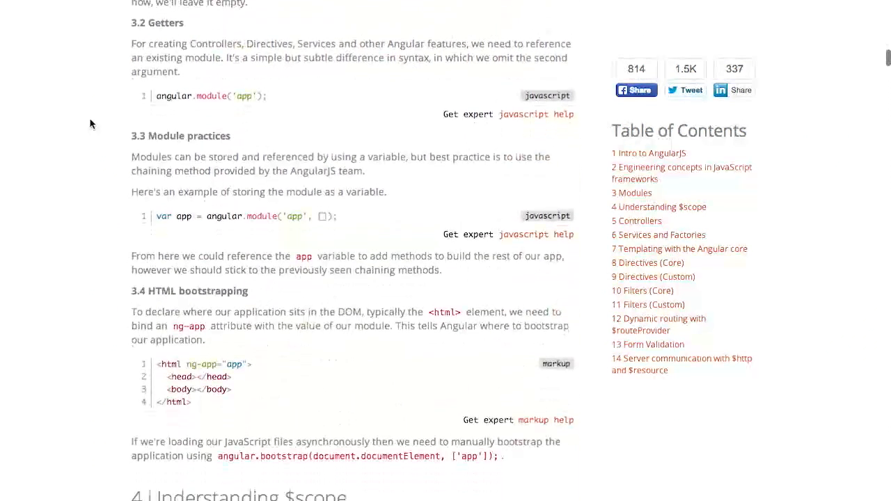
pyautogui.scroll(-3)
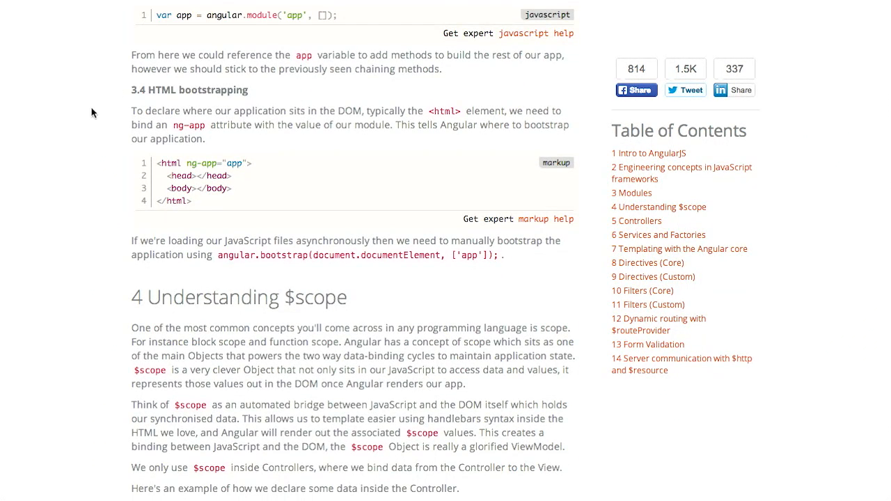
pyautogui.moveTo(150, 89)
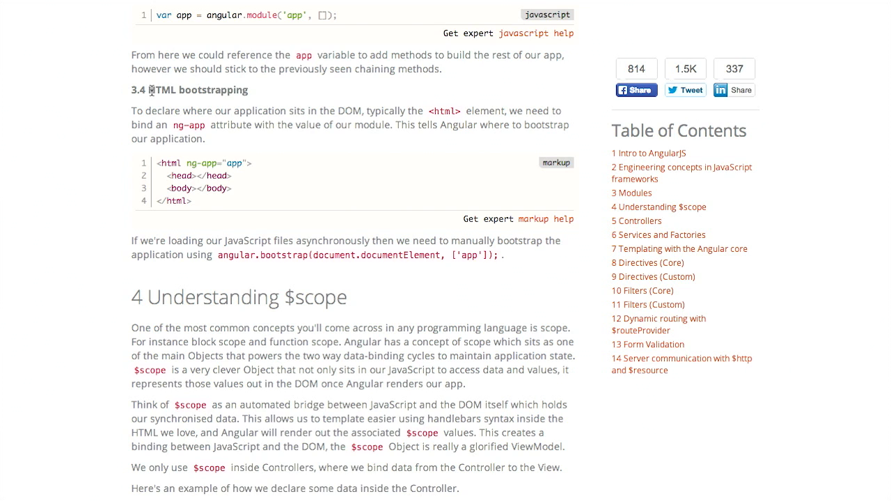
pyautogui.moveTo(184, 163)
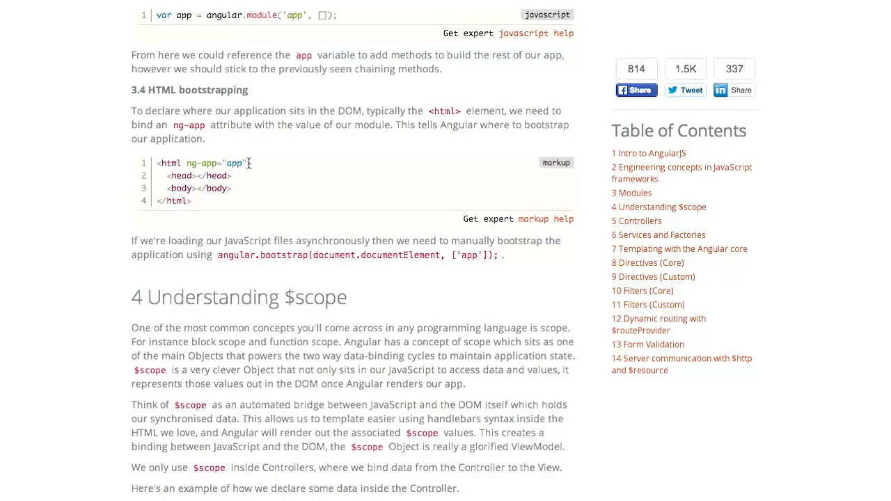
pyautogui.moveTo(40, 296)
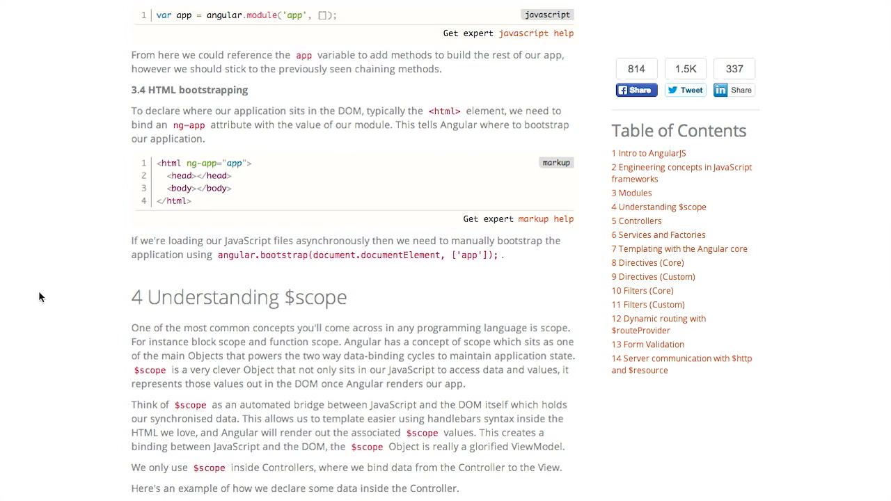
pyautogui.moveTo(16, 291)
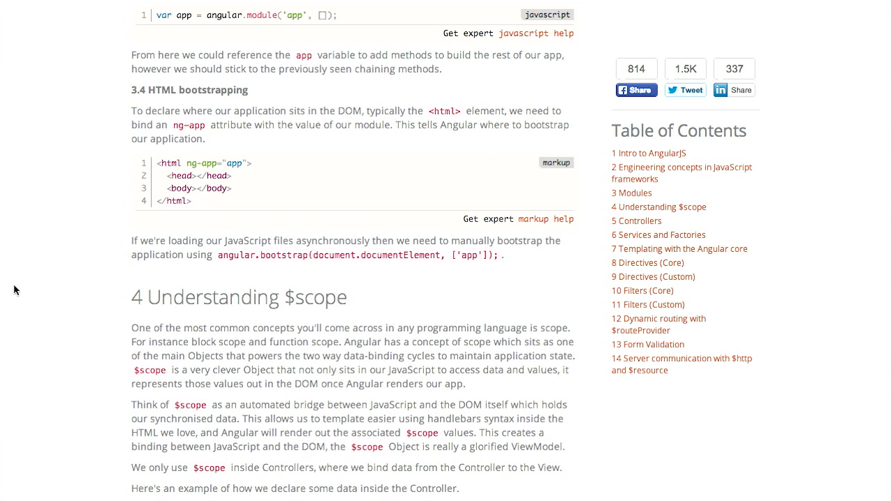
pyautogui.moveTo(279, 136)
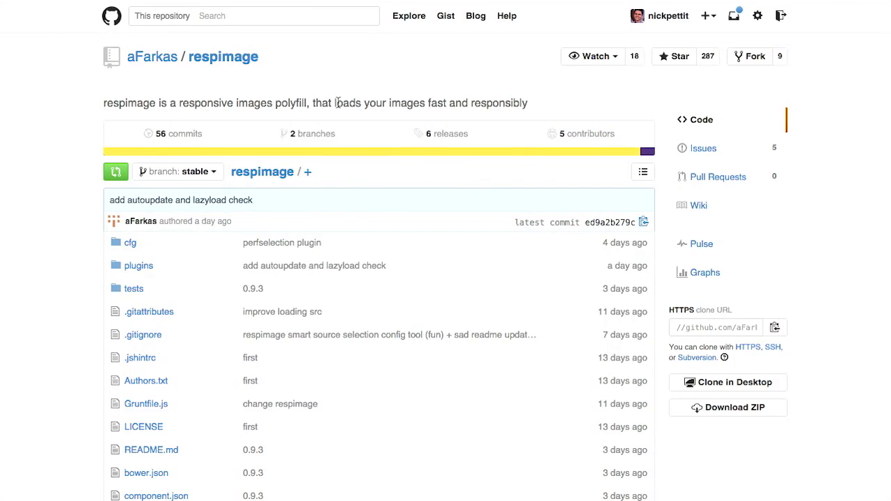
pyautogui.moveTo(223, 70)
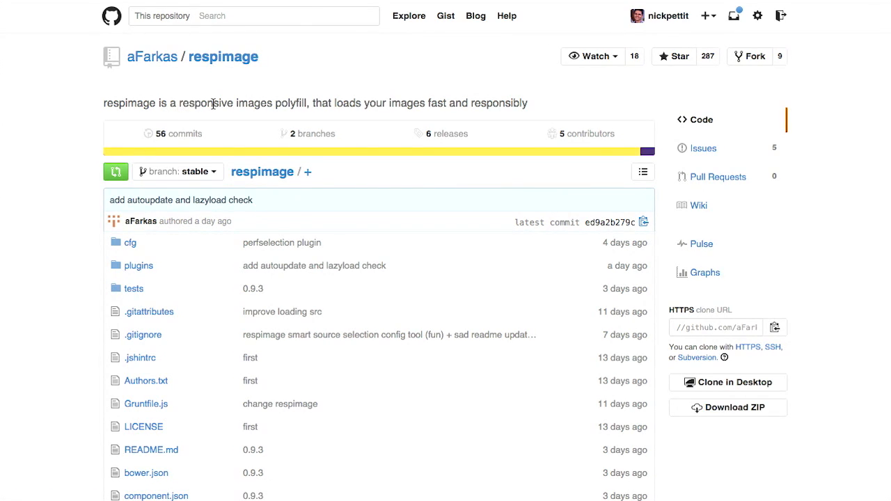
pyautogui.moveTo(307, 100)
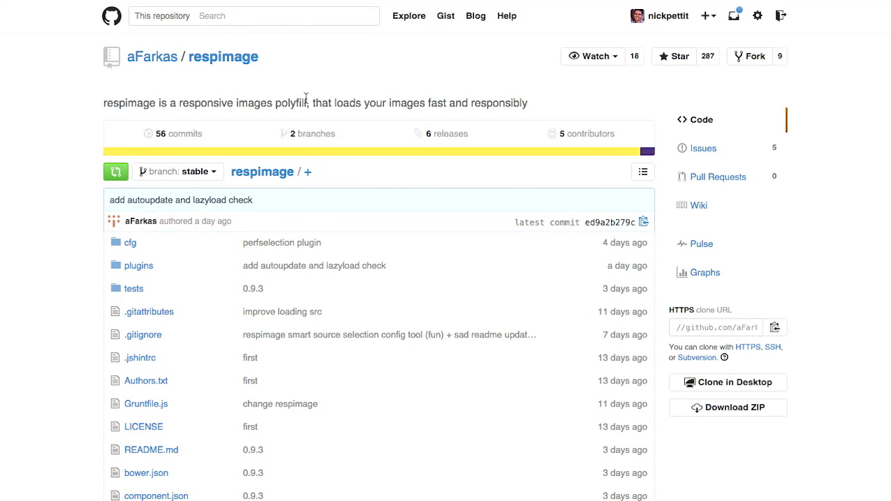
pyautogui.moveTo(485, 77)
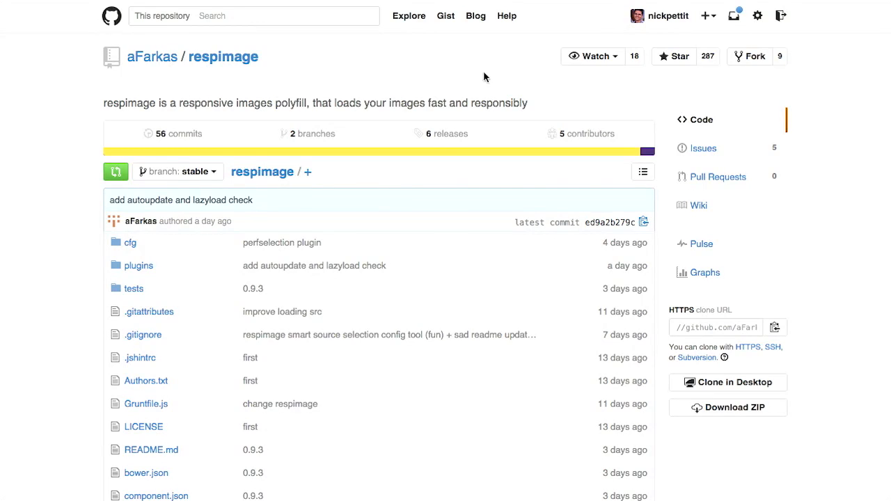
pyautogui.moveTo(500, 121)
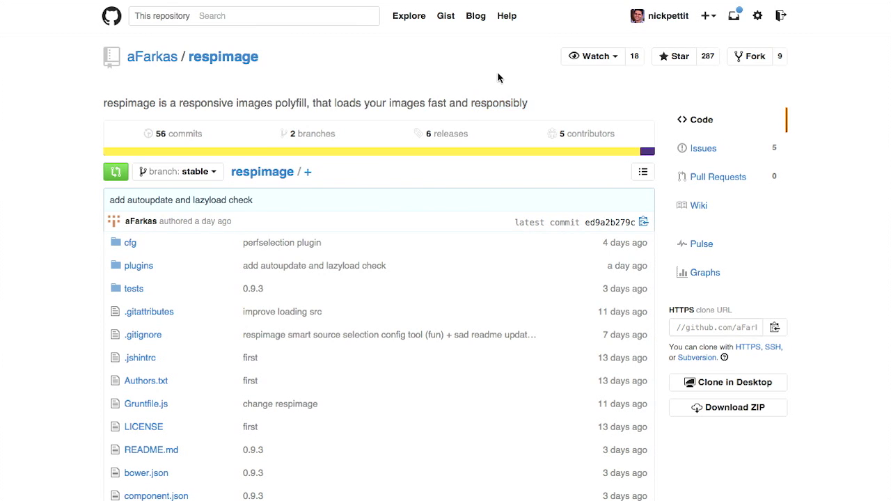
# Step: Scroll the aFarkas/respimage repository page down toward its file list and README
pyautogui.scroll(-3)
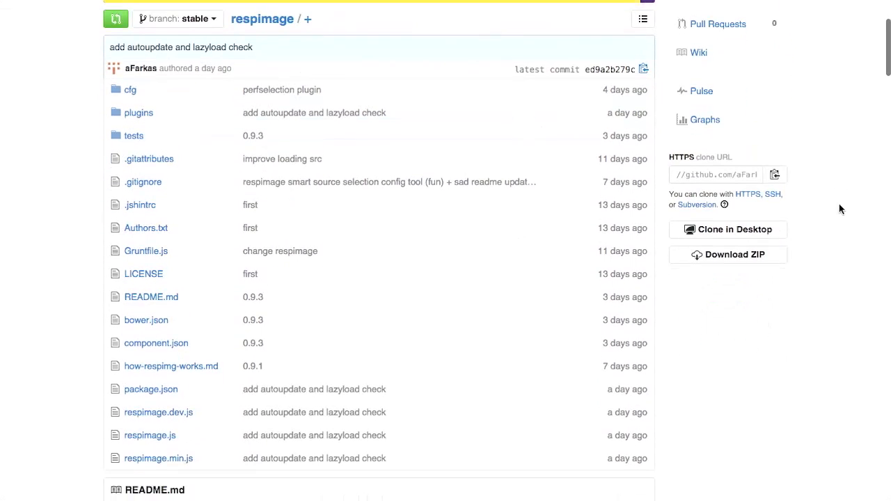
pyautogui.scroll(-3)
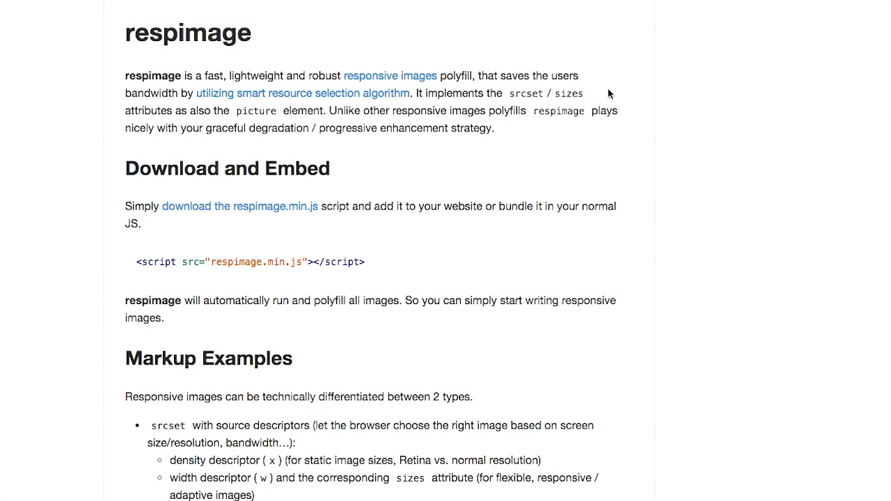
pyautogui.moveTo(257, 49)
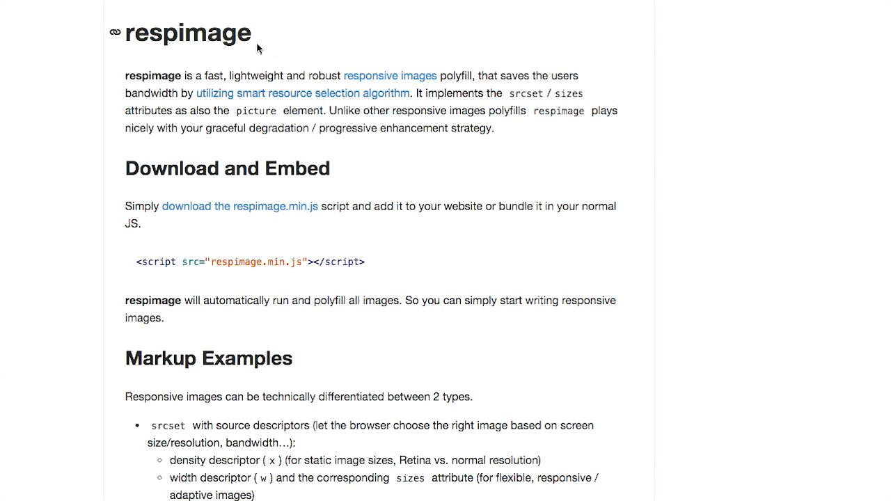
pyautogui.moveTo(167, 85)
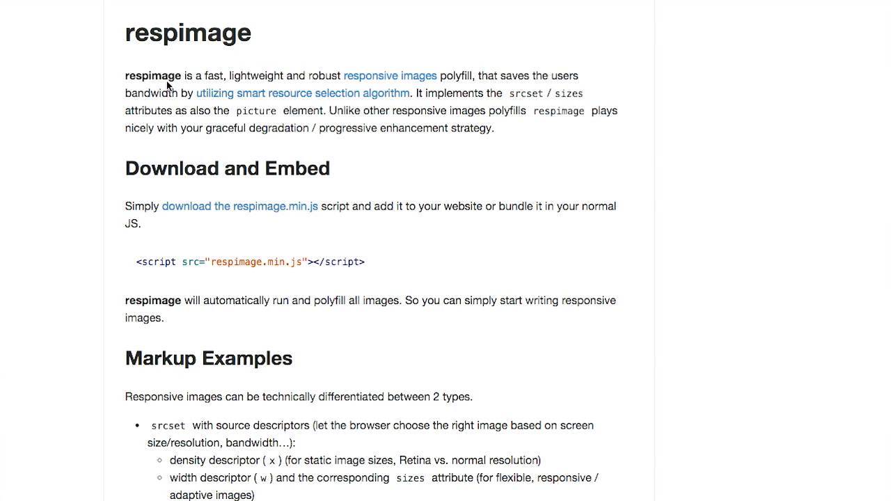
pyautogui.moveTo(327, 55)
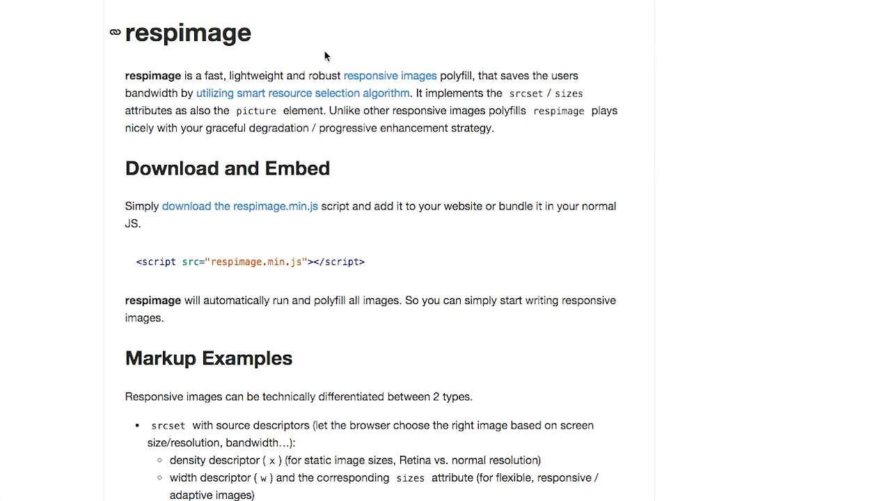
pyautogui.moveTo(508, 85)
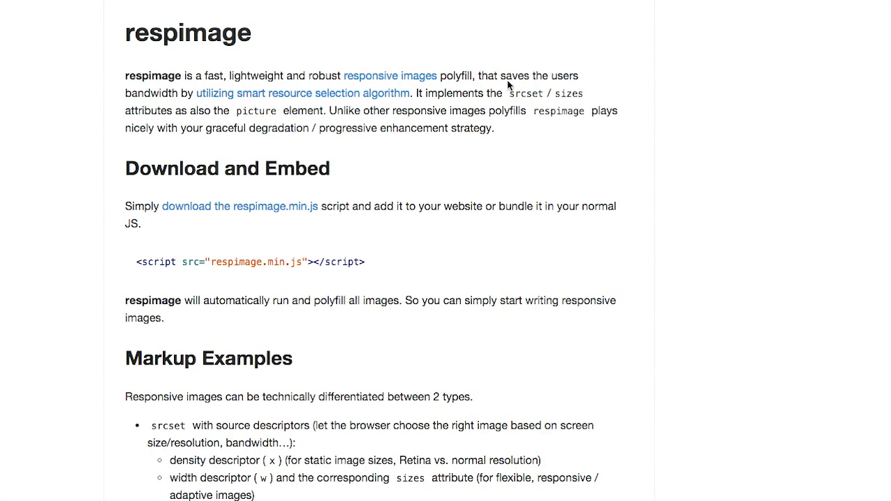
pyautogui.moveTo(207, 82)
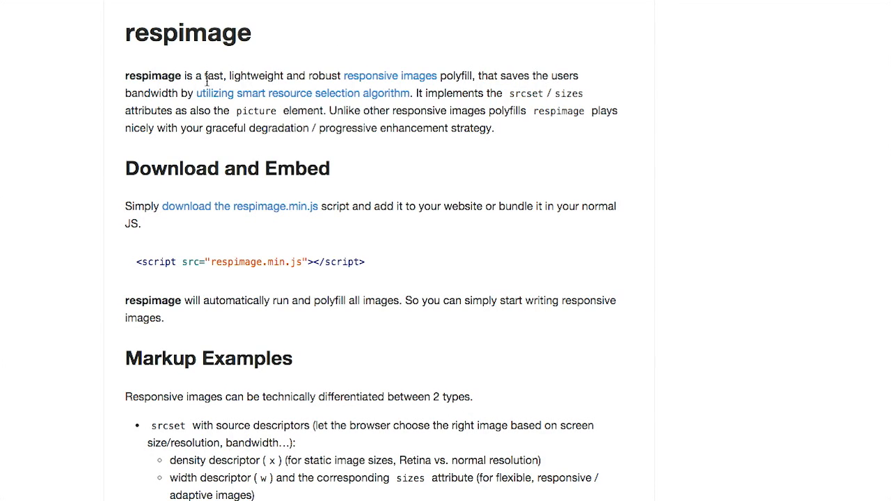
pyautogui.moveTo(301, 92)
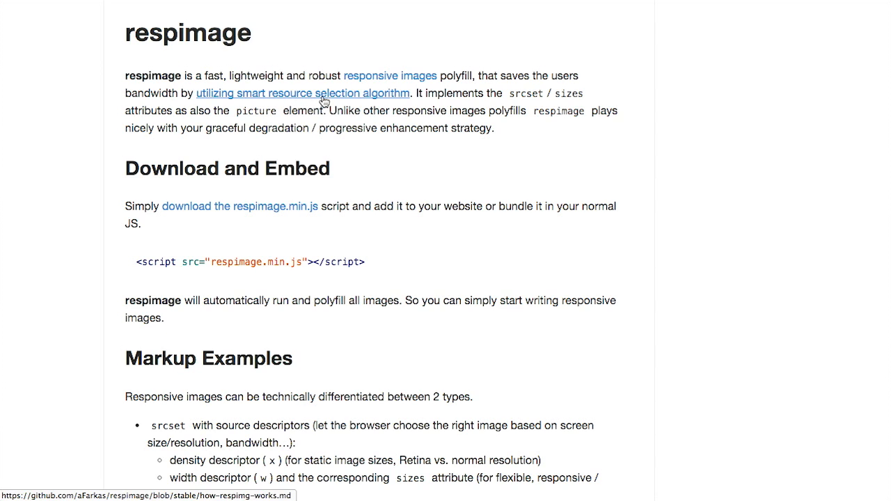
pyautogui.moveTo(378, 102)
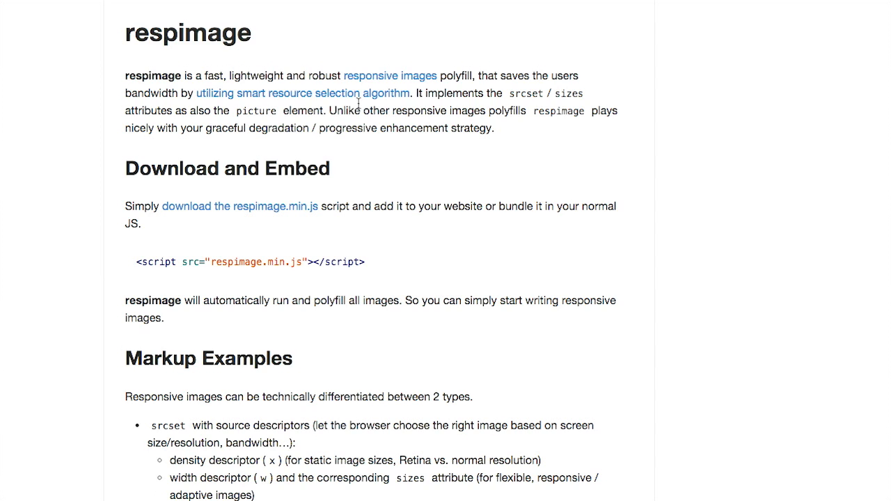
pyautogui.moveTo(263, 101)
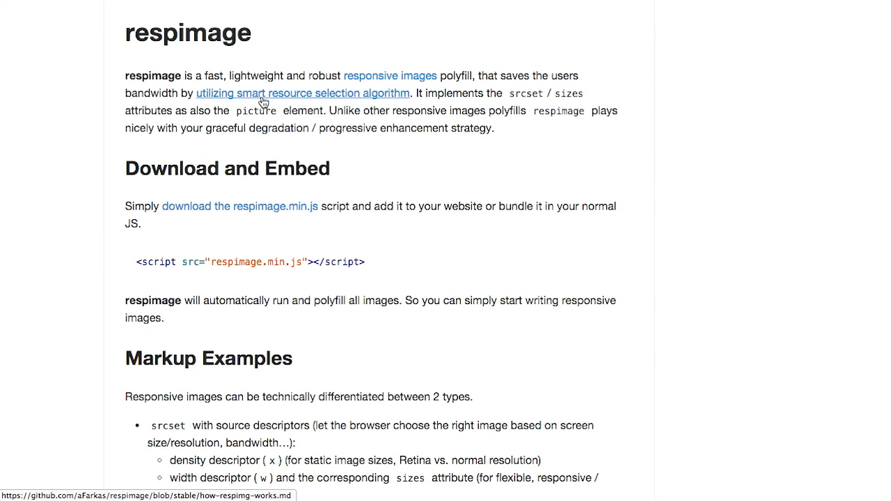
pyautogui.moveTo(517, 131)
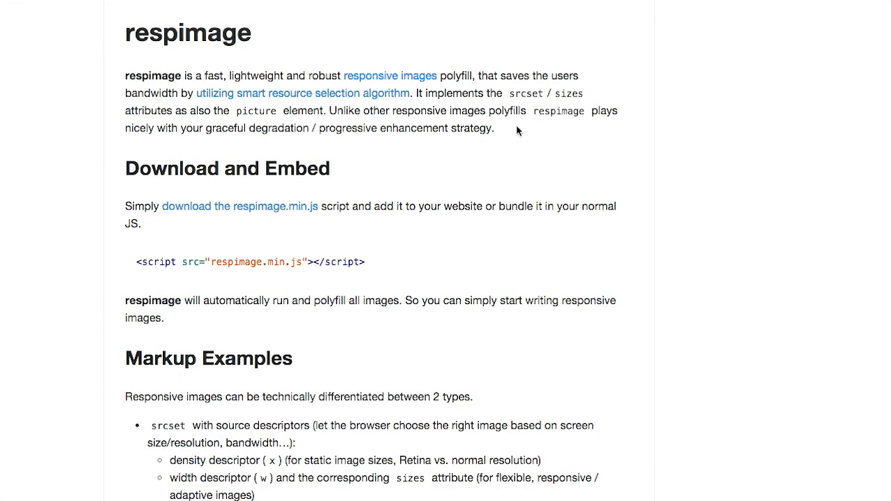
pyautogui.moveTo(511, 151)
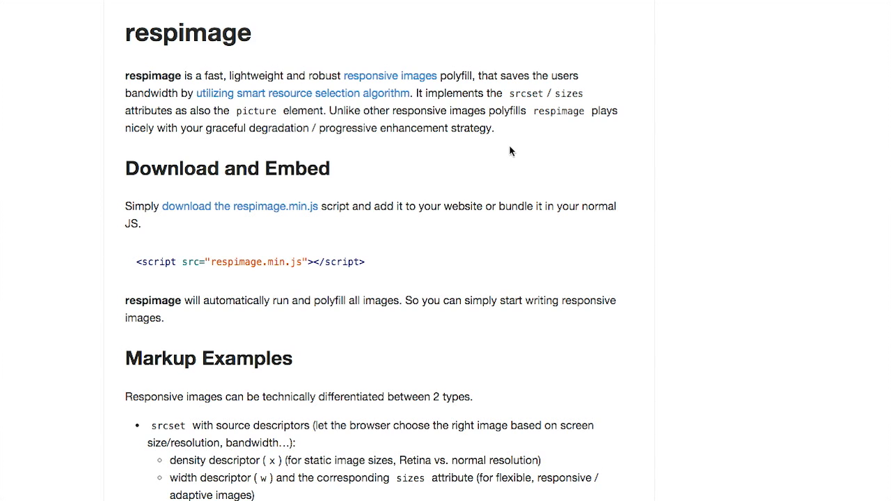
pyautogui.scroll(-3)
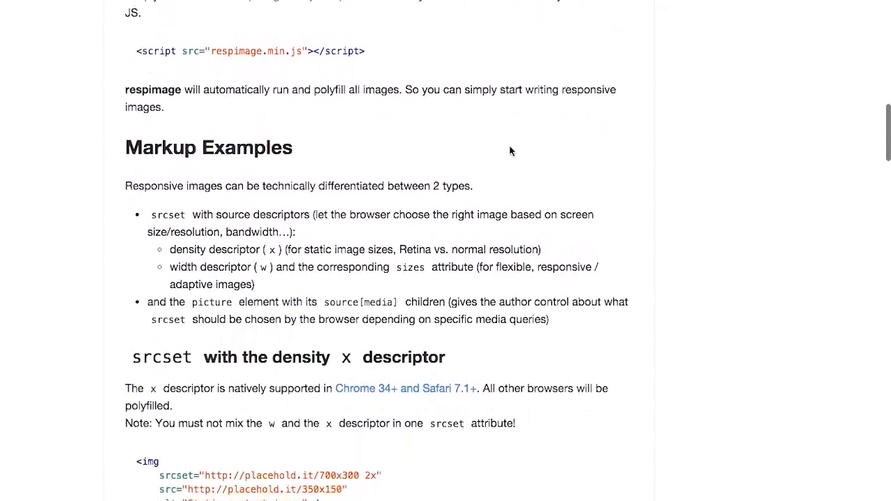
pyautogui.scroll(-3)
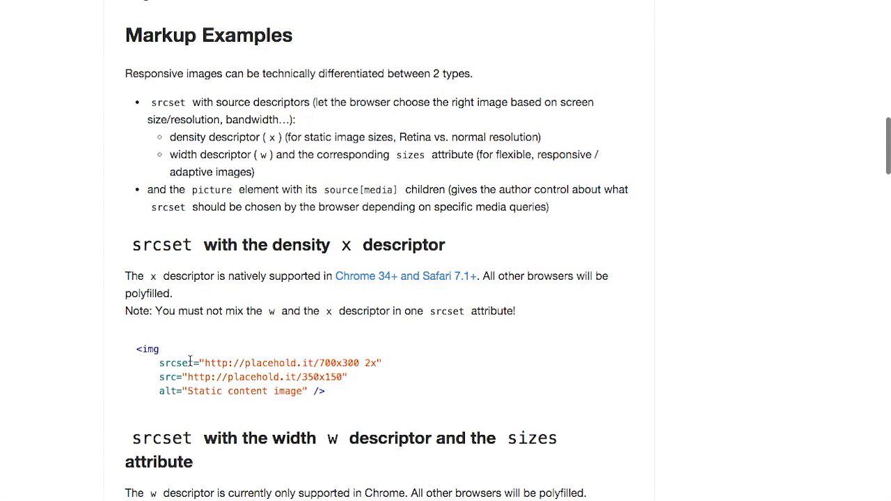
pyautogui.moveTo(333, 373)
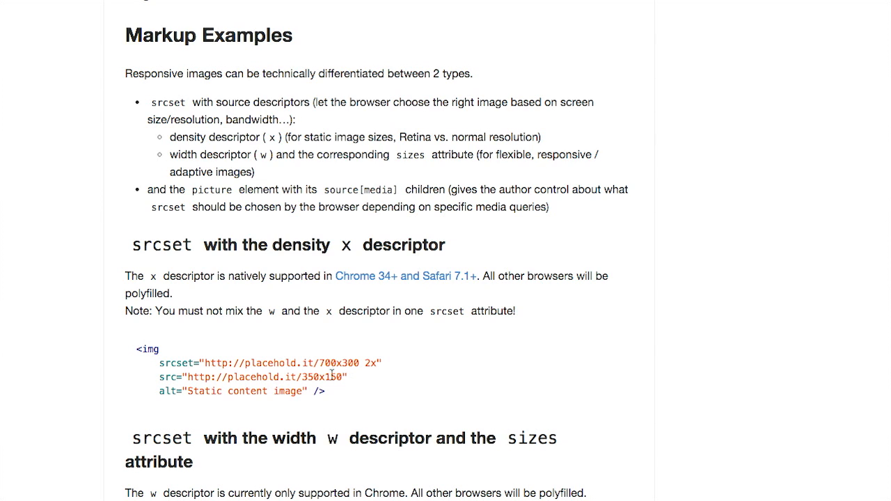
pyautogui.scroll(-3)
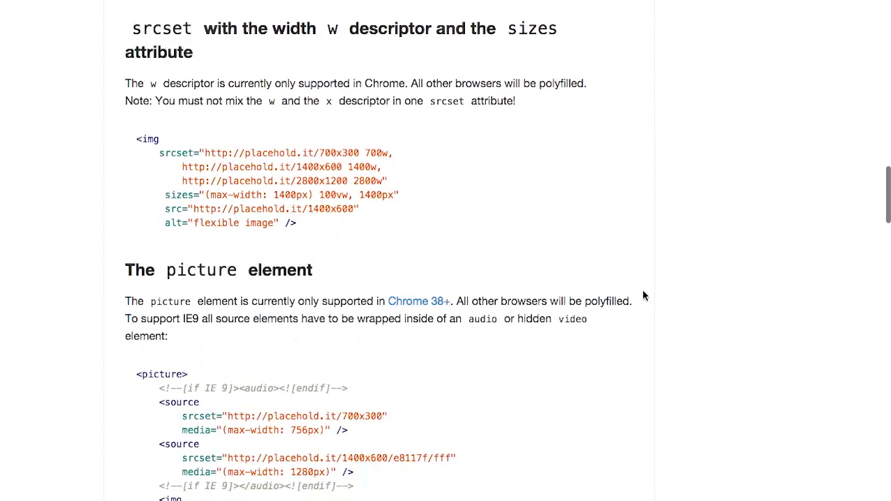
pyautogui.scroll(-3)
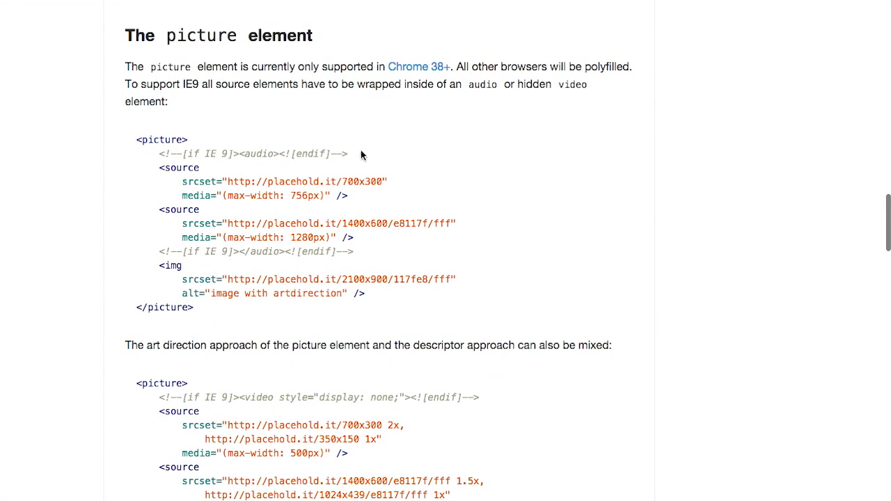
pyautogui.moveTo(142, 149)
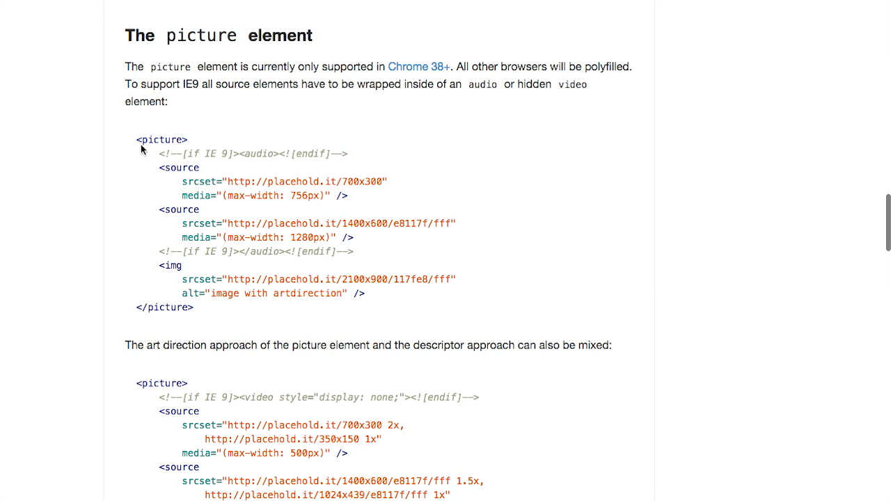
pyautogui.moveTo(180, 173)
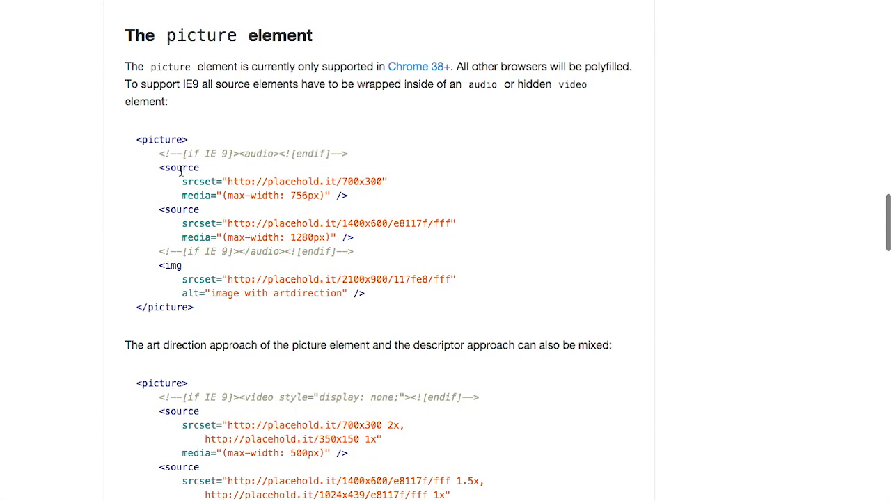
pyautogui.moveTo(186, 189)
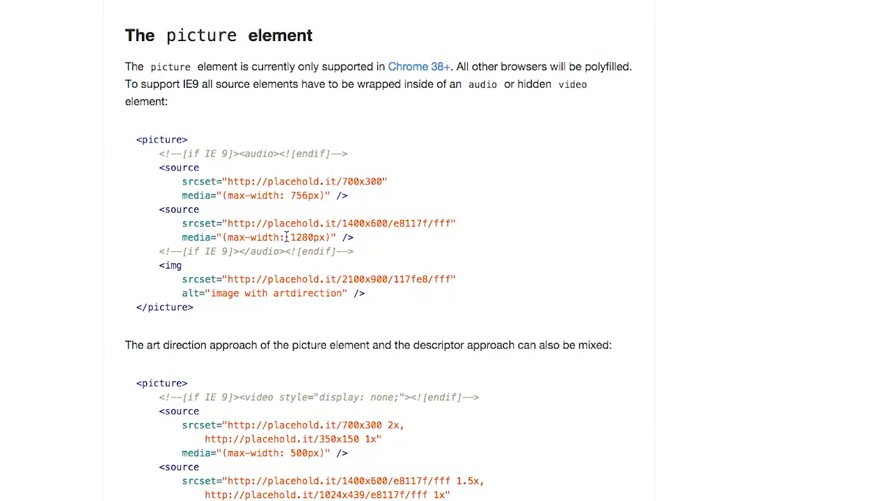
pyautogui.moveTo(669, 160)
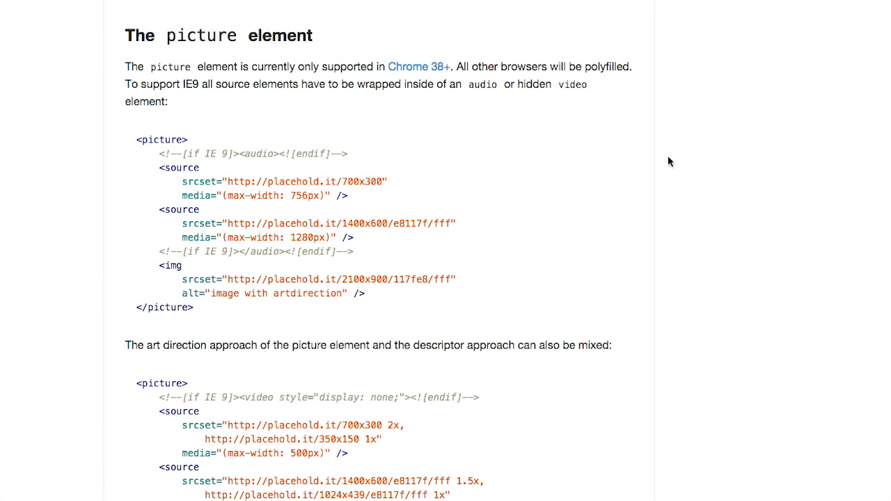
pyautogui.scroll(-3)
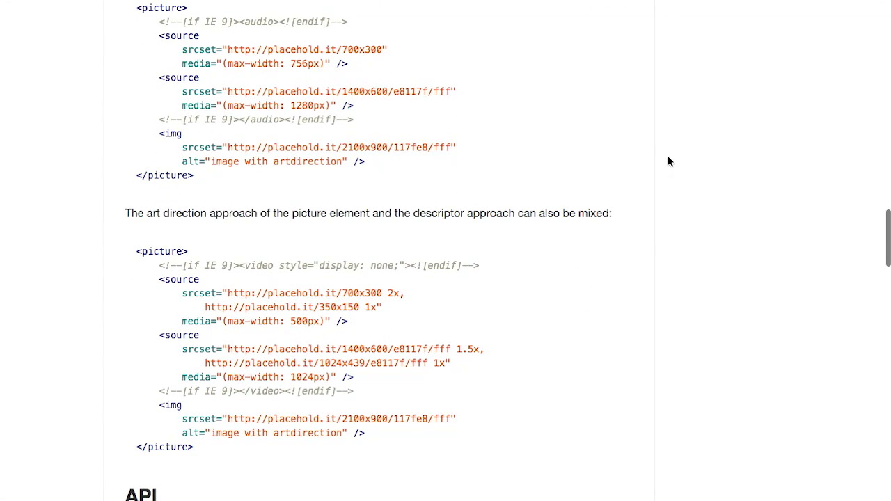
pyautogui.scroll(-3)
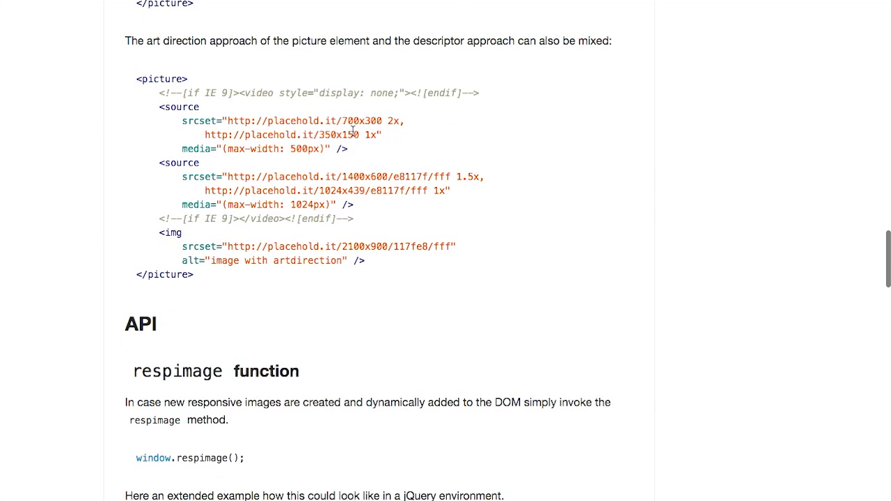
pyautogui.scroll(-3)
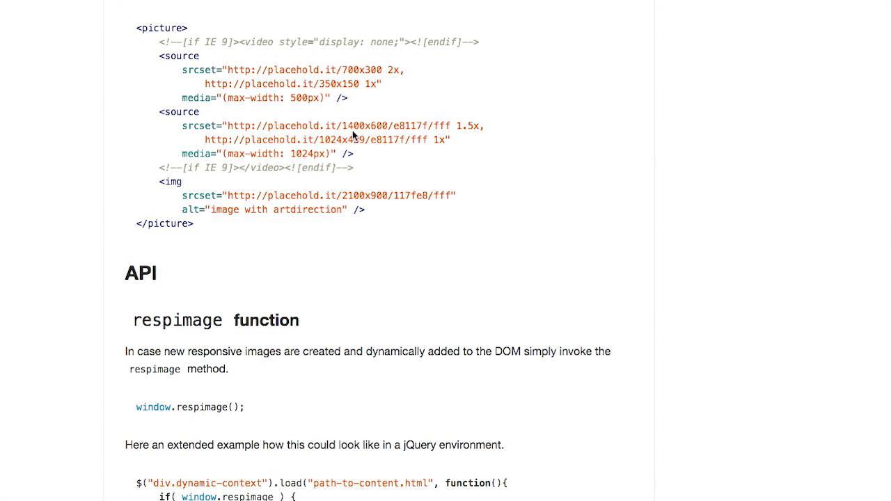
pyautogui.moveTo(553, 101)
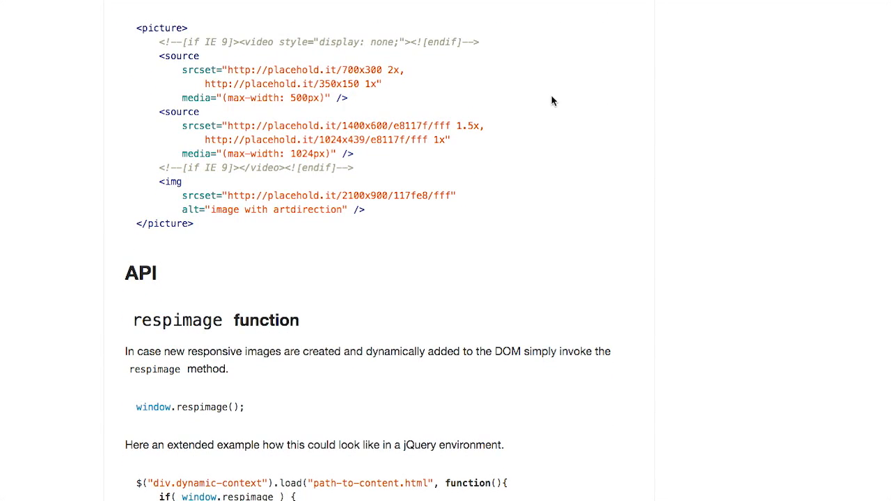